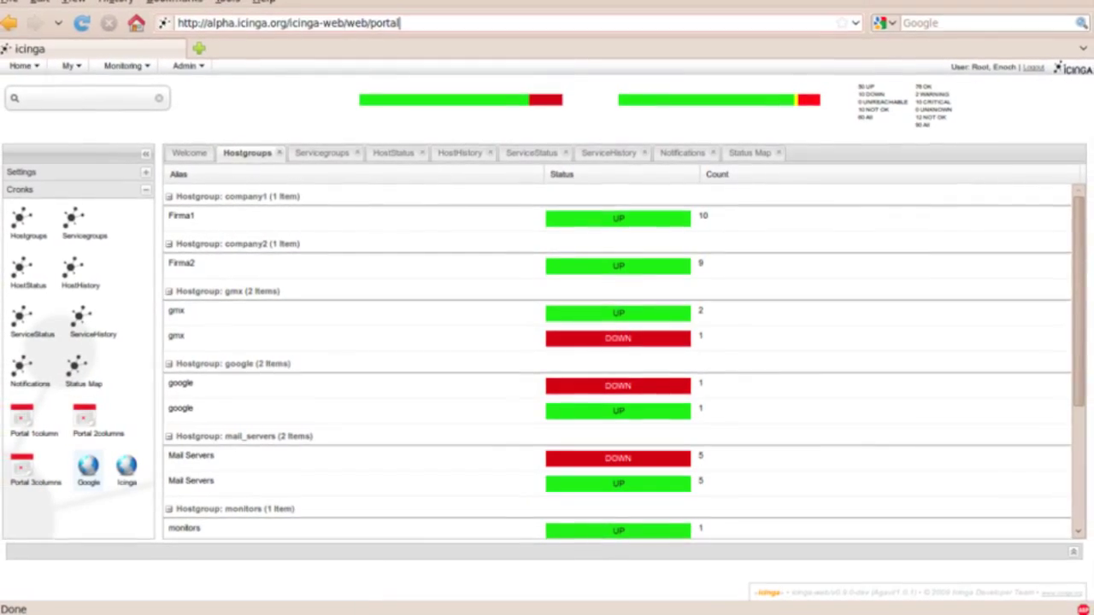
Show the status map of monitored hosts and the details of the monitor host
left_click(749, 151)
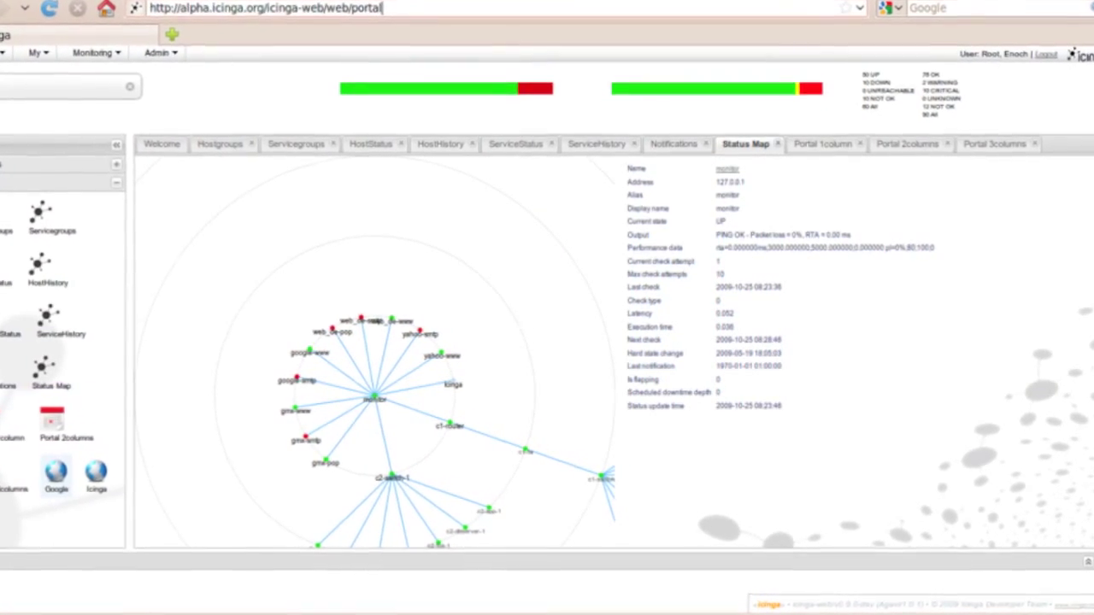
left_click(517, 144)
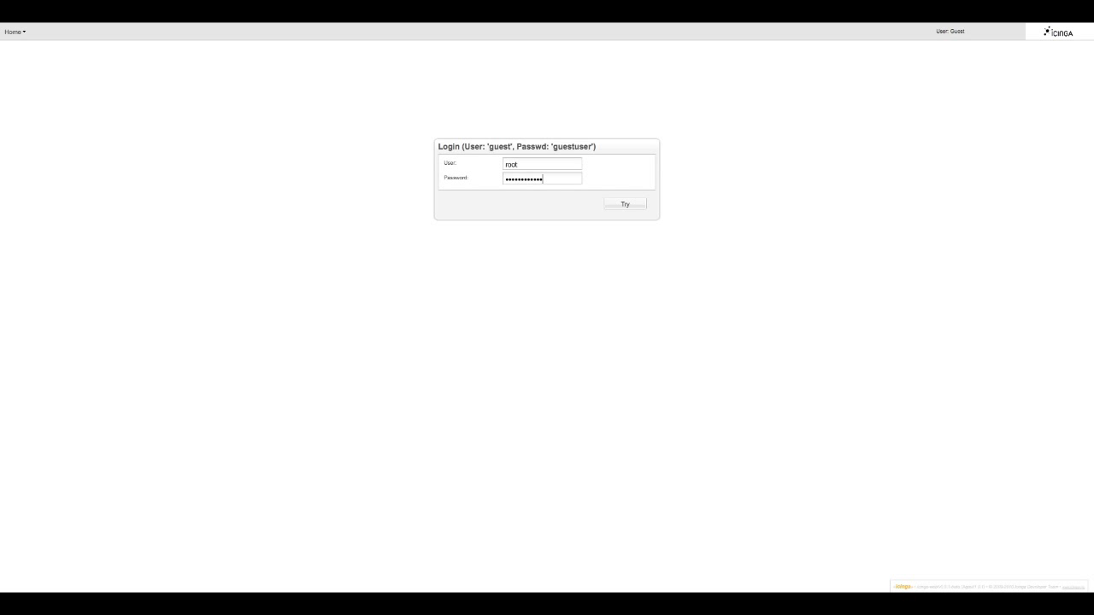
Log in as root and land on the hostgroups overview with their statuses
left_click(626, 204)
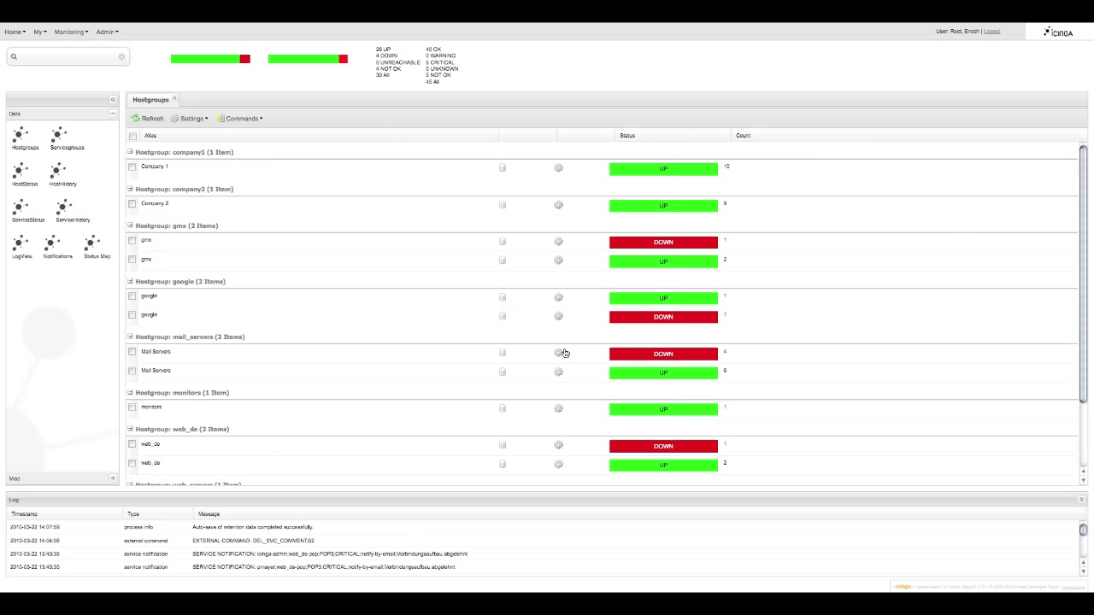
mouse_move(560, 352)
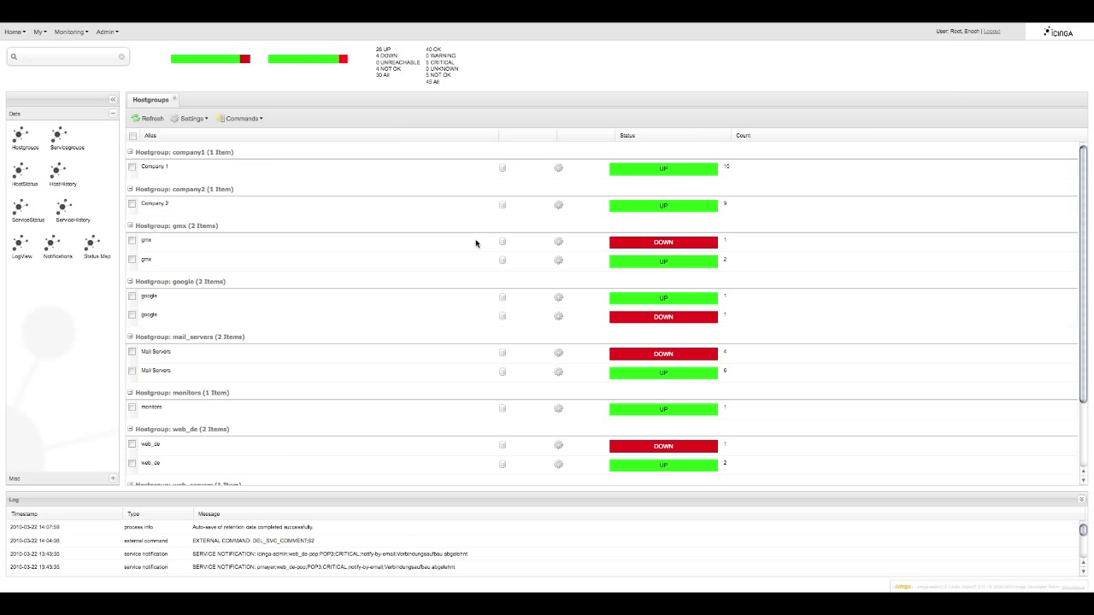
mouse_move(24, 136)
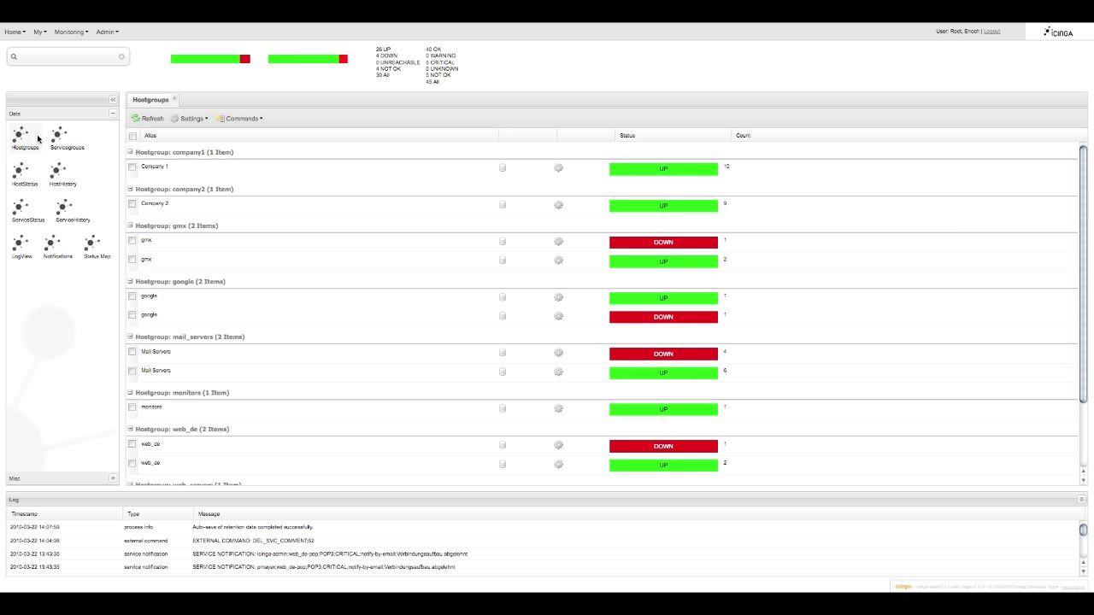
Add a hostgroups overview and a servicegroups overview listing database, local, mail, network and web
left_click(24, 137)
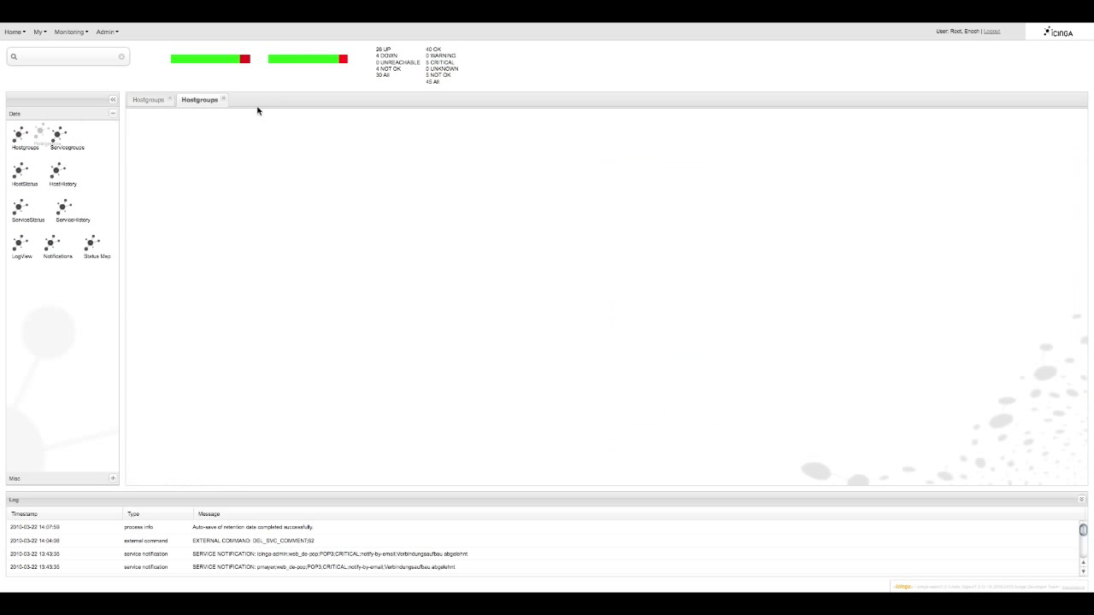
left_click(66, 137)
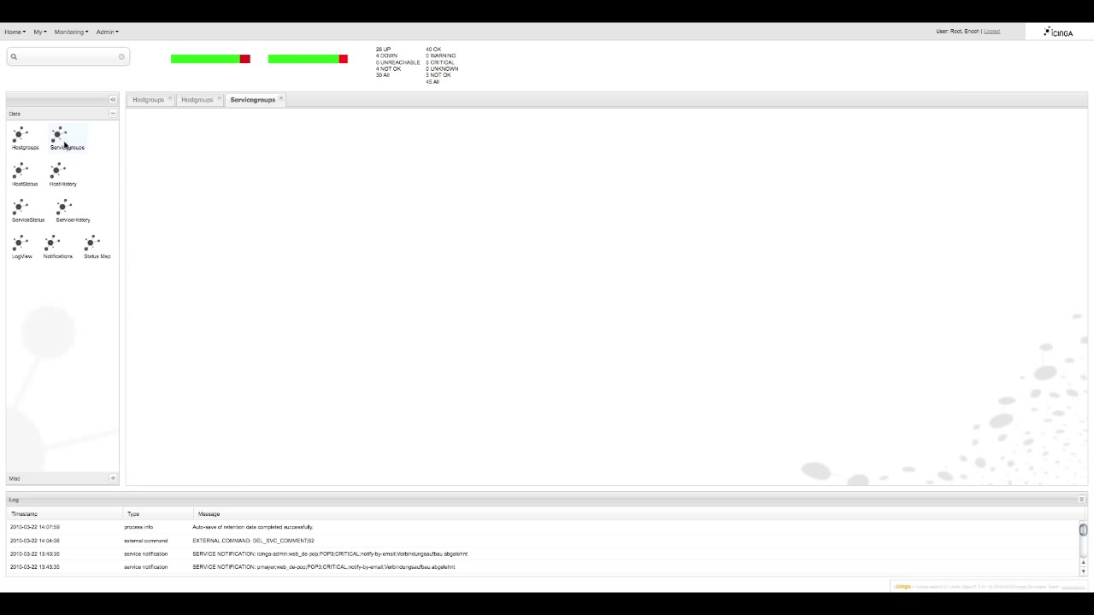
left_click(67, 136)
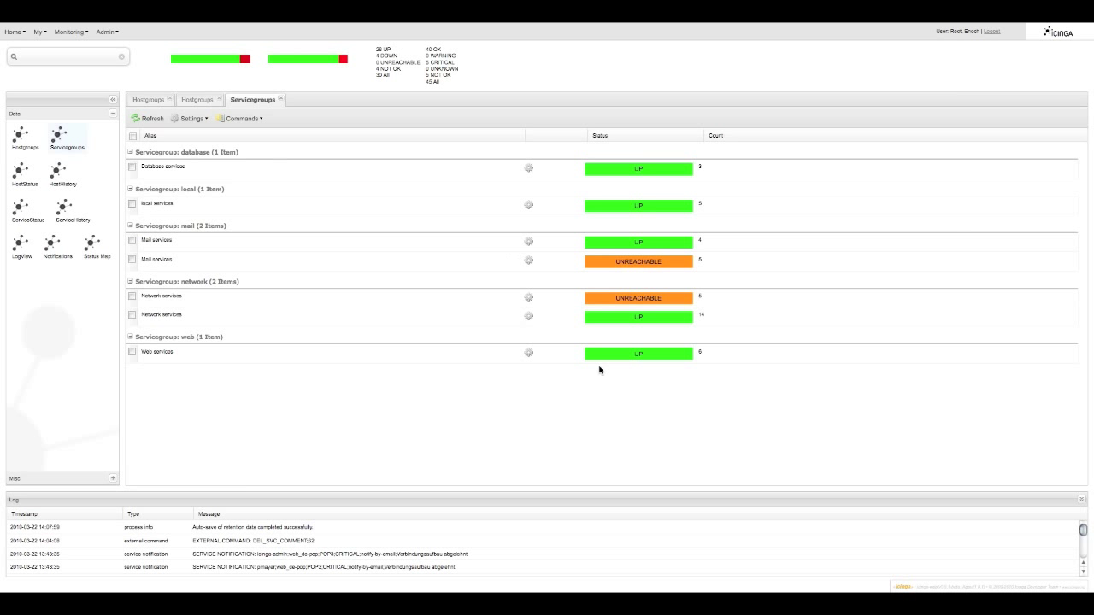
mouse_move(817, 543)
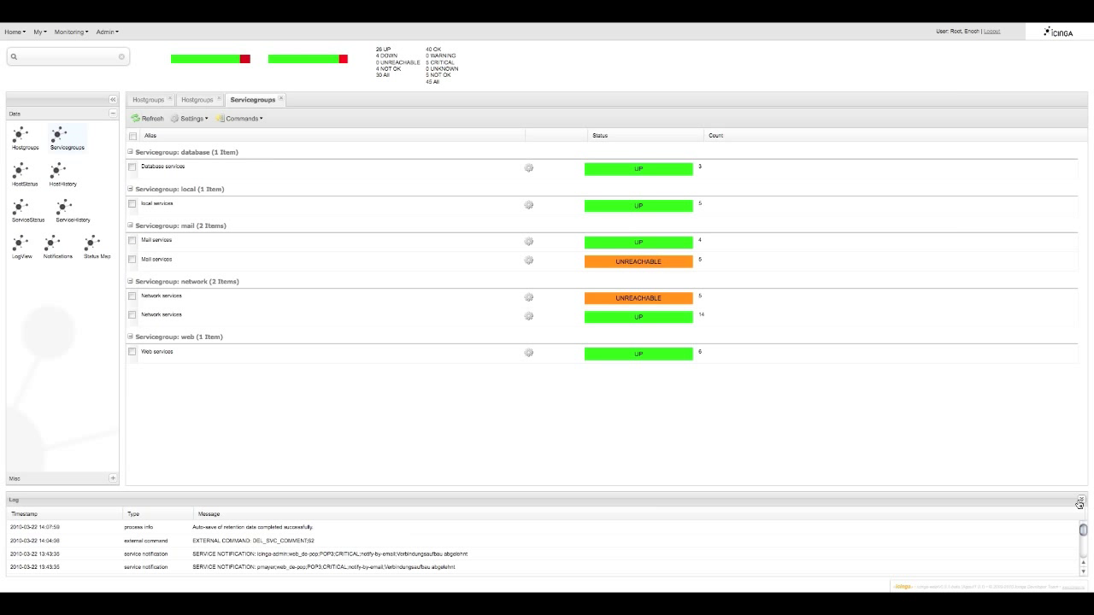
Collapse the log of recent events and bring it back
left_click(1081, 503)
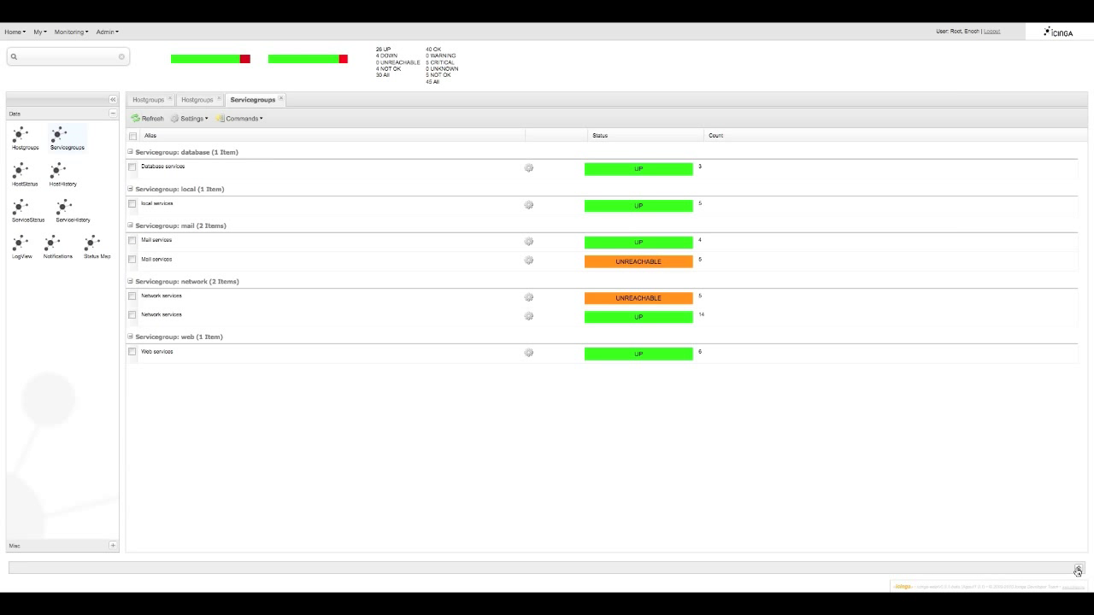
left_click(1077, 571)
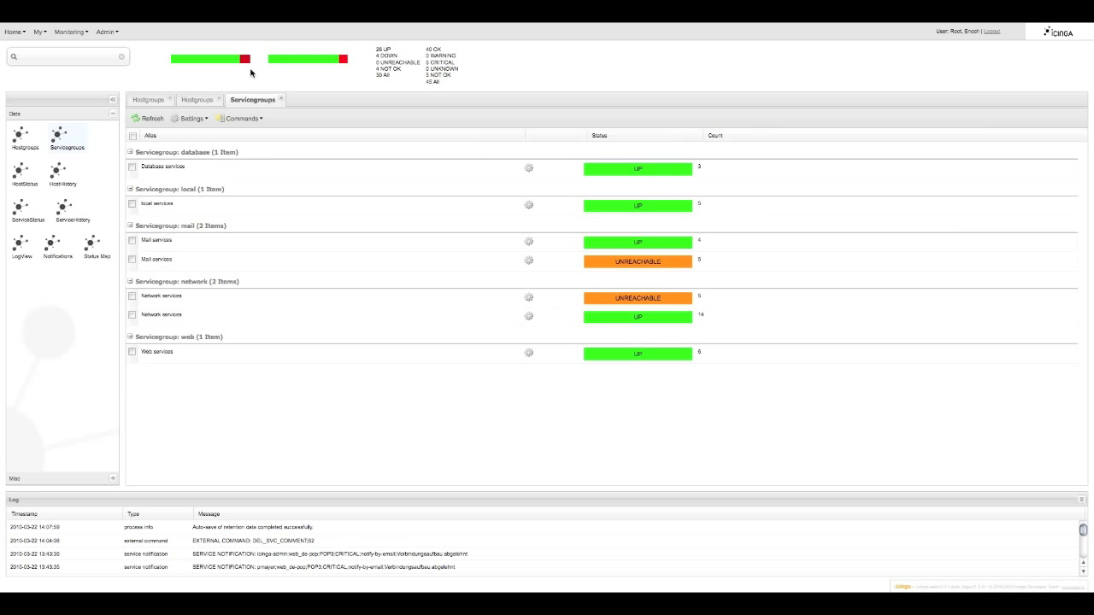
mouse_move(226, 58)
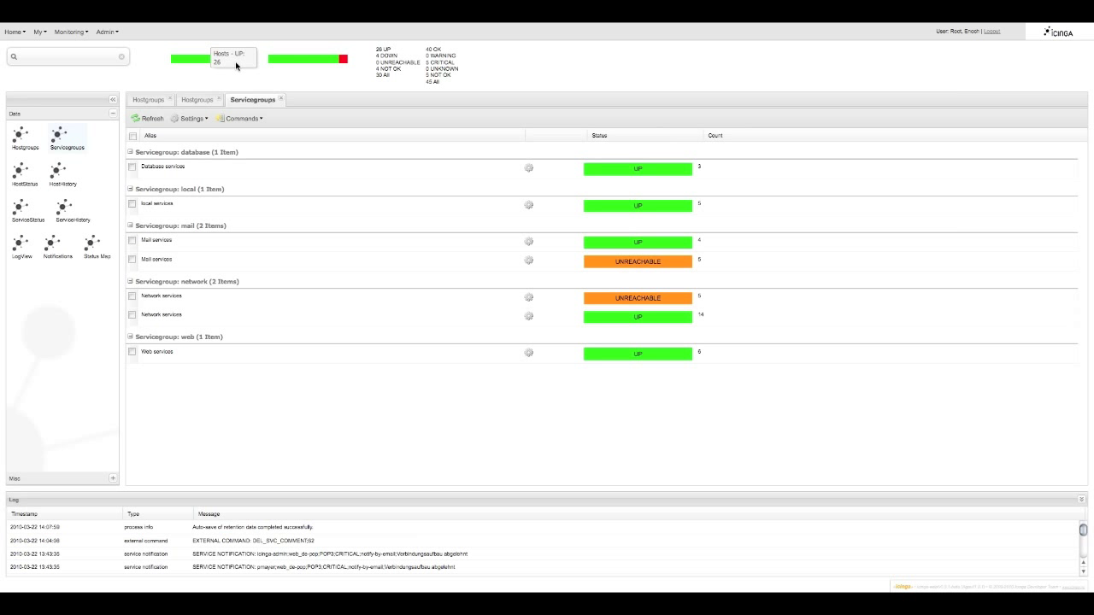
mouse_move(246, 60)
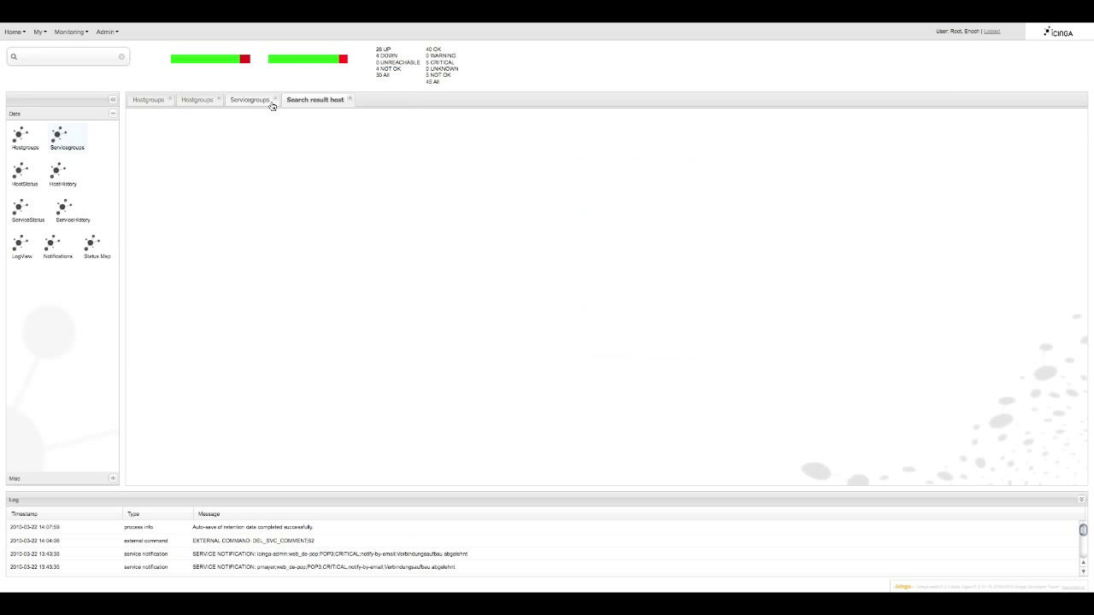
Show the single matching host from the search in the 'Search result host' tab
left_click(315, 99)
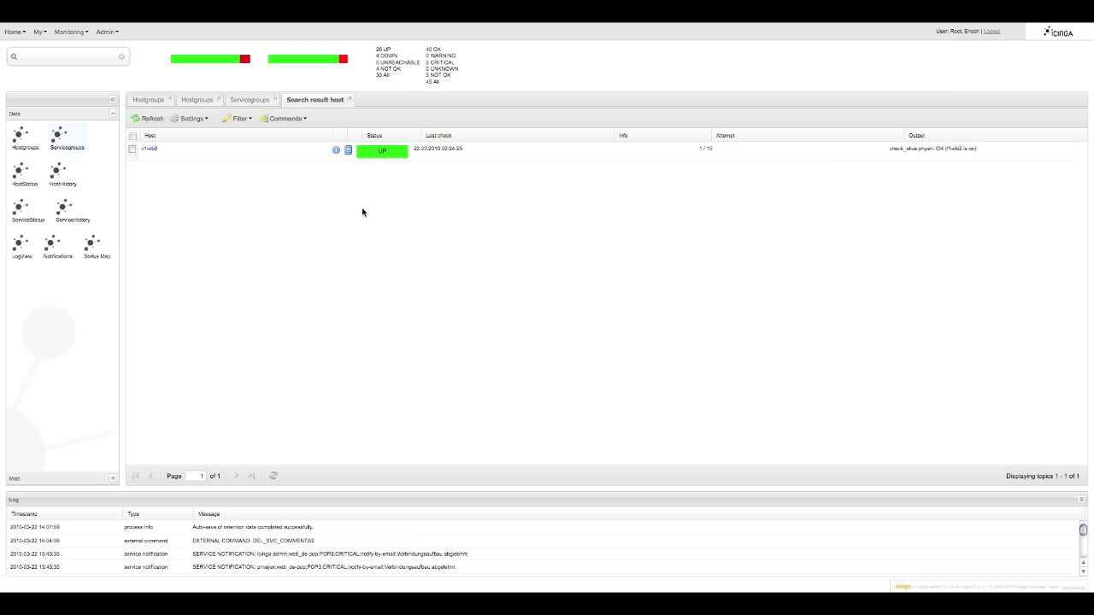
mouse_move(349, 212)
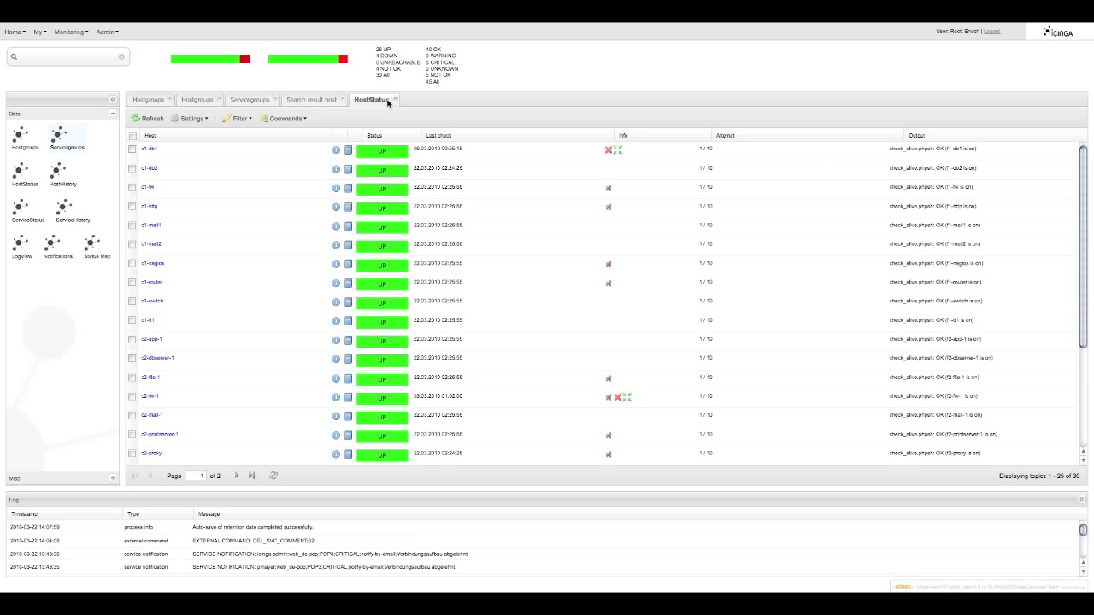
mouse_move(316, 161)
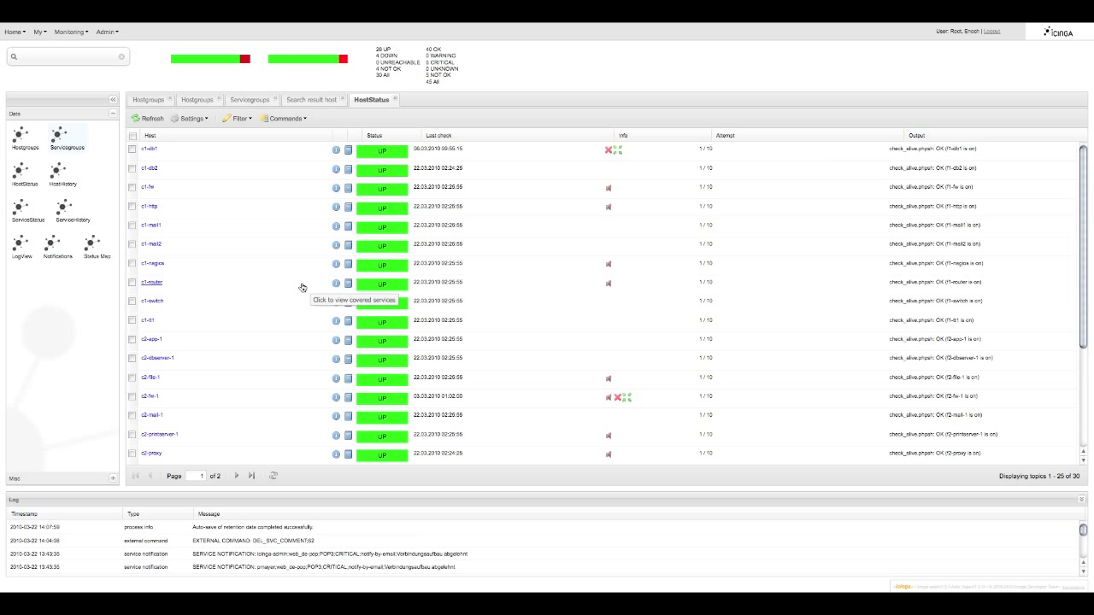
mouse_move(304, 237)
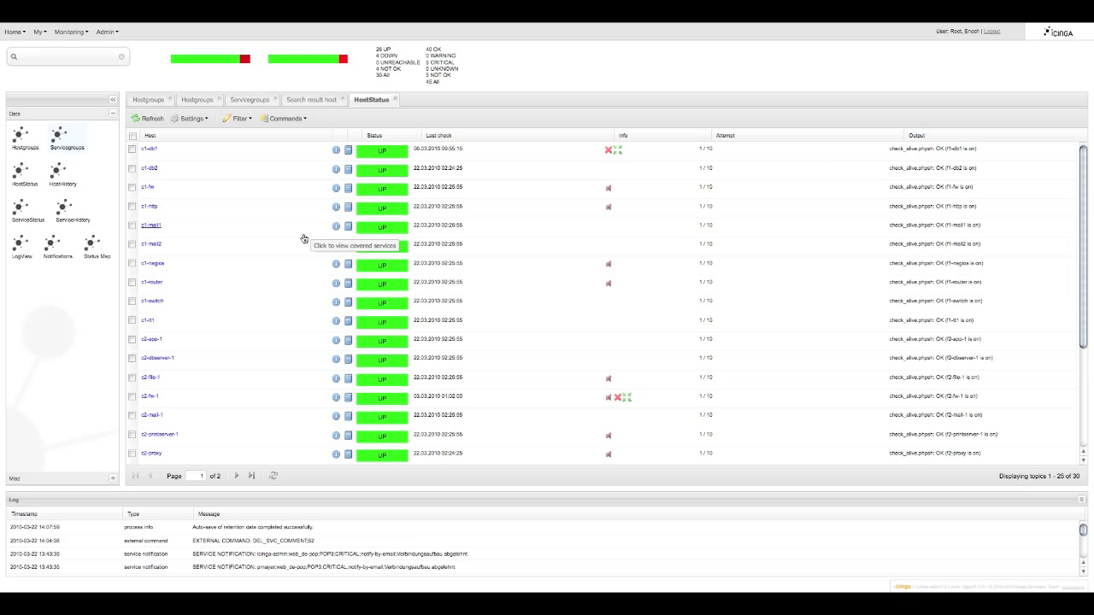
mouse_move(602, 222)
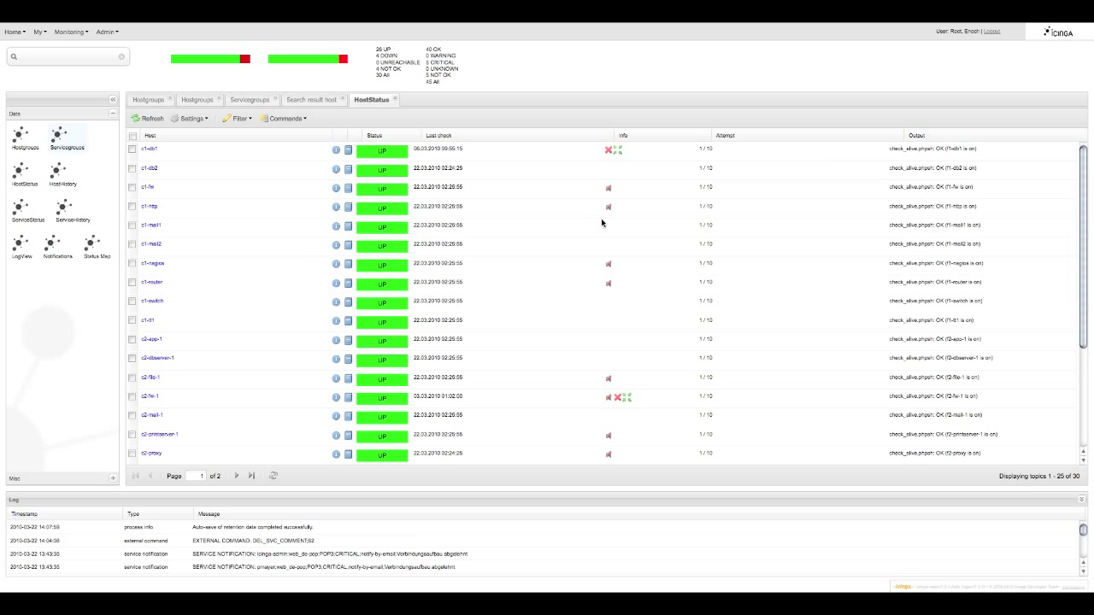
mouse_move(612, 157)
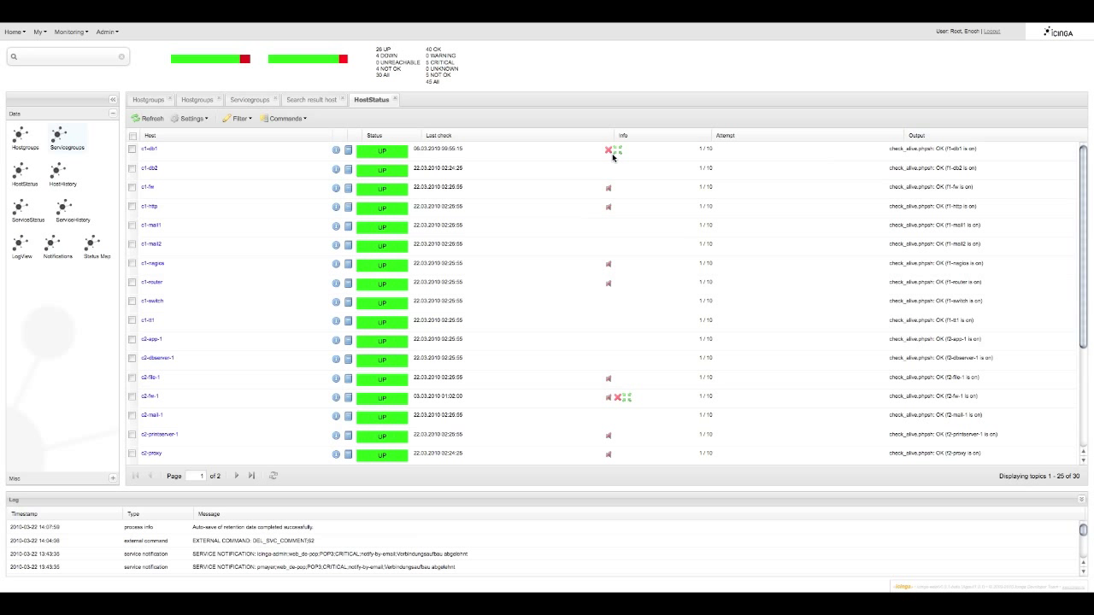
mouse_move(609, 150)
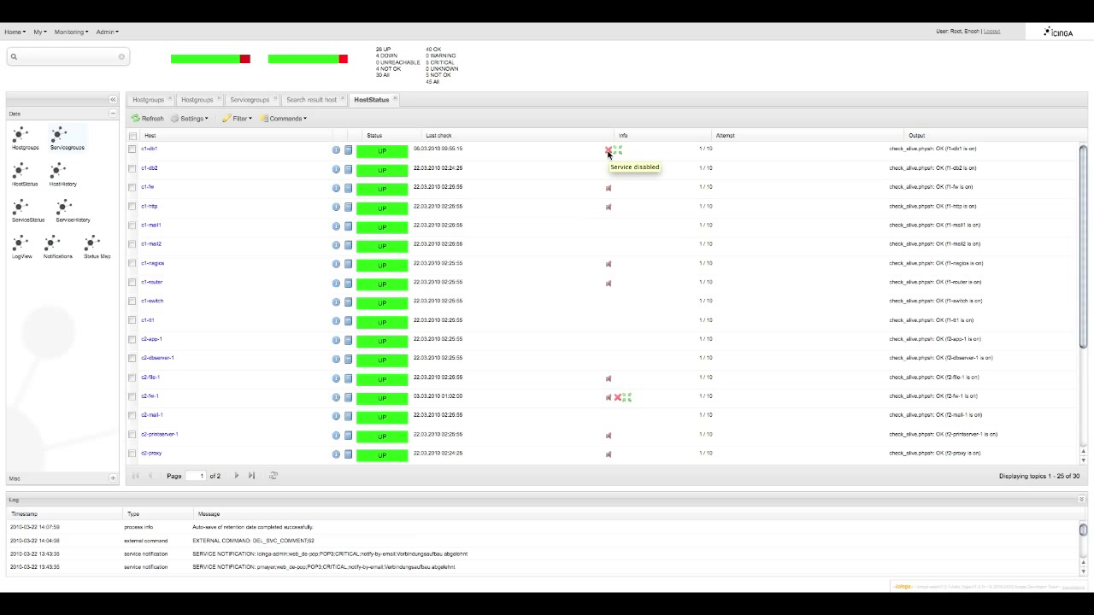
mouse_move(626, 153)
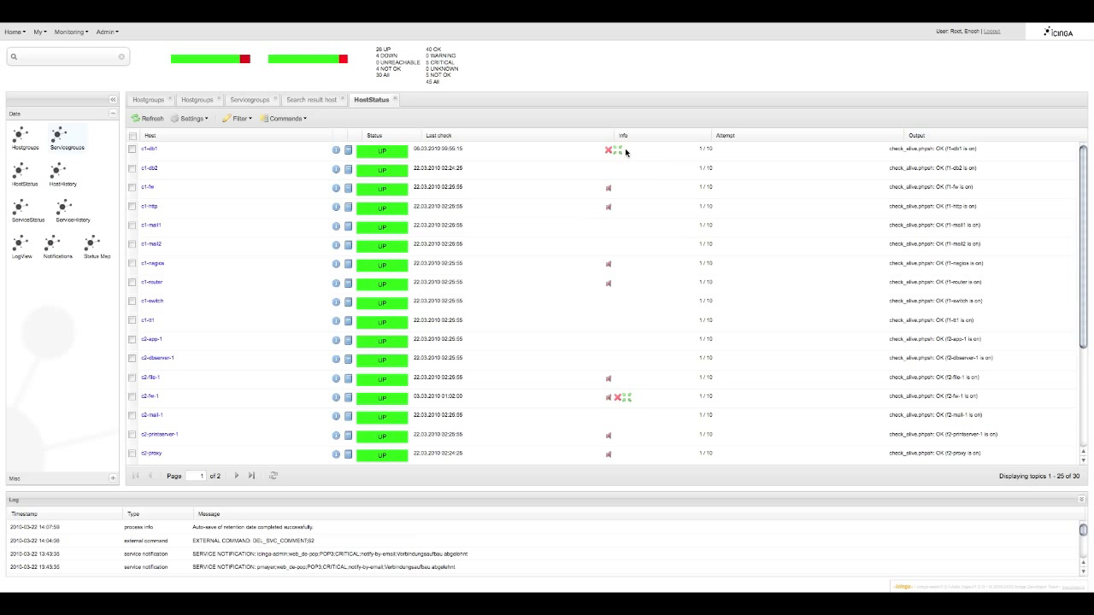
mouse_move(626, 152)
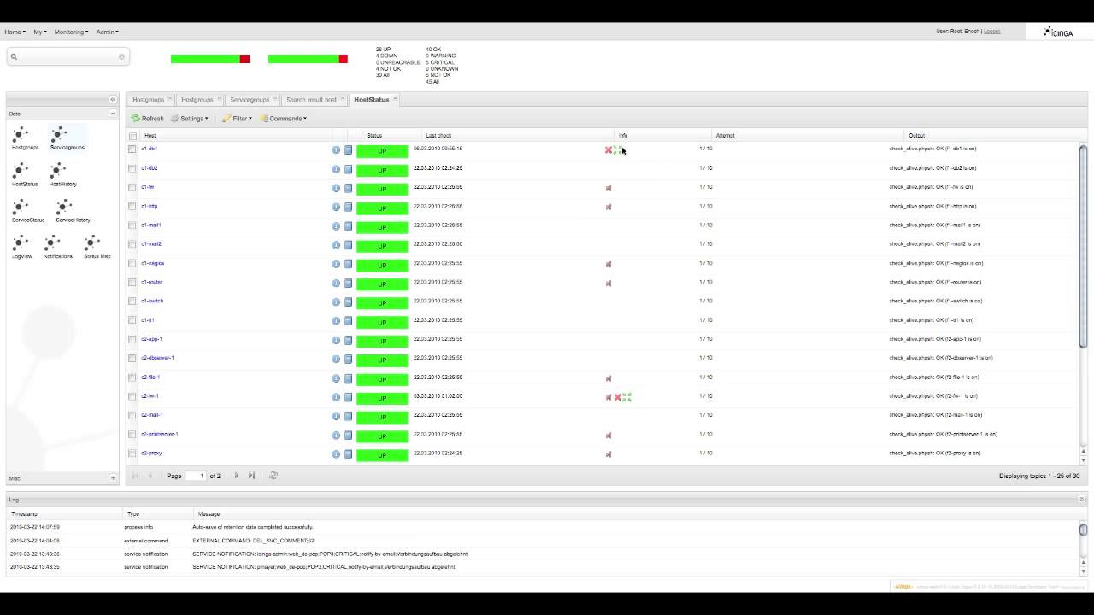
mouse_move(612, 254)
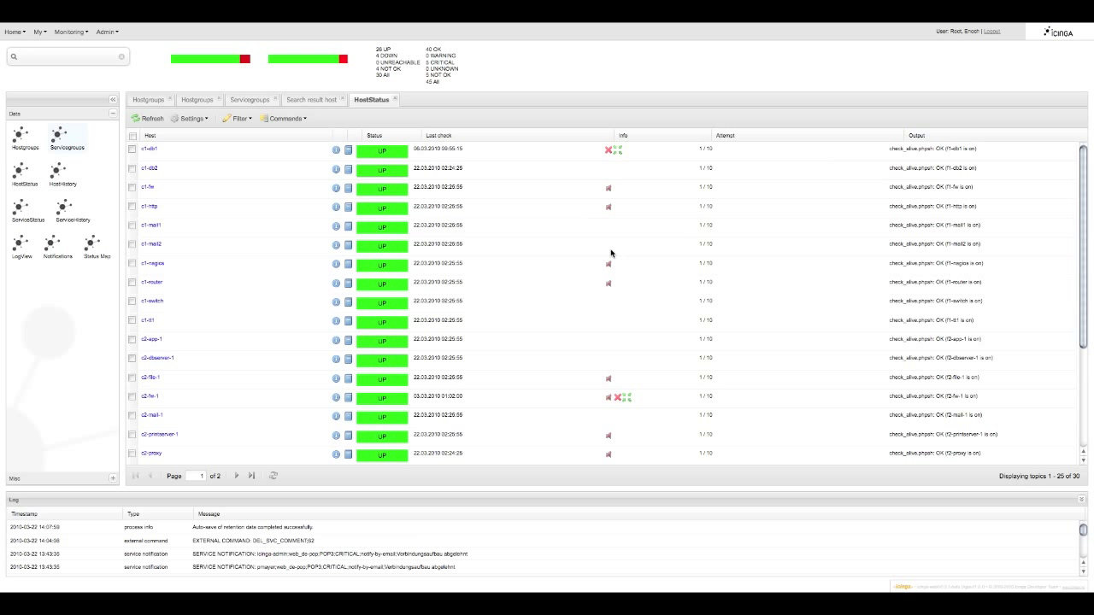
mouse_move(609, 263)
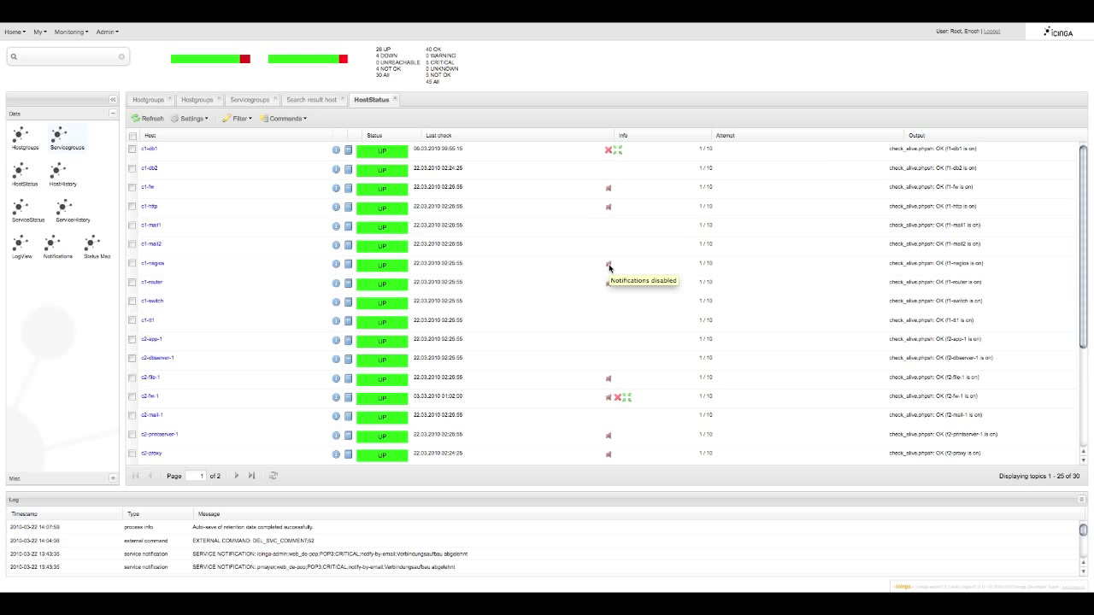
mouse_move(708, 280)
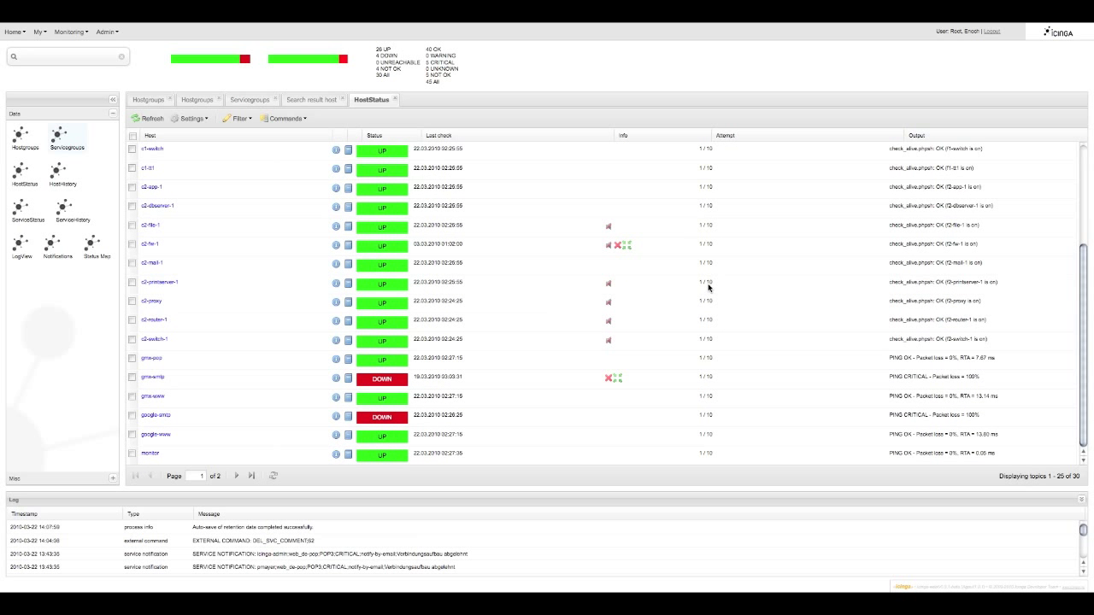
mouse_move(280, 486)
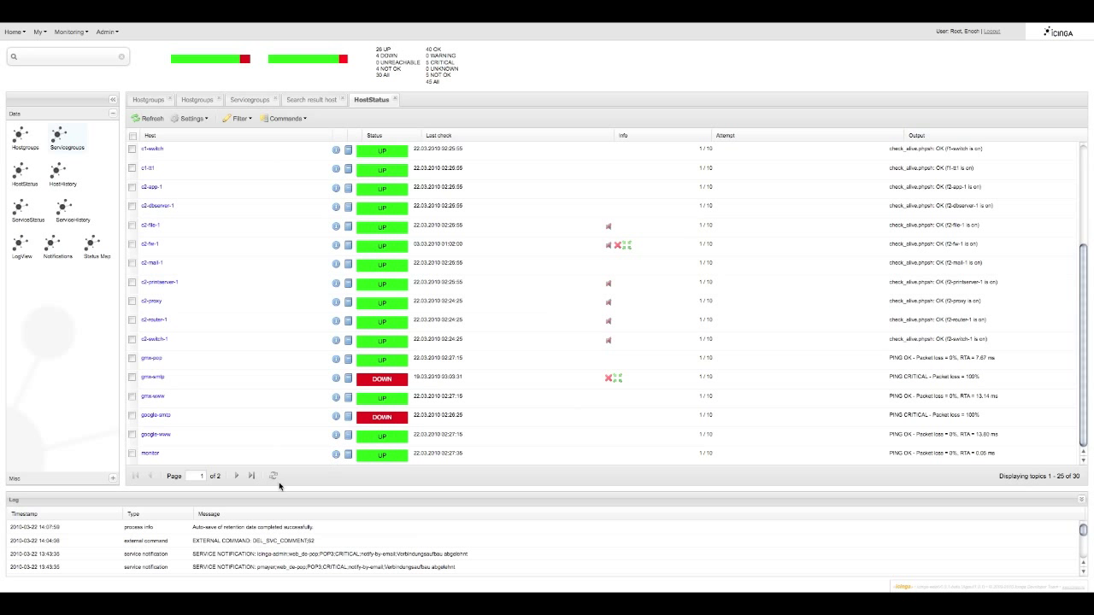
mouse_move(236, 475)
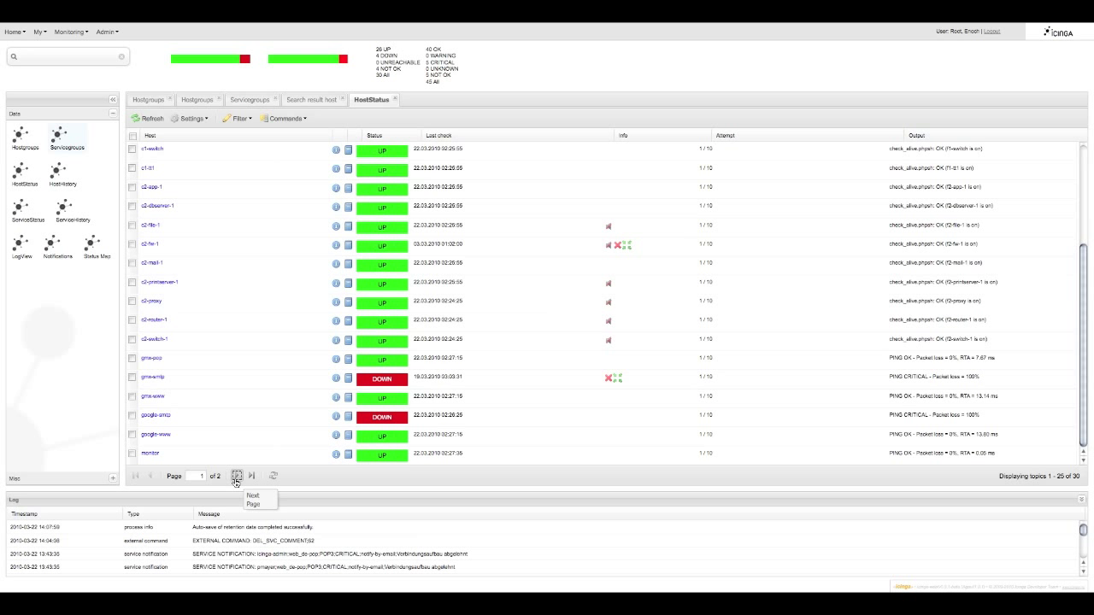
Move to page 2 of the HostStatus list showing hosts 26–30
left_click(236, 476)
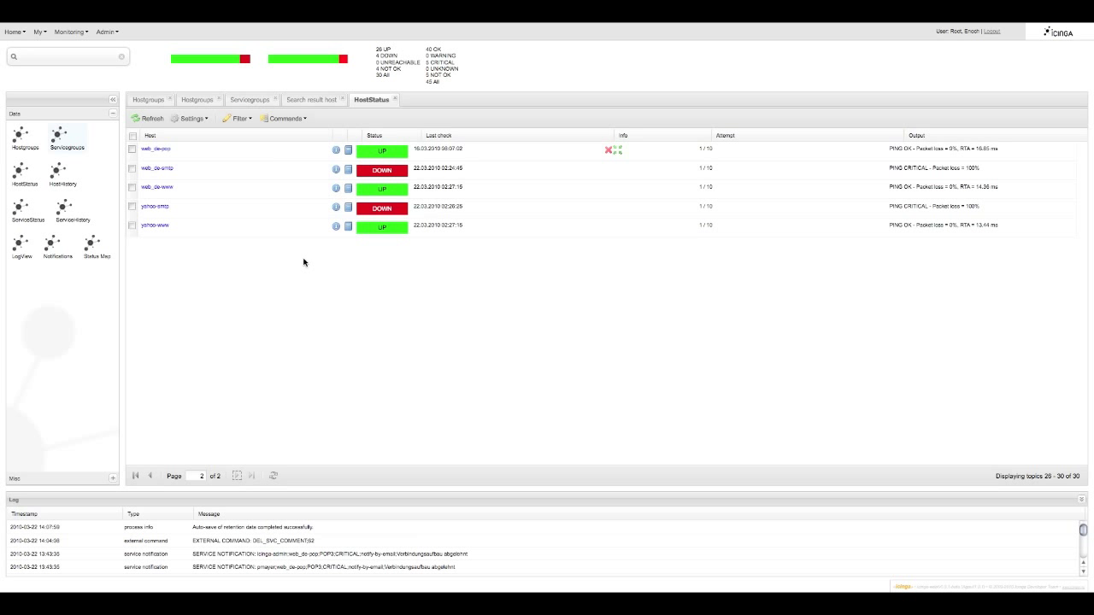
mouse_move(335, 152)
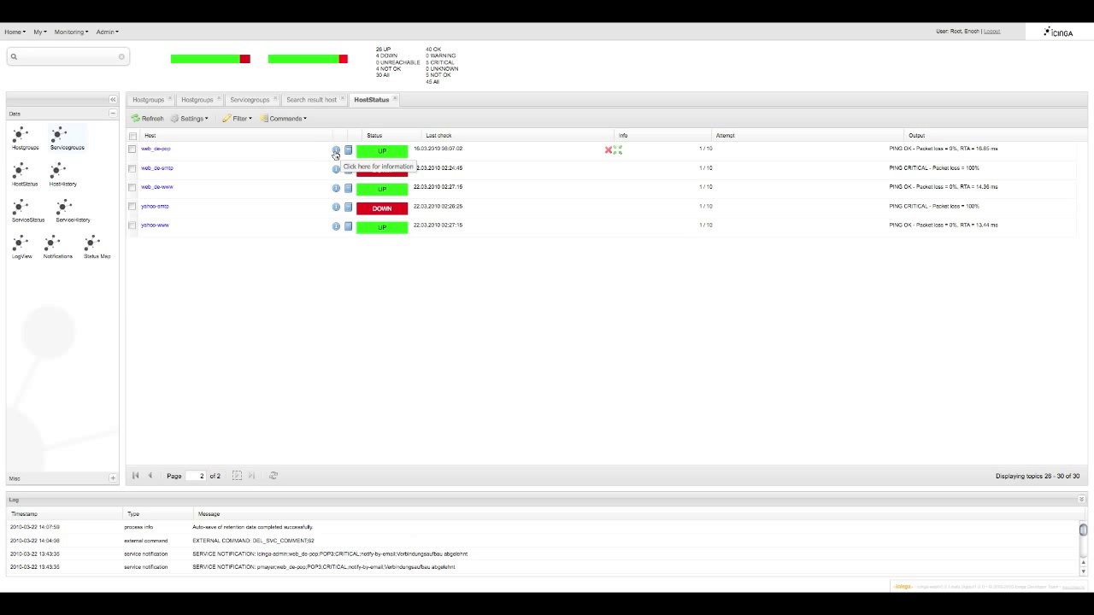
Select the web_de_pop host row and show its state history of UNREACHABLE, UP and DOWN entries
left_click(335, 150)
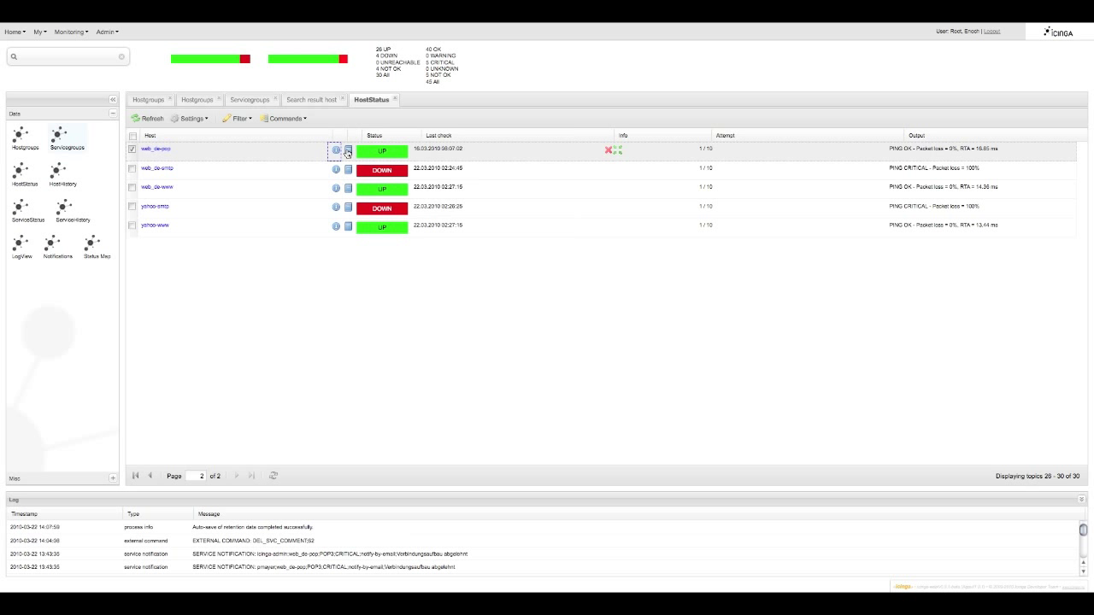
left_click(349, 151)
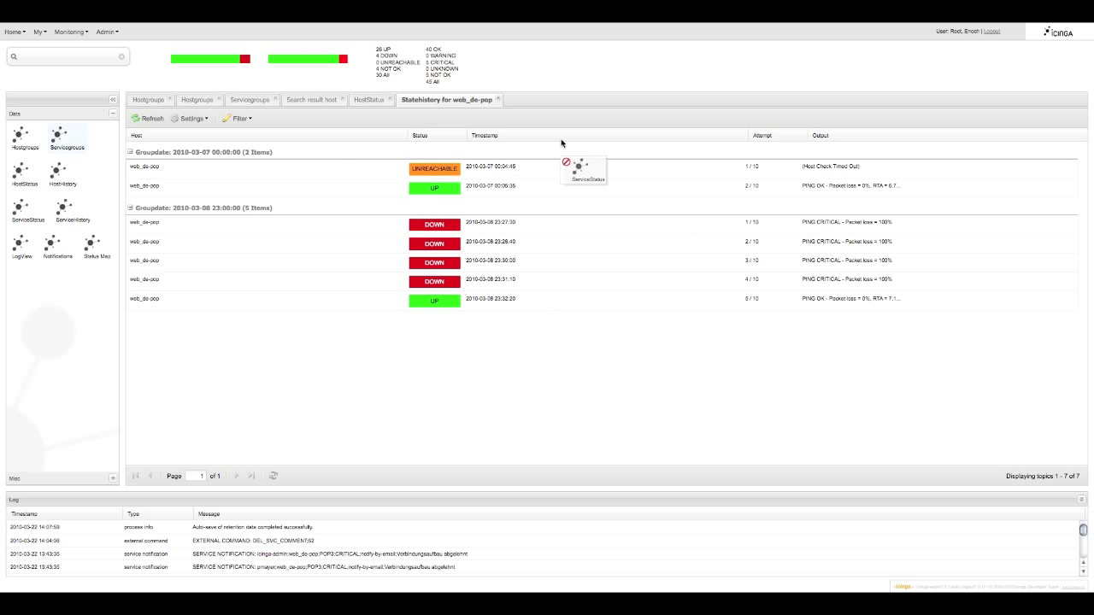
Show the ServiceStatus list, try grouping by service name, then restore grouping by host
left_click(585, 168)
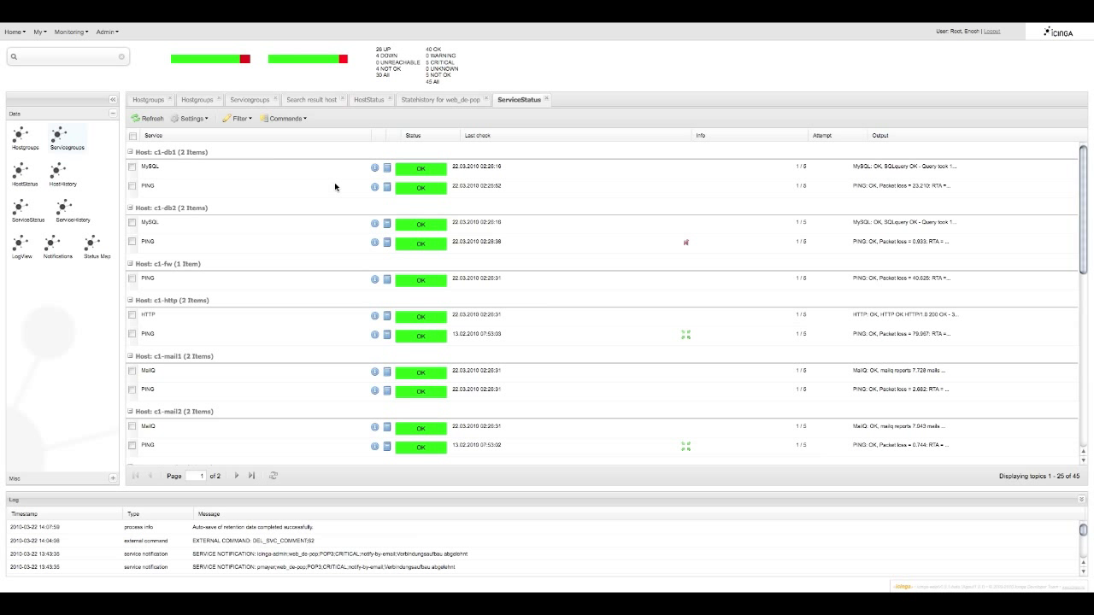
mouse_move(342, 186)
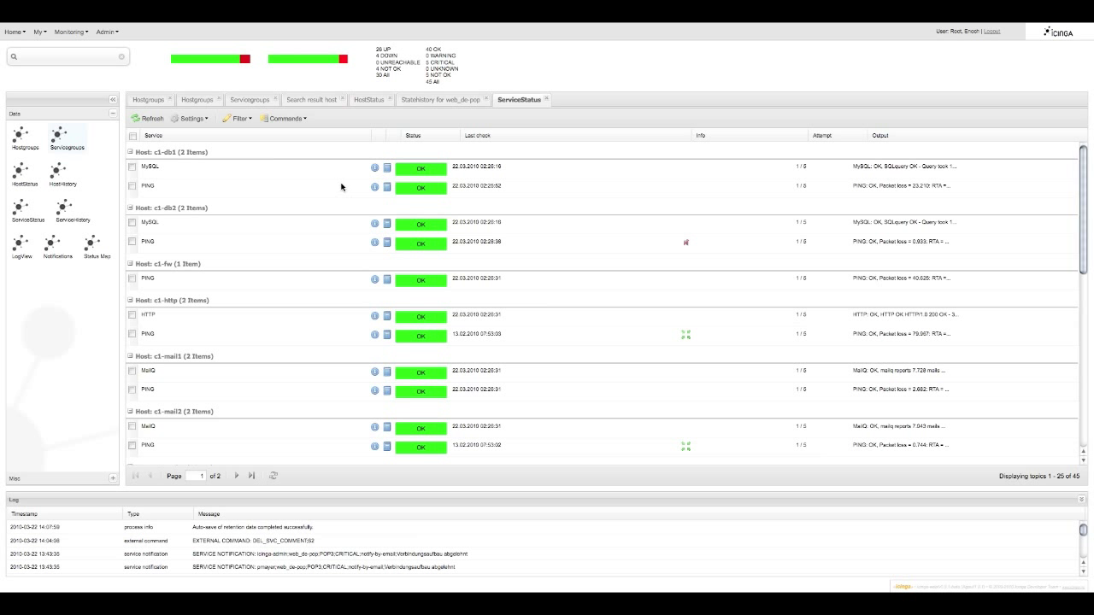
mouse_move(493, 179)
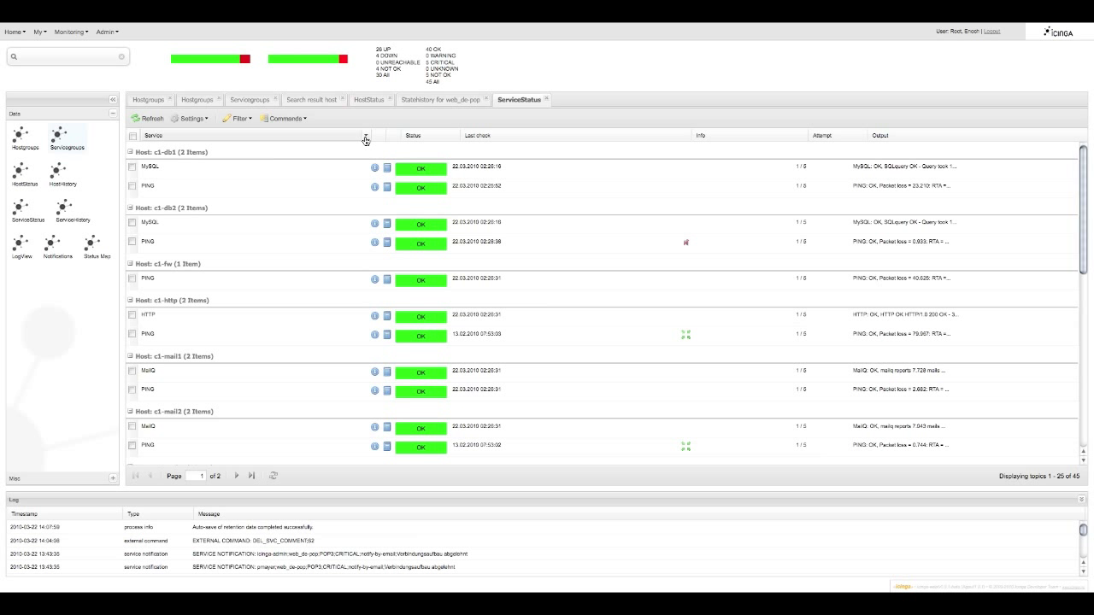
left_click(366, 139)
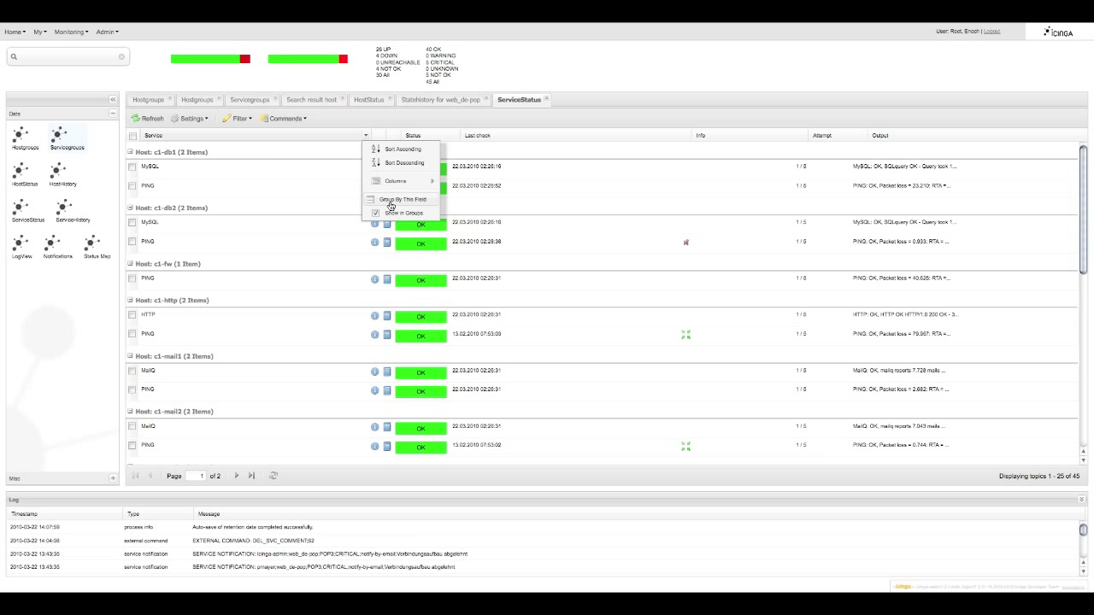
left_click(402, 198)
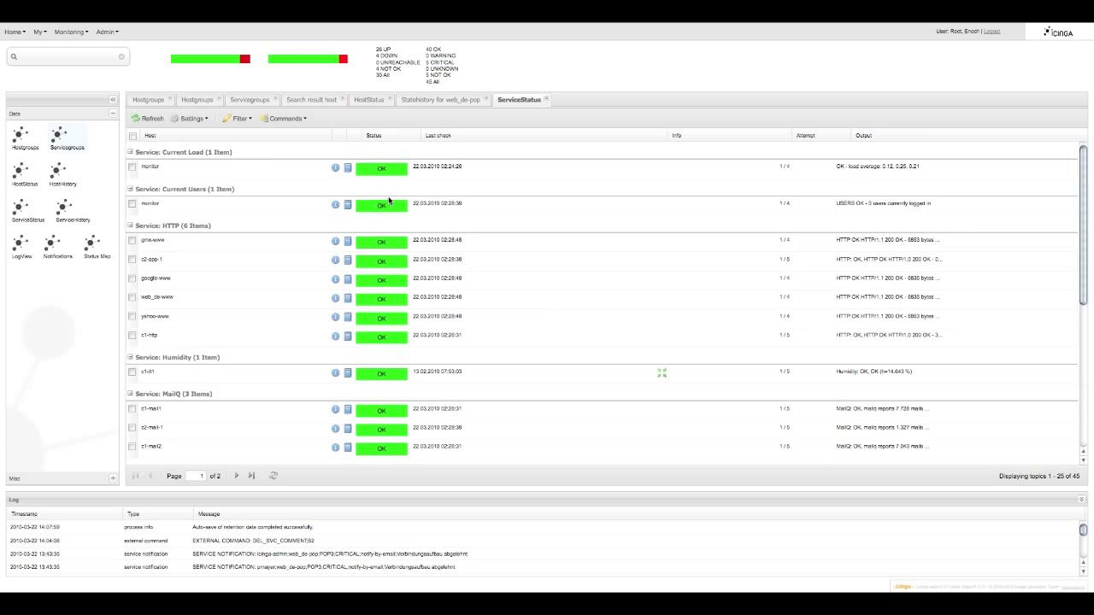
scroll("down", 3)
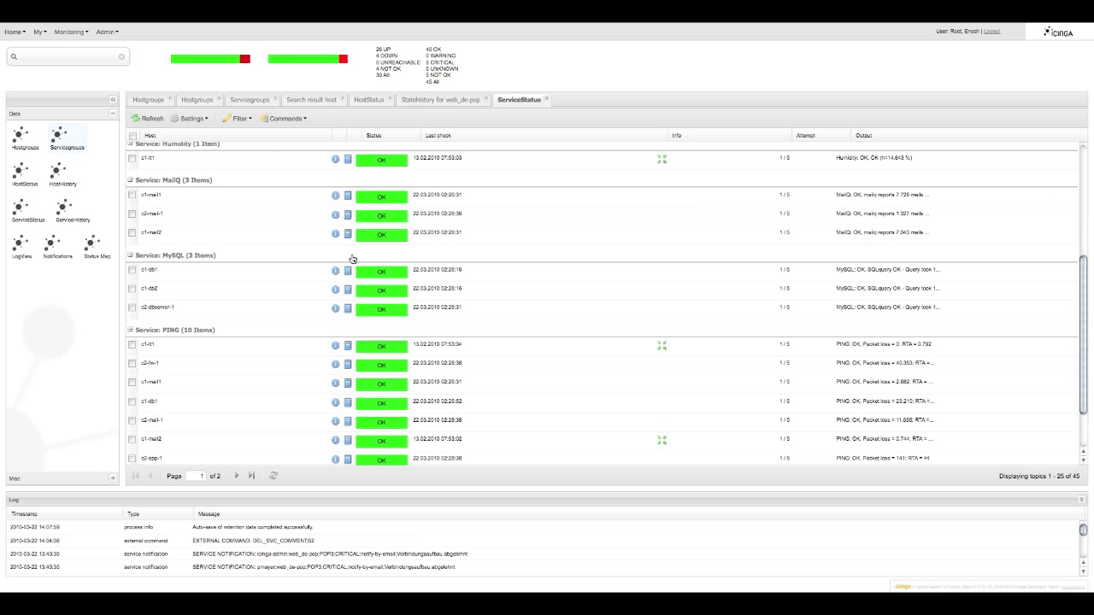
mouse_move(334, 232)
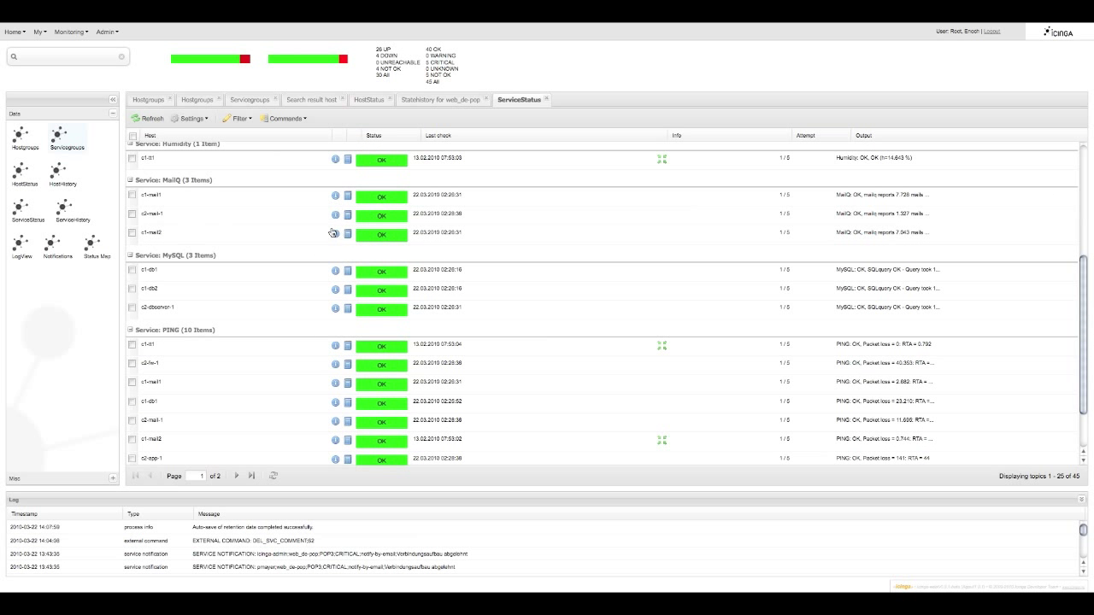
mouse_move(332, 232)
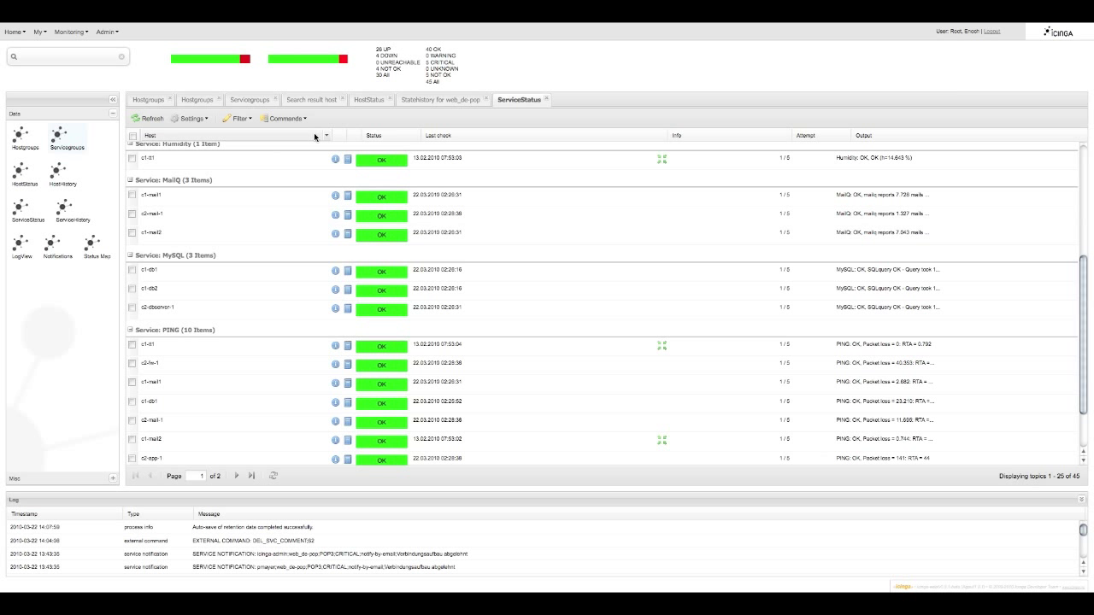
left_click(147, 118)
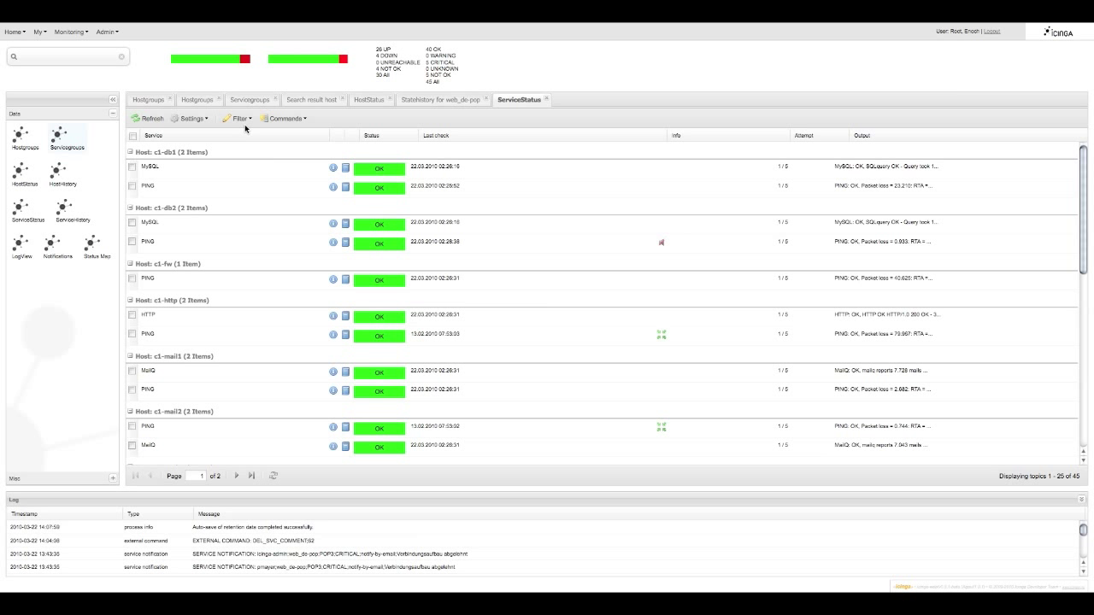
Build a filter condition on service Status greater than OK for the service list
left_click(237, 118)
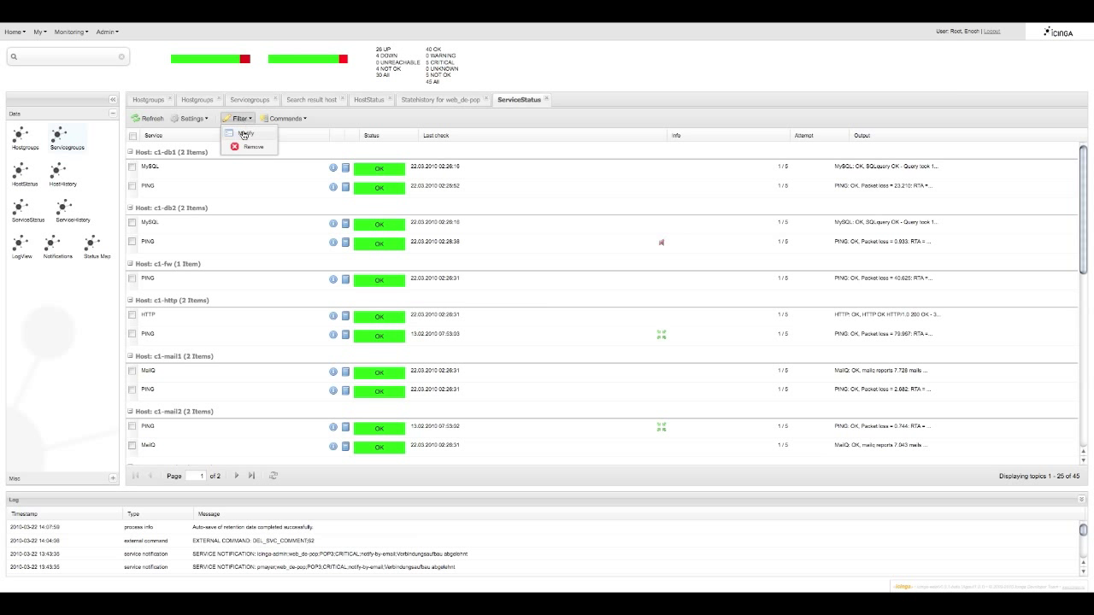
left_click(246, 133)
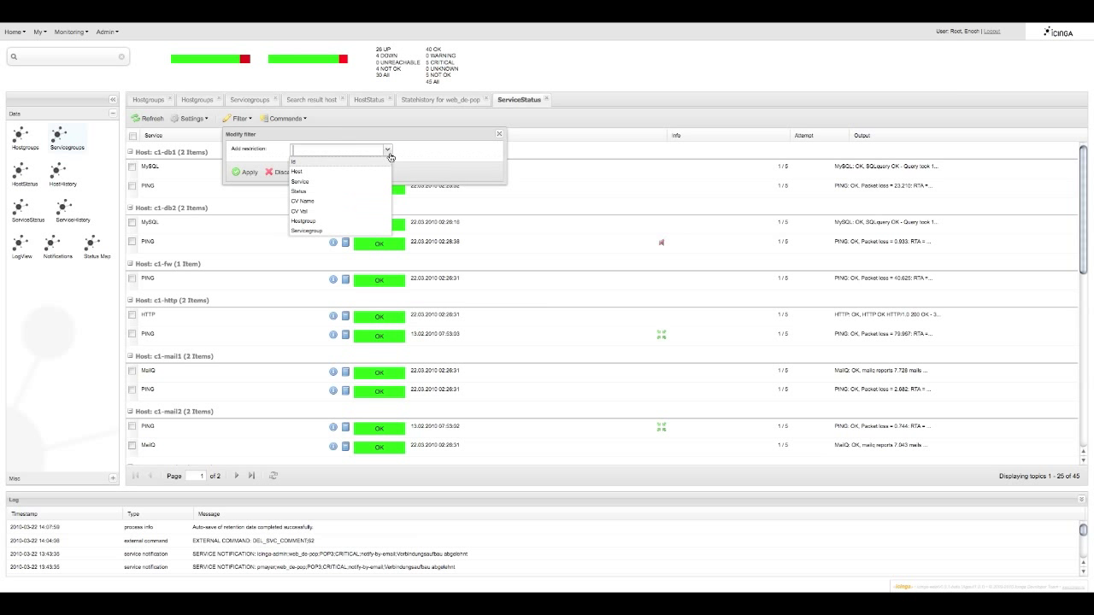
mouse_move(373, 181)
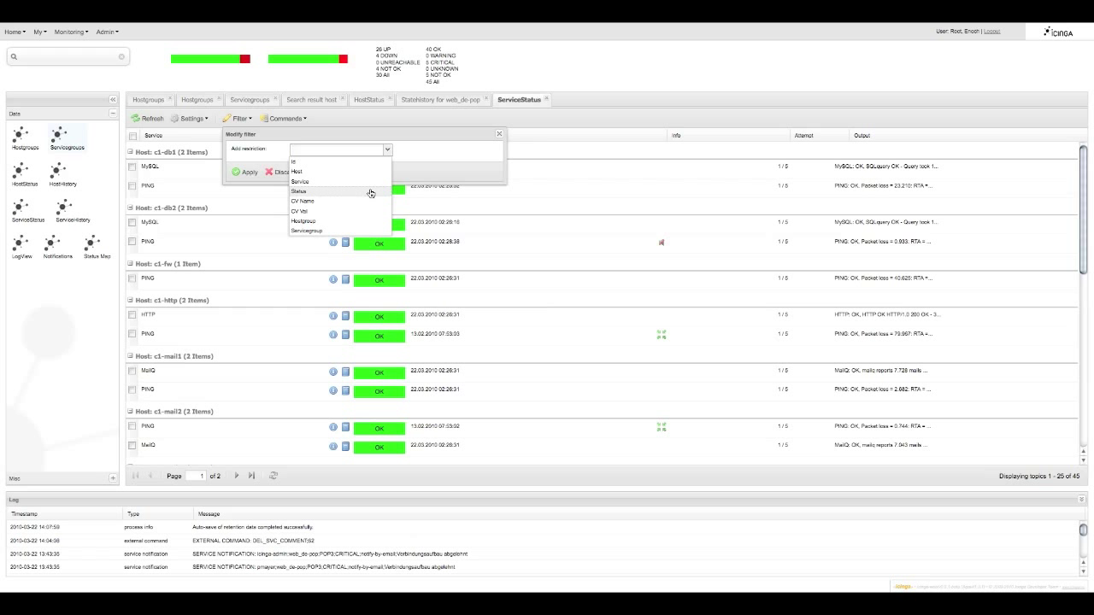
left_click(299, 192)
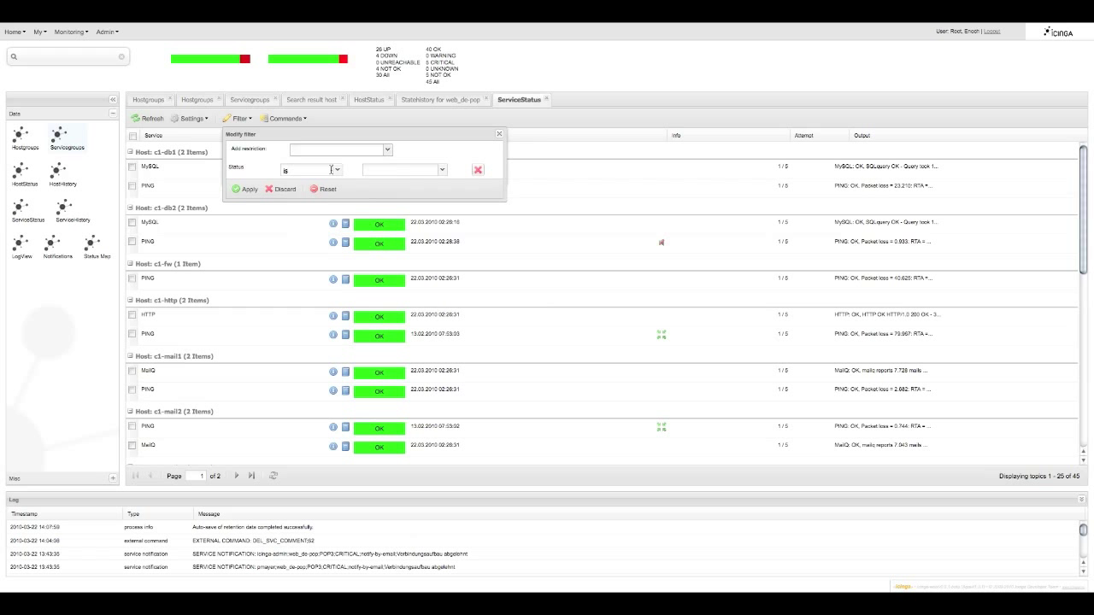
left_click(333, 169)
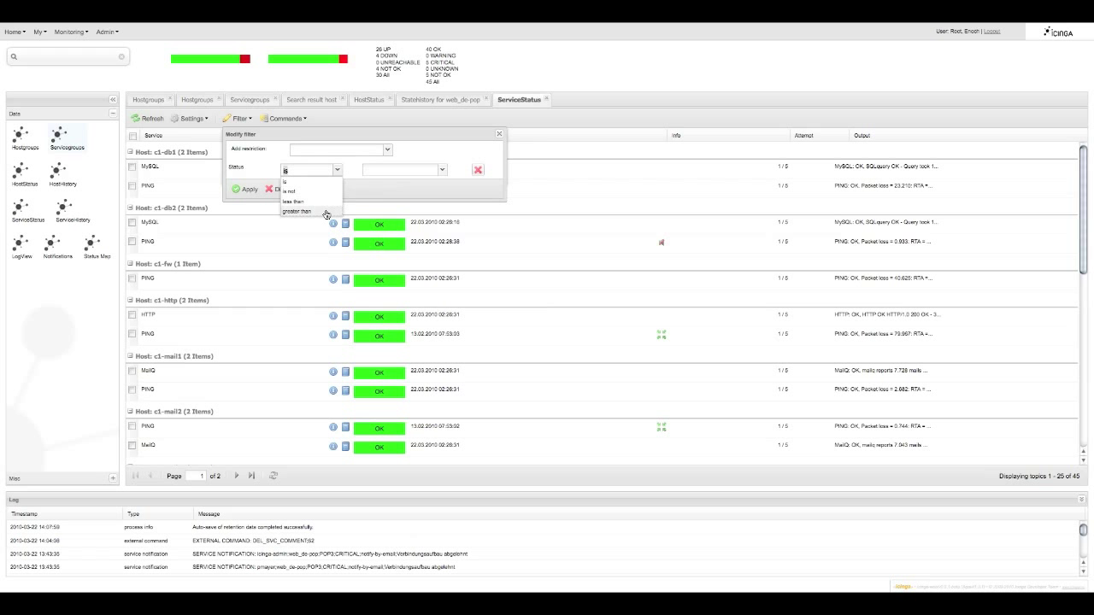
left_click(308, 212)
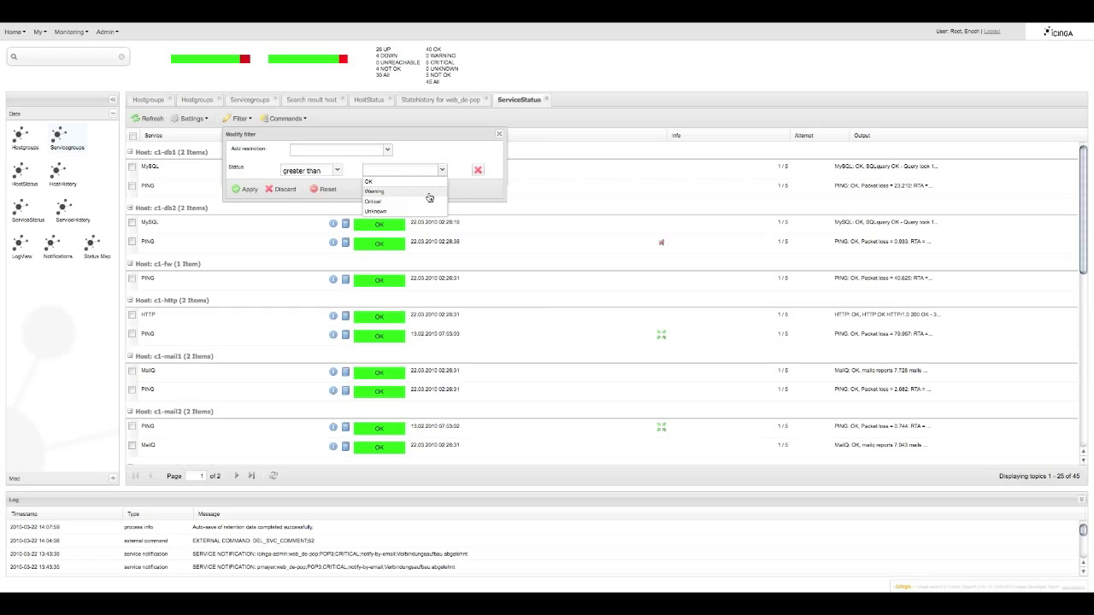
left_click(369, 181)
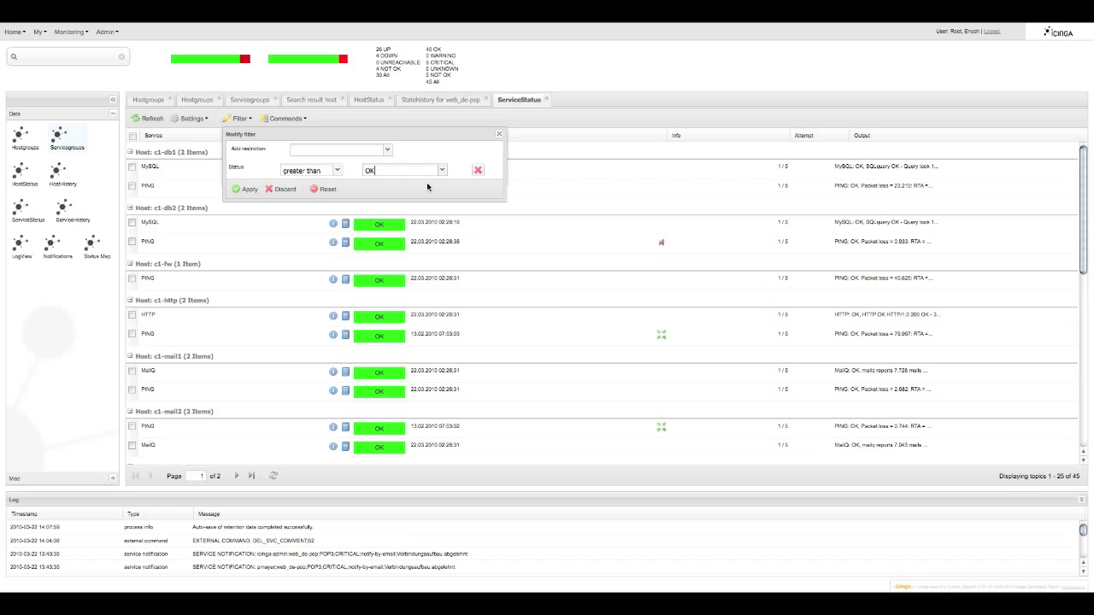
mouse_move(414, 188)
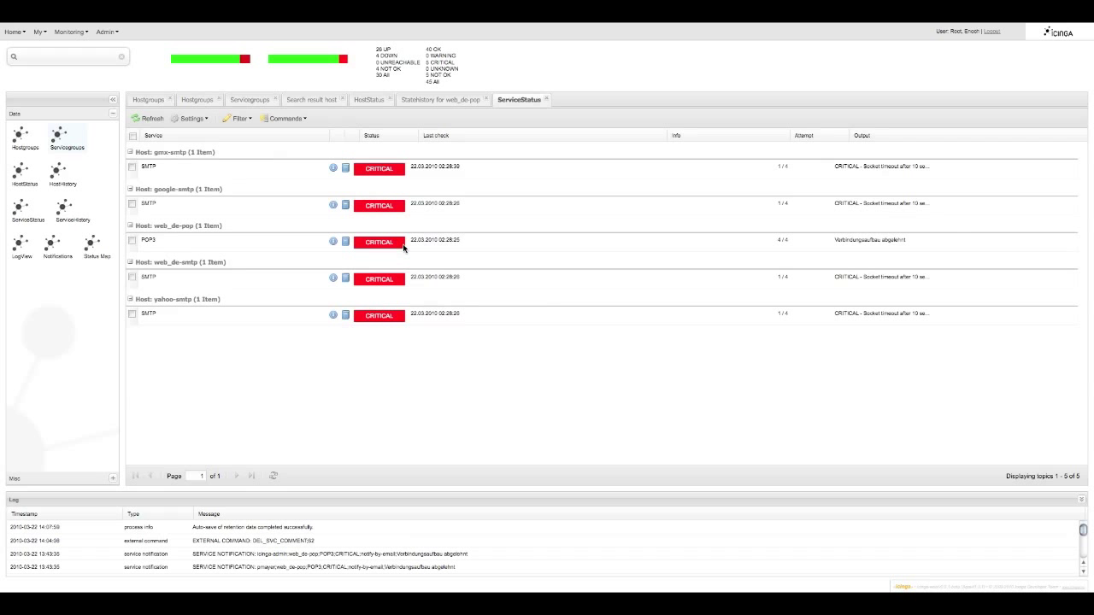
mouse_move(403, 249)
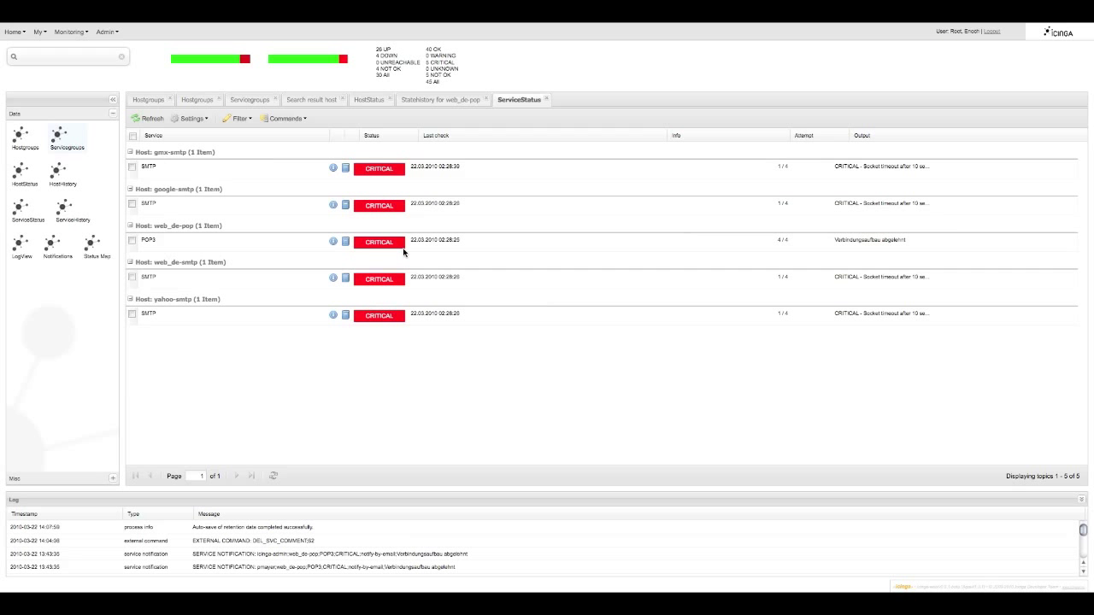
mouse_move(494, 238)
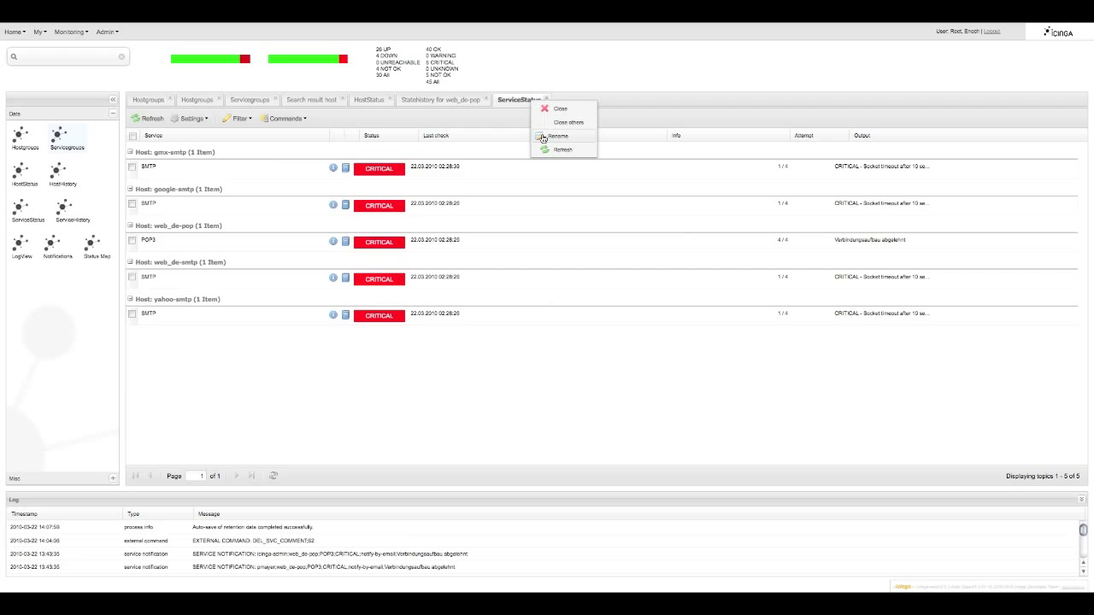
Retitle the filtered ServiceStatus tab as 'Service problems'
left_click(557, 137)
type("Service crit")
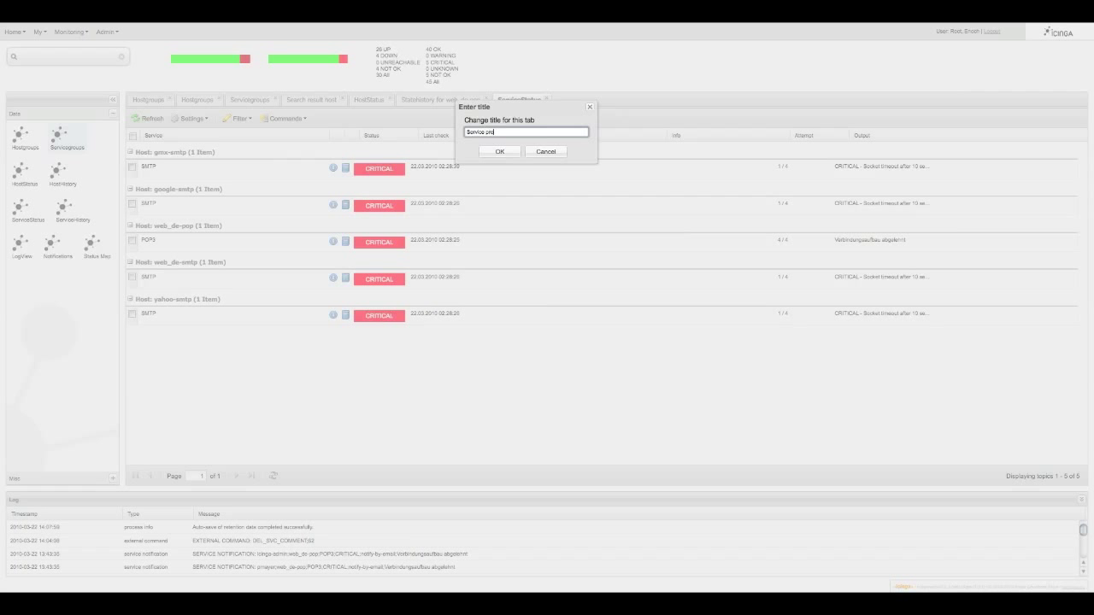
left_click(499, 151)
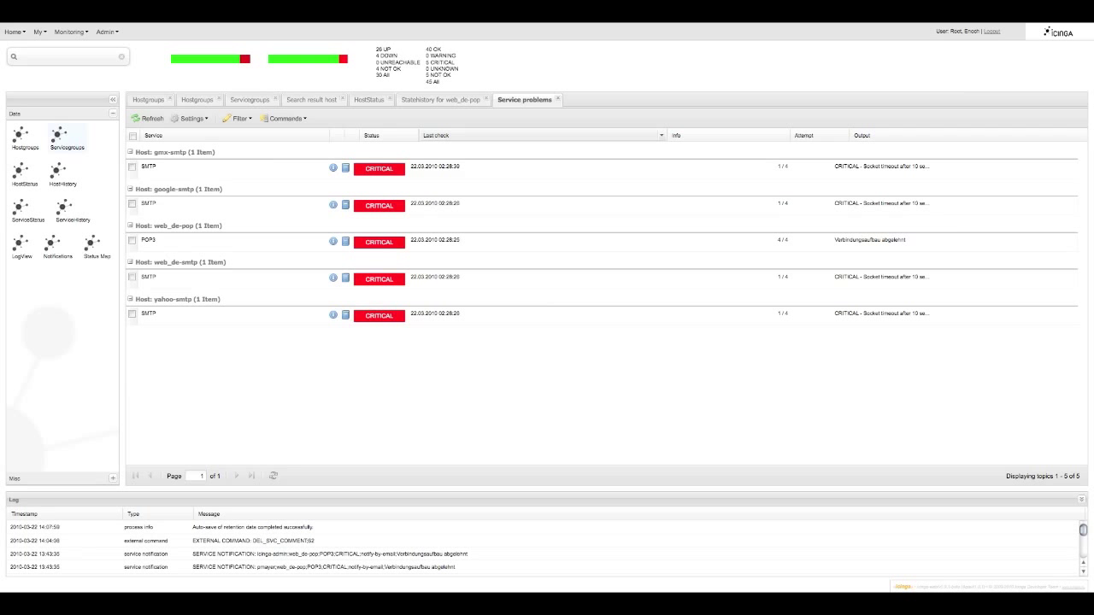
mouse_move(541, 137)
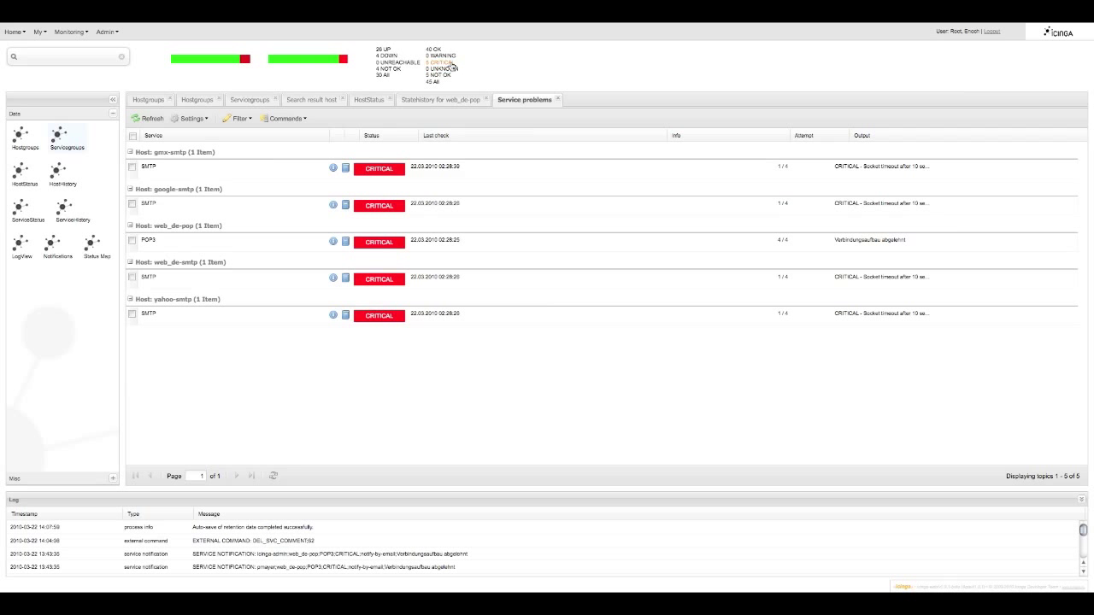
Switch to the Services - CRITICAL tab listing the five critical services
left_click(436, 61)
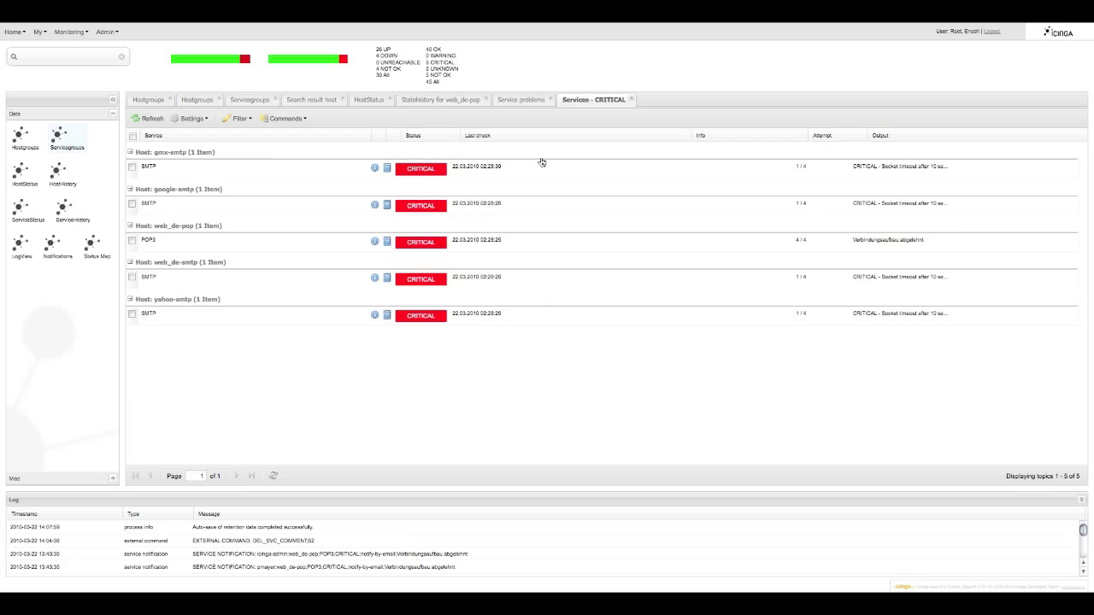
mouse_move(111, 199)
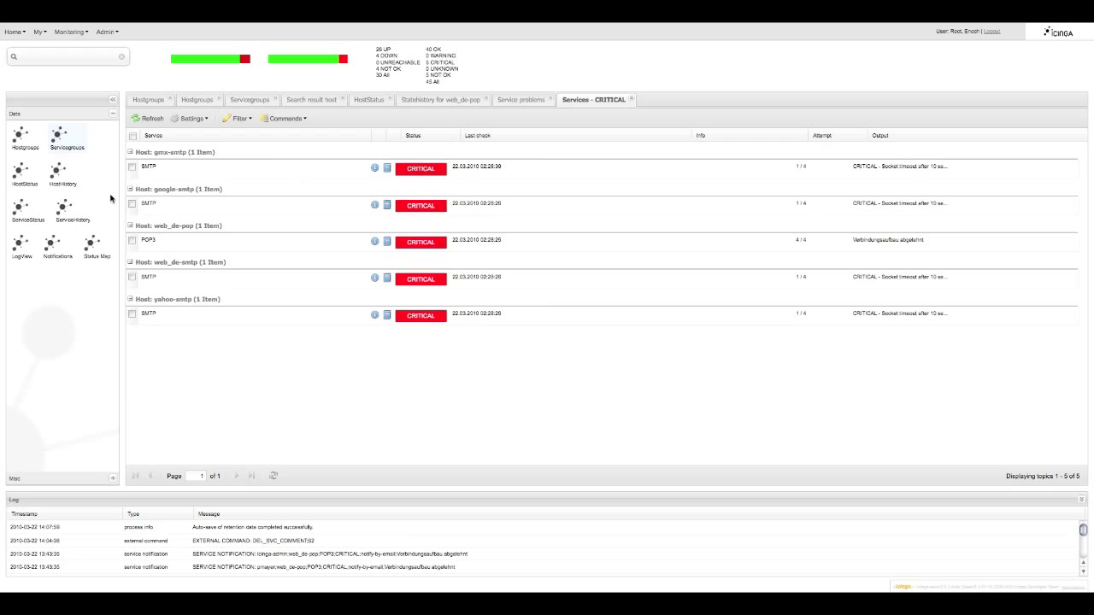
Select both MySQL services in the ServiceStatus list and bring up their Commands menu
left_click(28, 209)
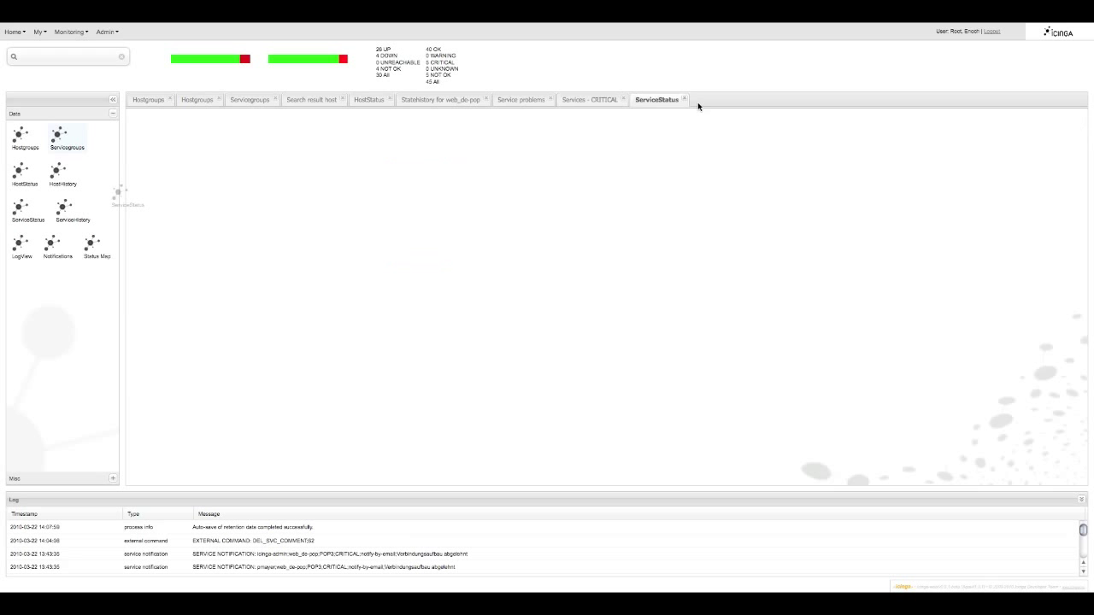
left_click(657, 99)
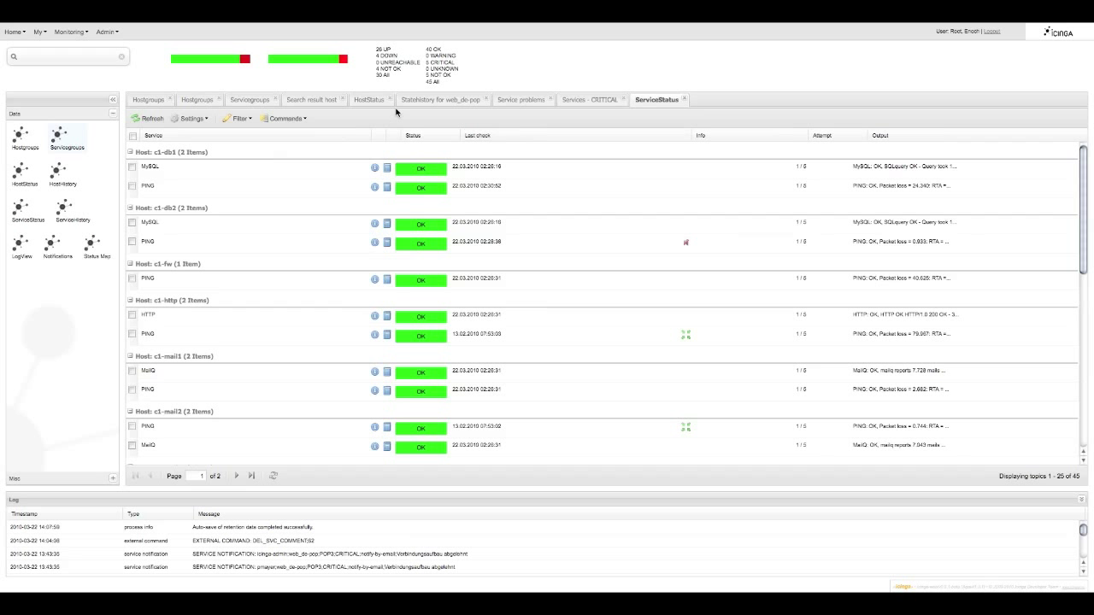
left_click(134, 167)
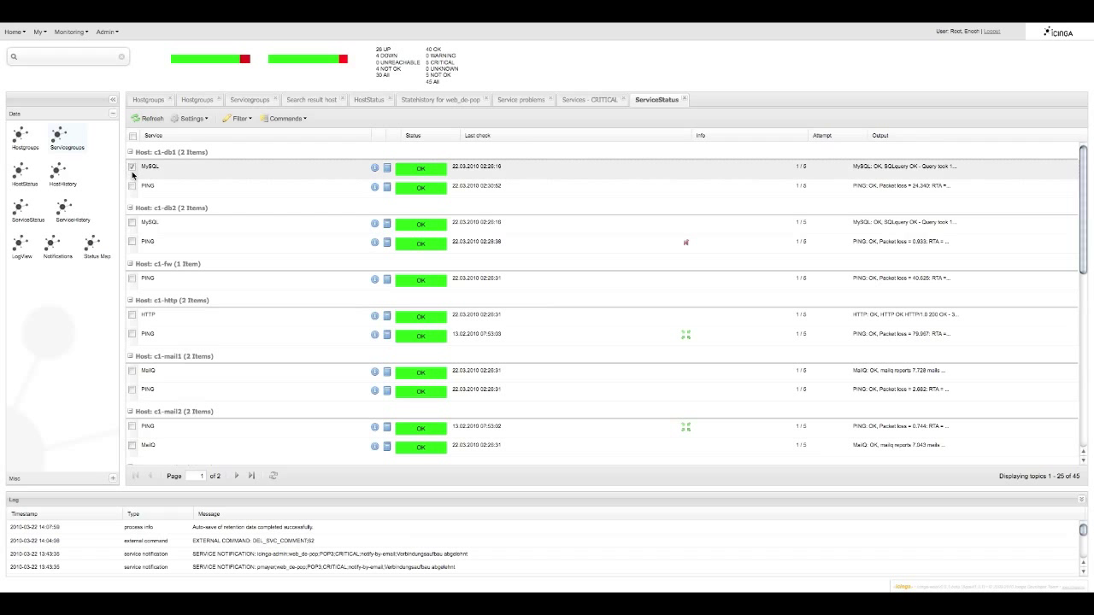
left_click(132, 222)
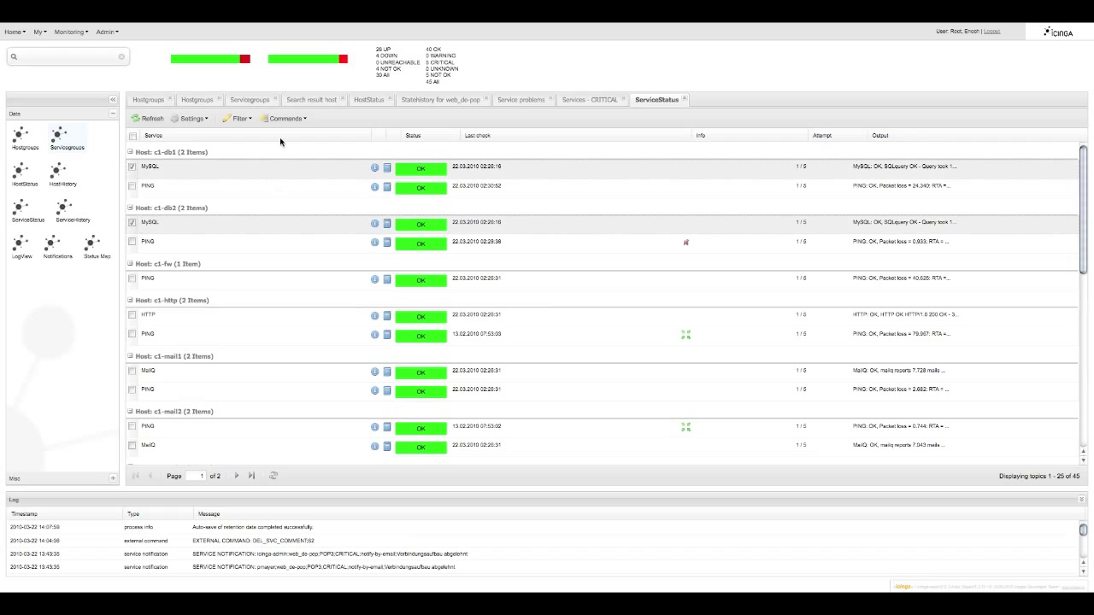
left_click(284, 118)
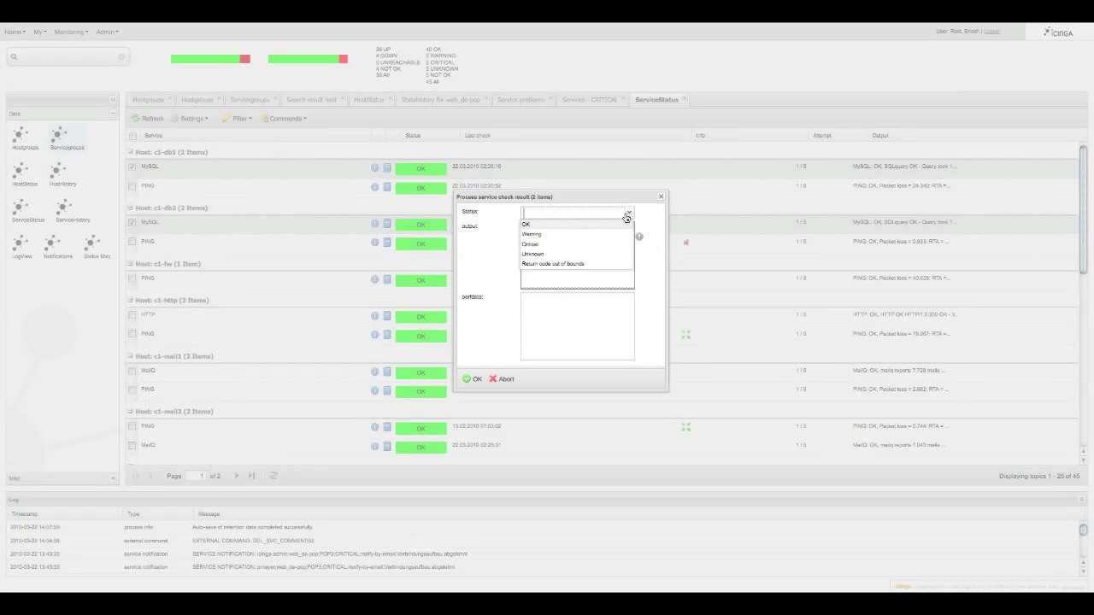
Submit a Critical check result with a comment for both services and refresh to show them critical
left_click(530, 243)
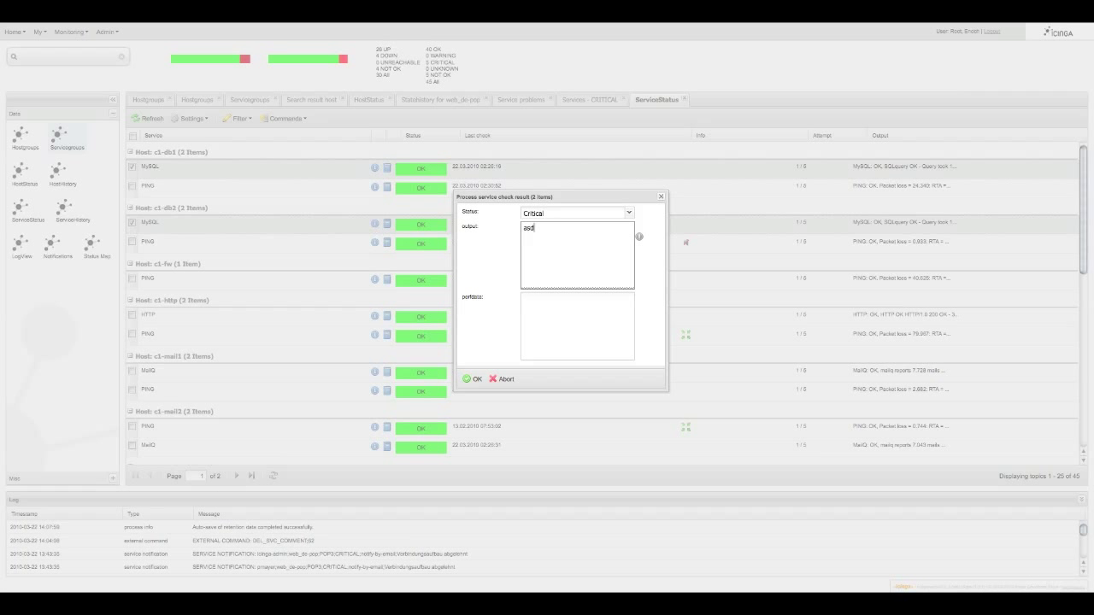
type("f")
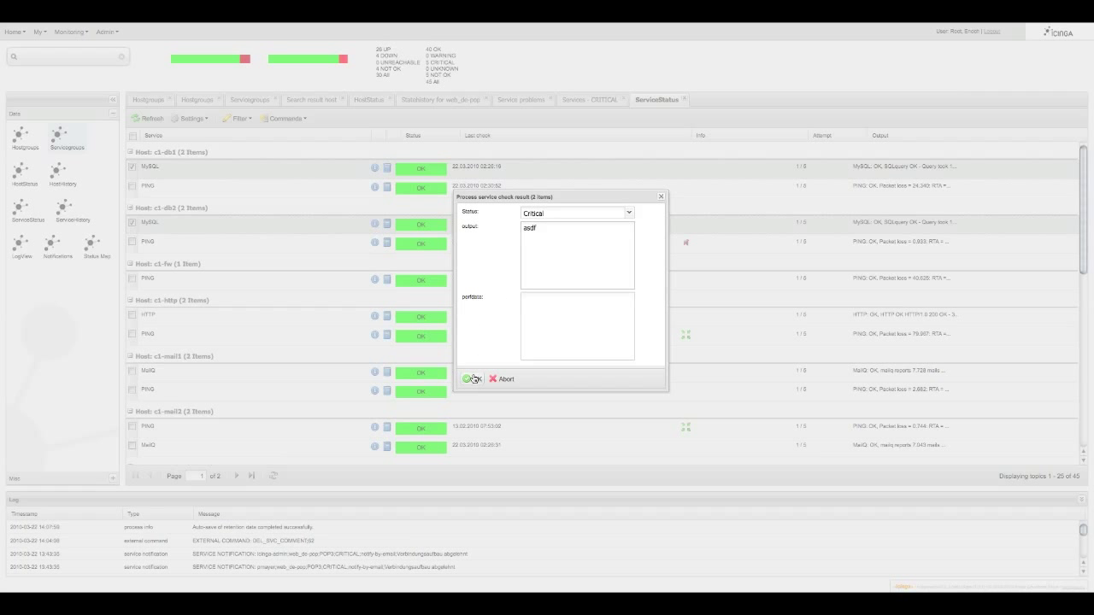
left_click(471, 380)
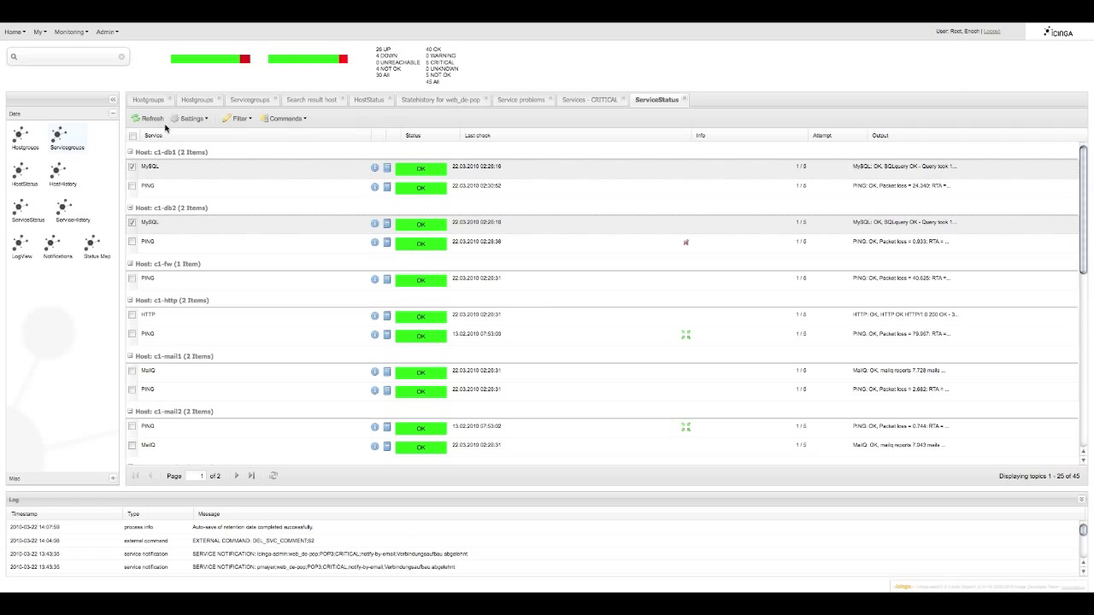
left_click(151, 118)
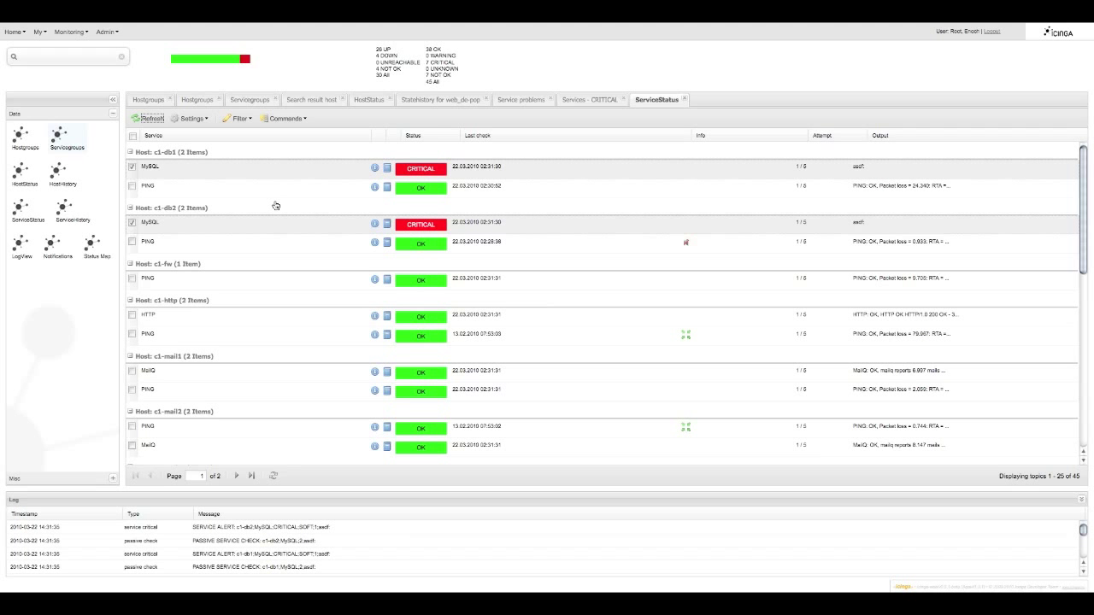
mouse_move(92, 232)
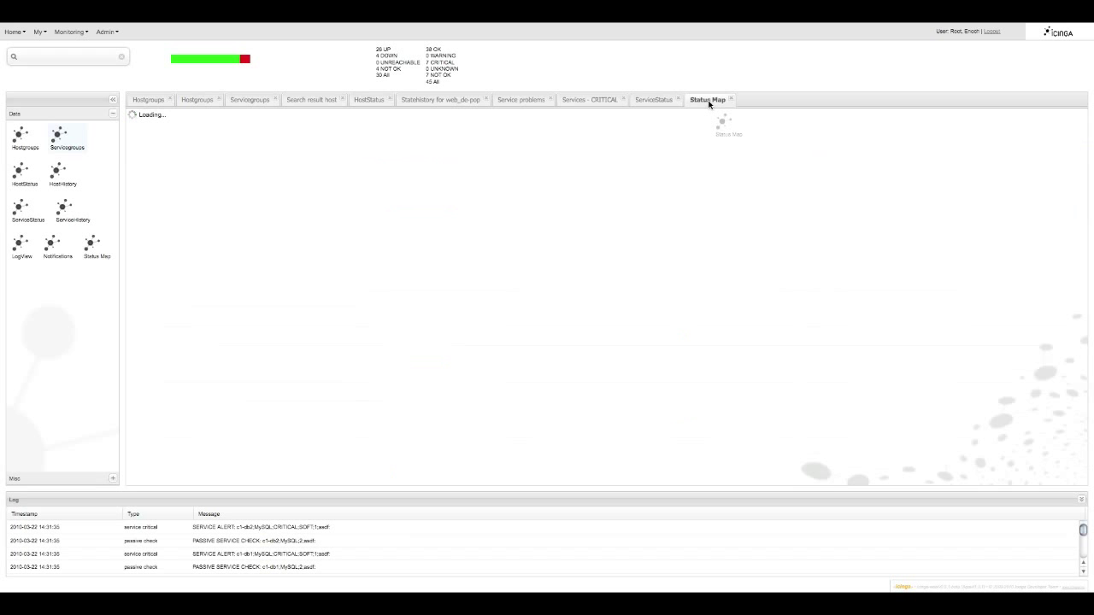
Explore the Status Map, recentring it on the switch host to read its details panel
left_click(707, 99)
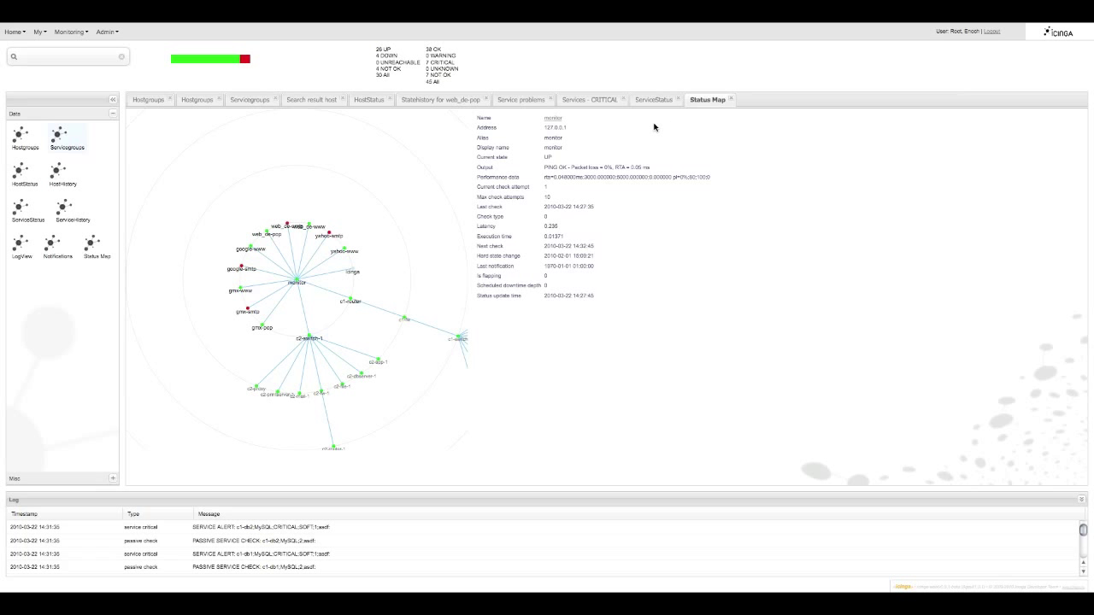
mouse_move(444, 298)
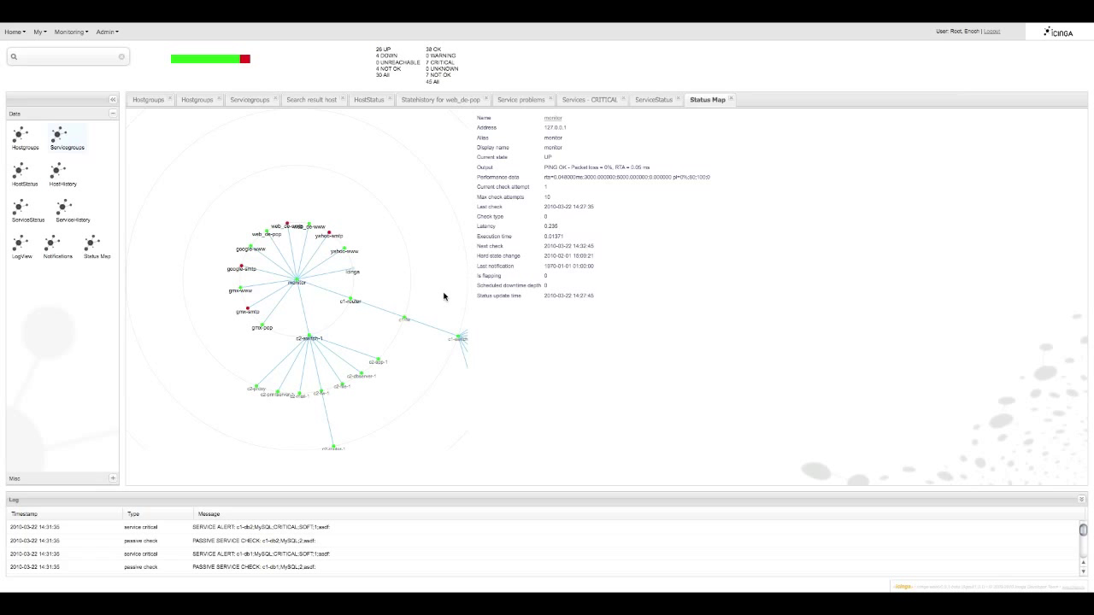
mouse_move(460, 342)
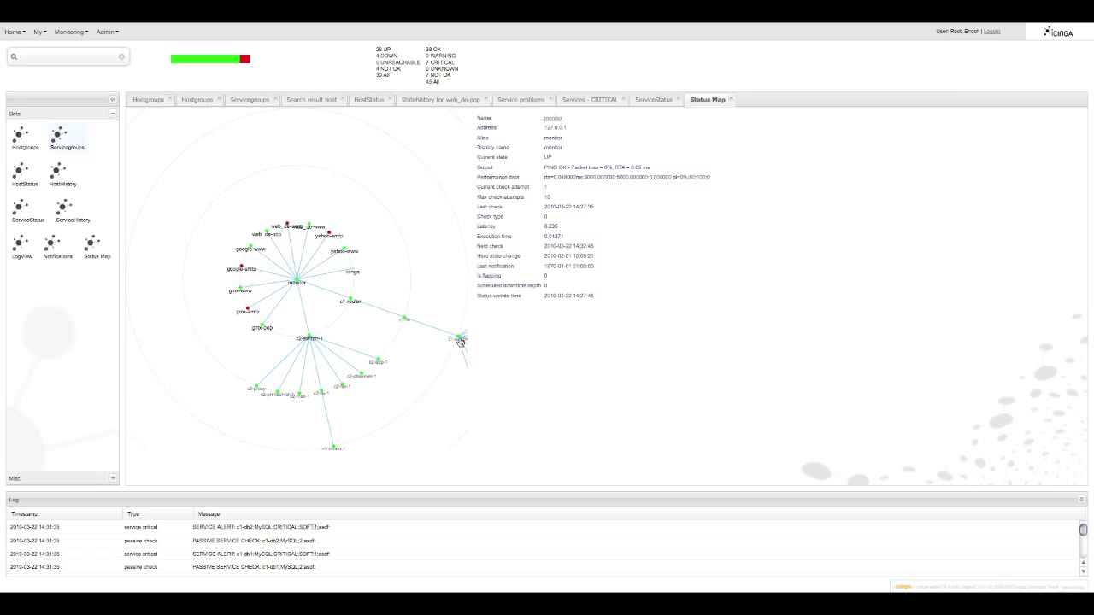
left_click(459, 342)
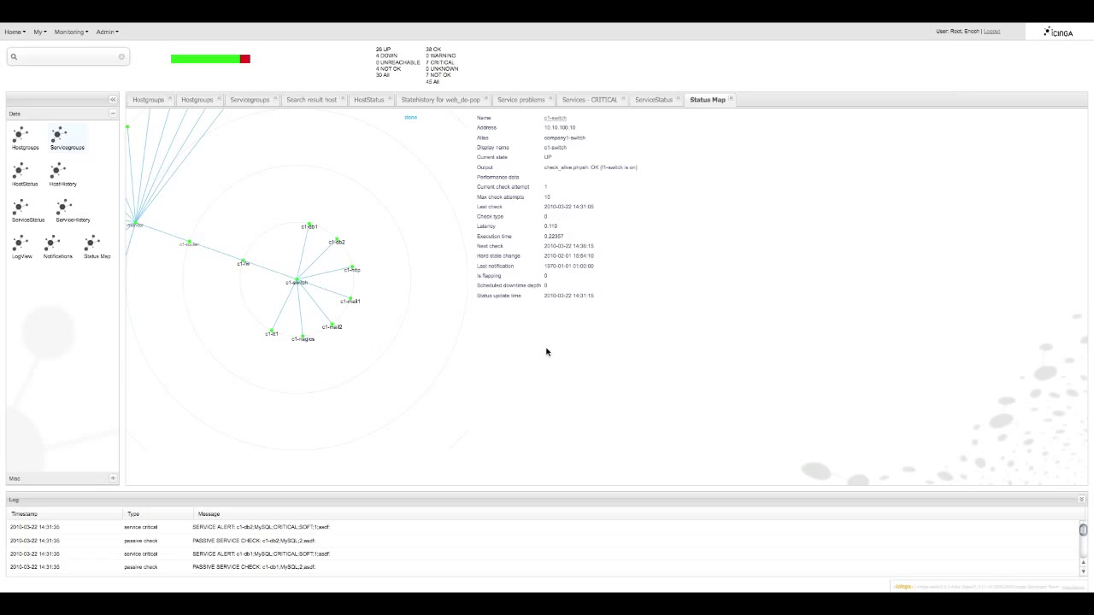
mouse_move(615, 187)
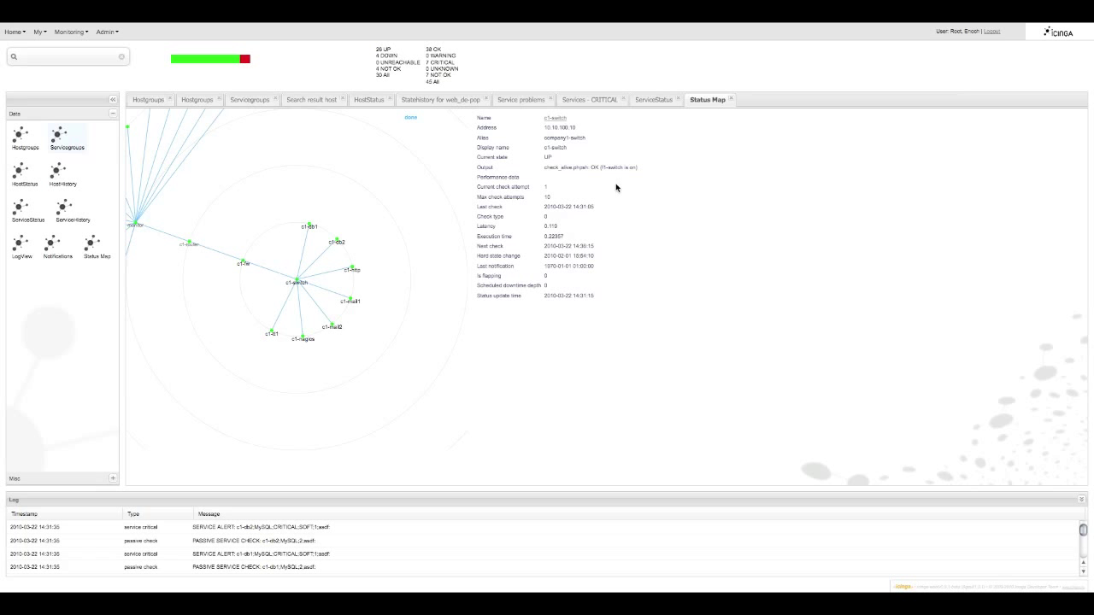
mouse_move(467, 284)
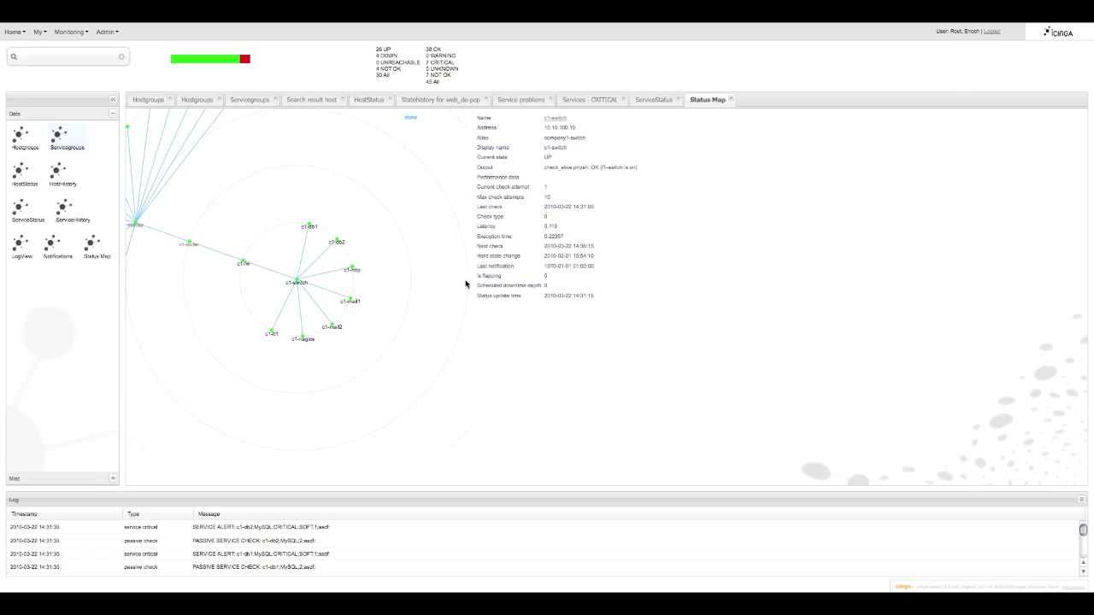
mouse_move(626, 207)
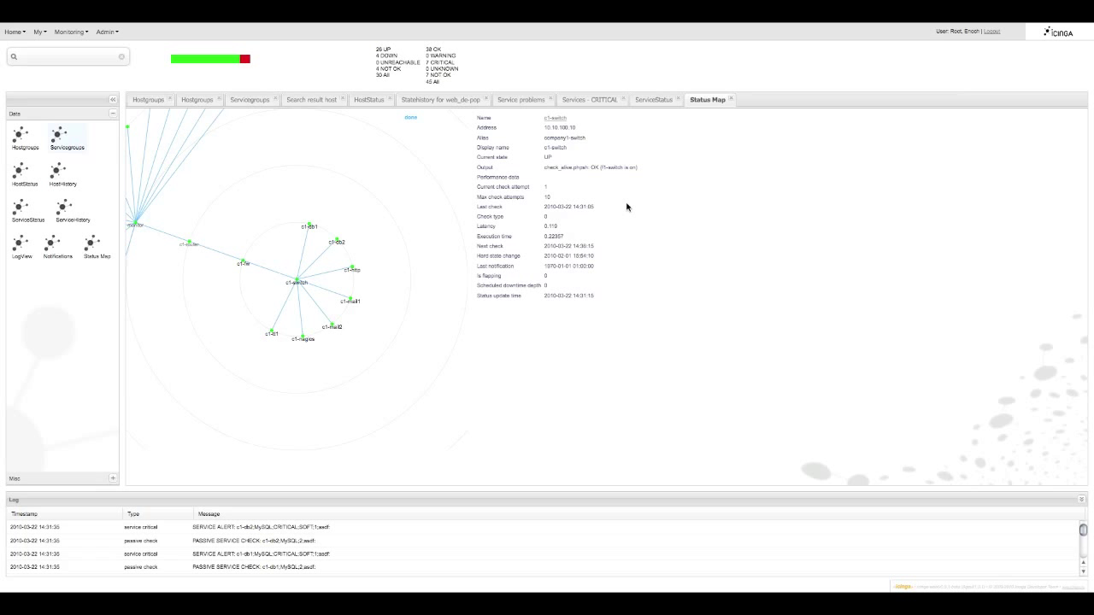
mouse_move(130, 484)
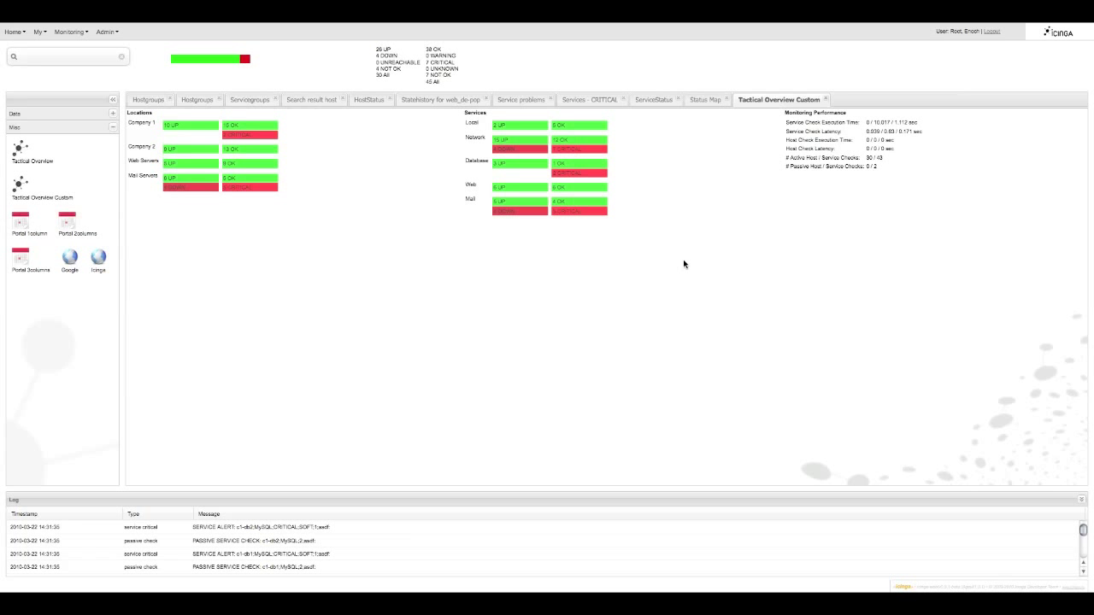
mouse_move(694, 273)
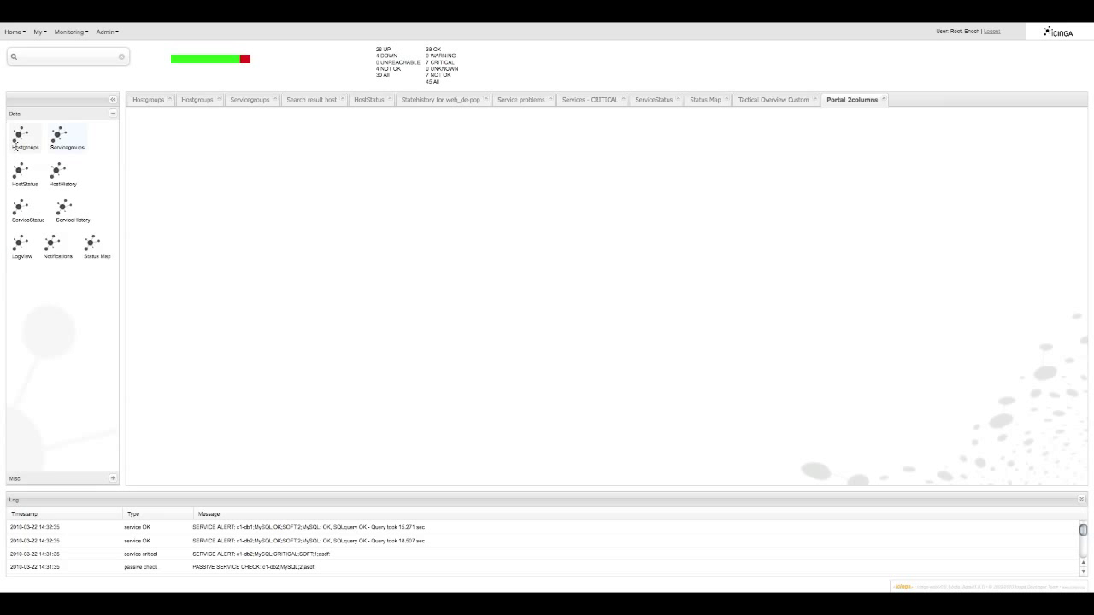
Load the portal's Hostgroups and Servicegroups panels, then bring up the Admin menu
left_click(24, 137)
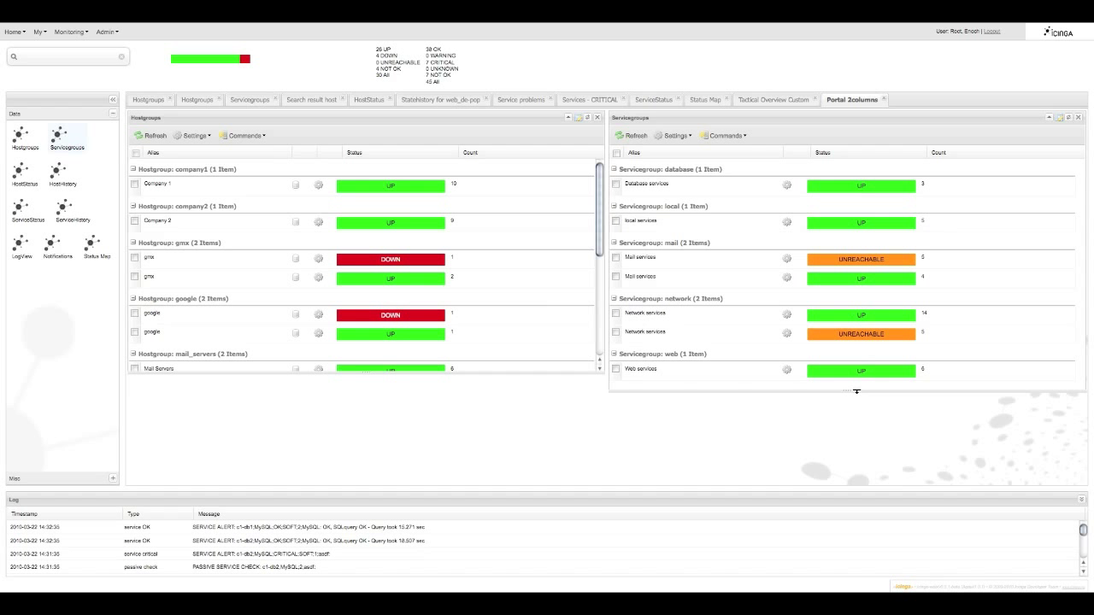
mouse_move(857, 392)
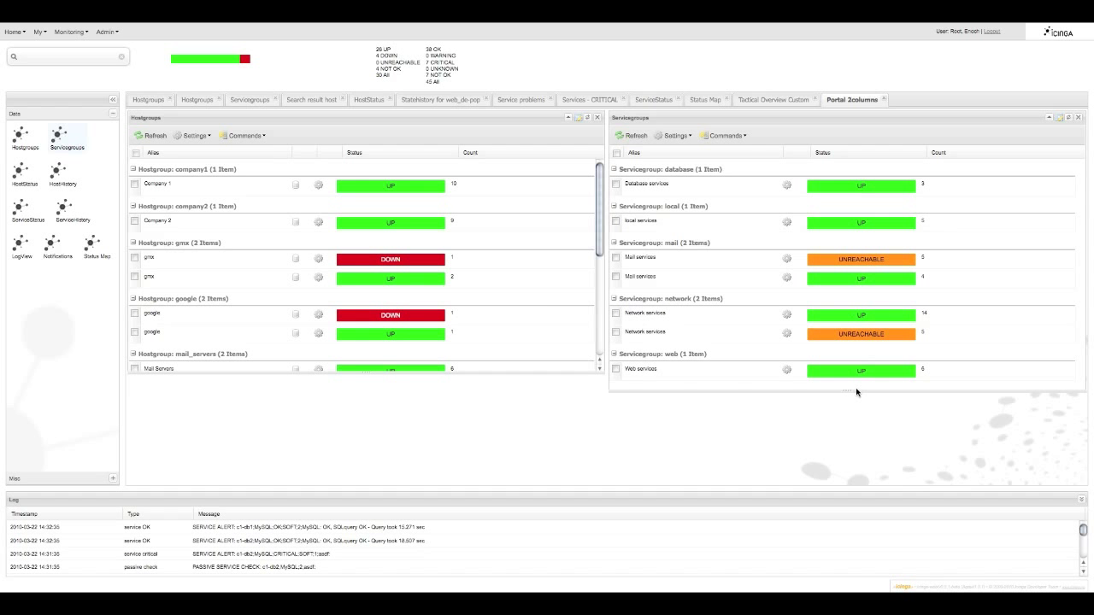
mouse_move(807, 397)
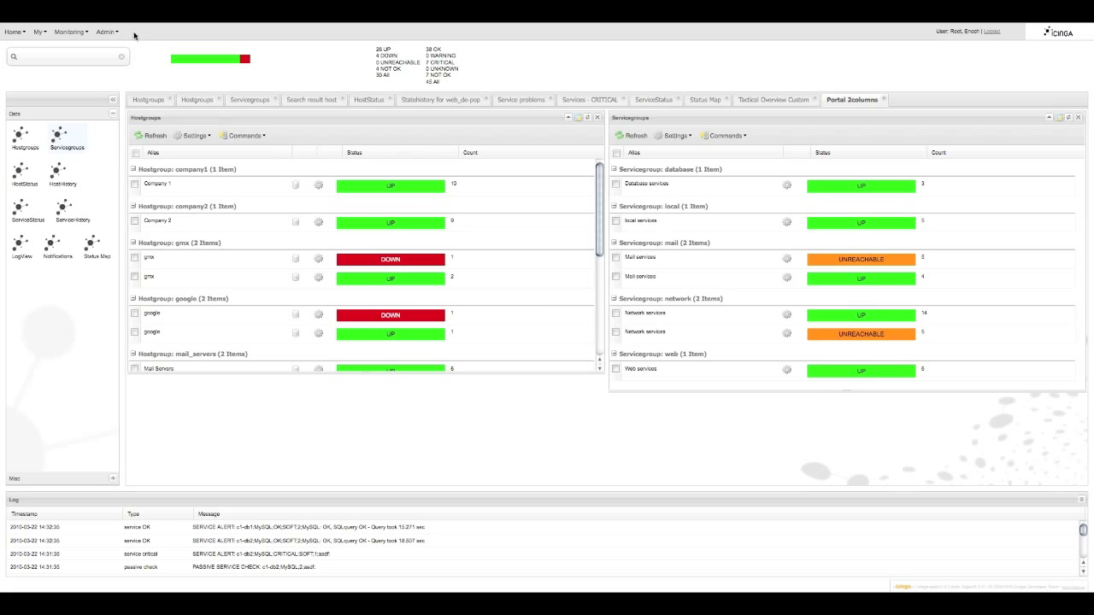
mouse_move(134, 34)
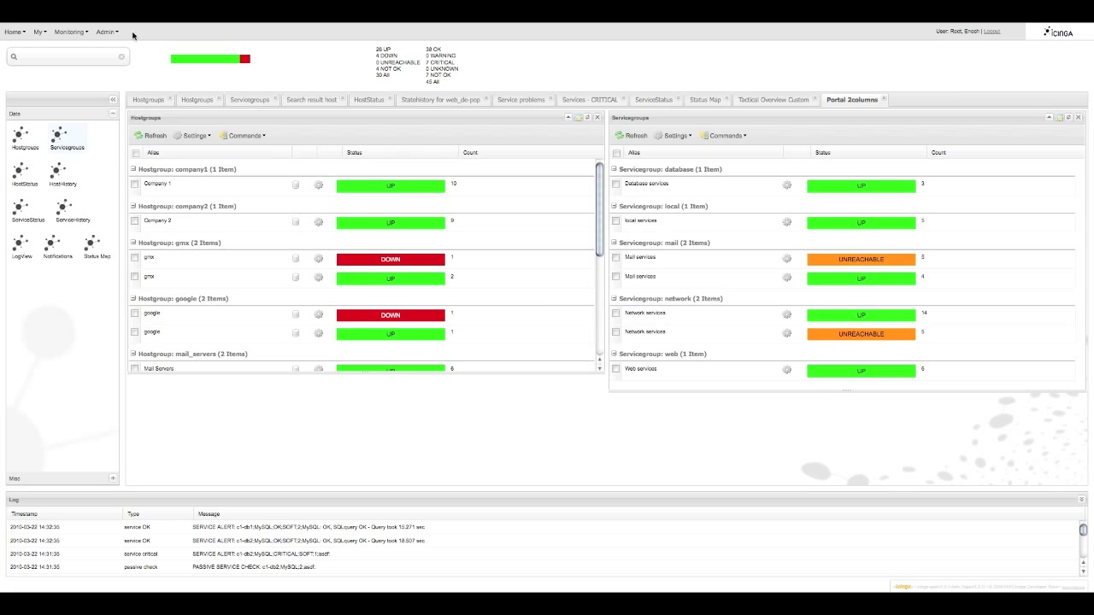
left_click(106, 30)
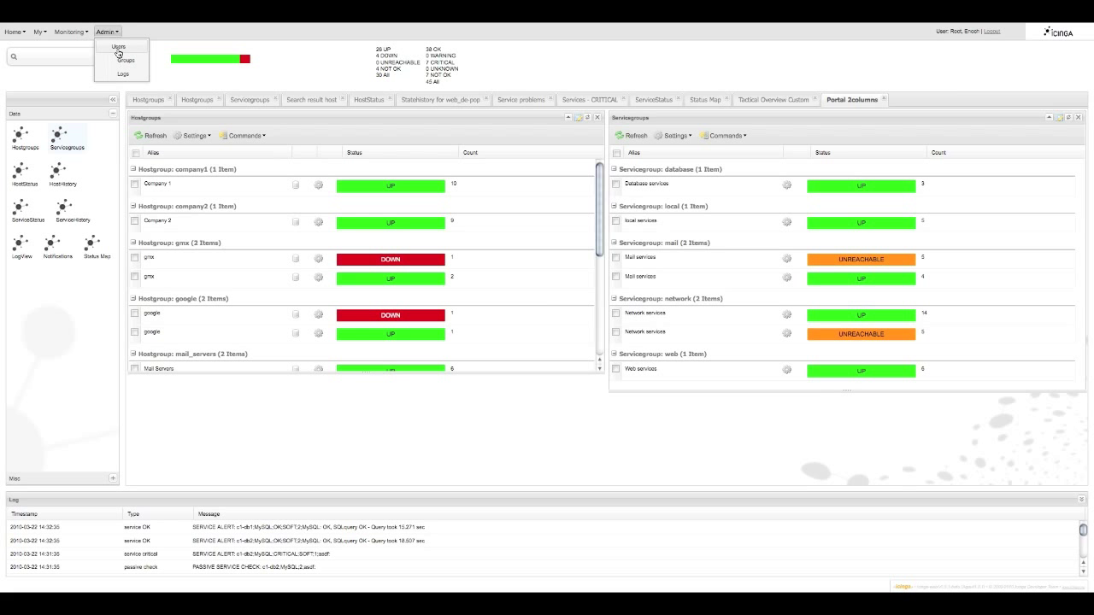
Edit user John Doe and show the principal types that can be added to his account
left_click(118, 47)
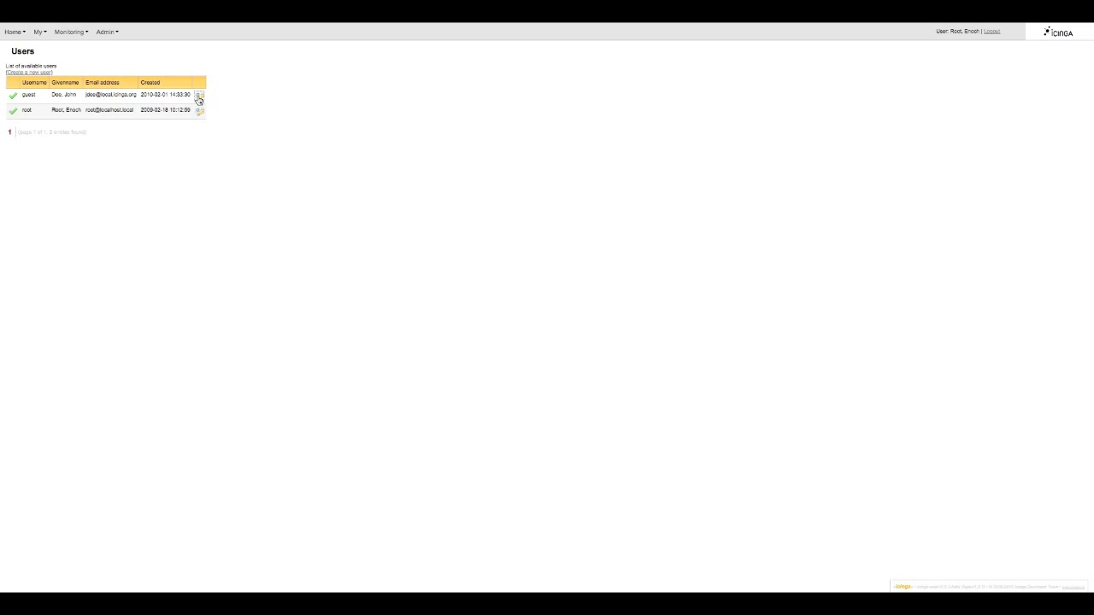
left_click(199, 95)
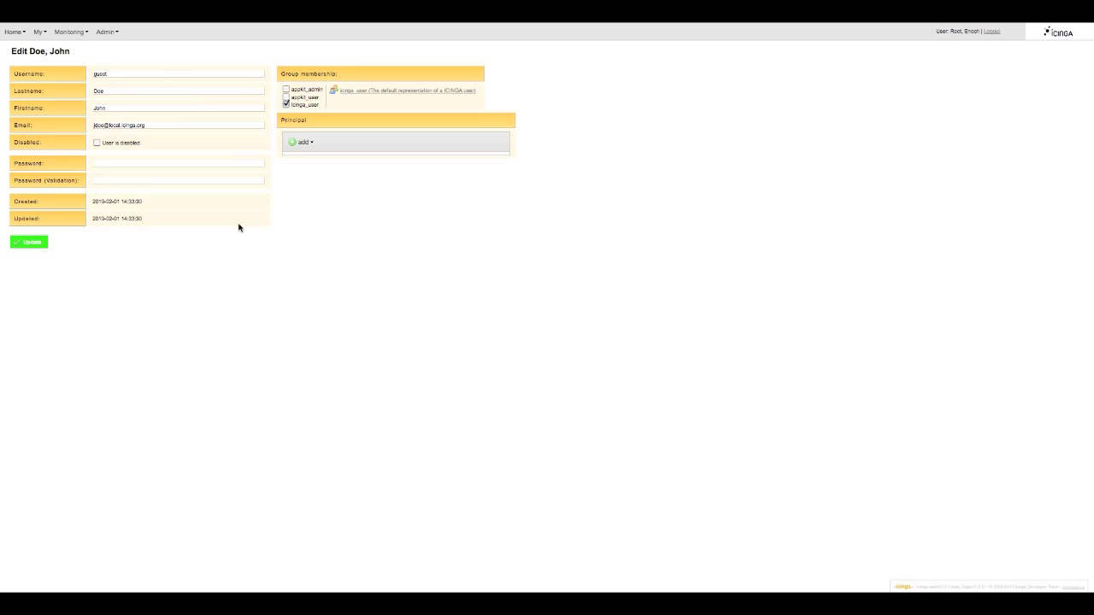
mouse_move(432, 106)
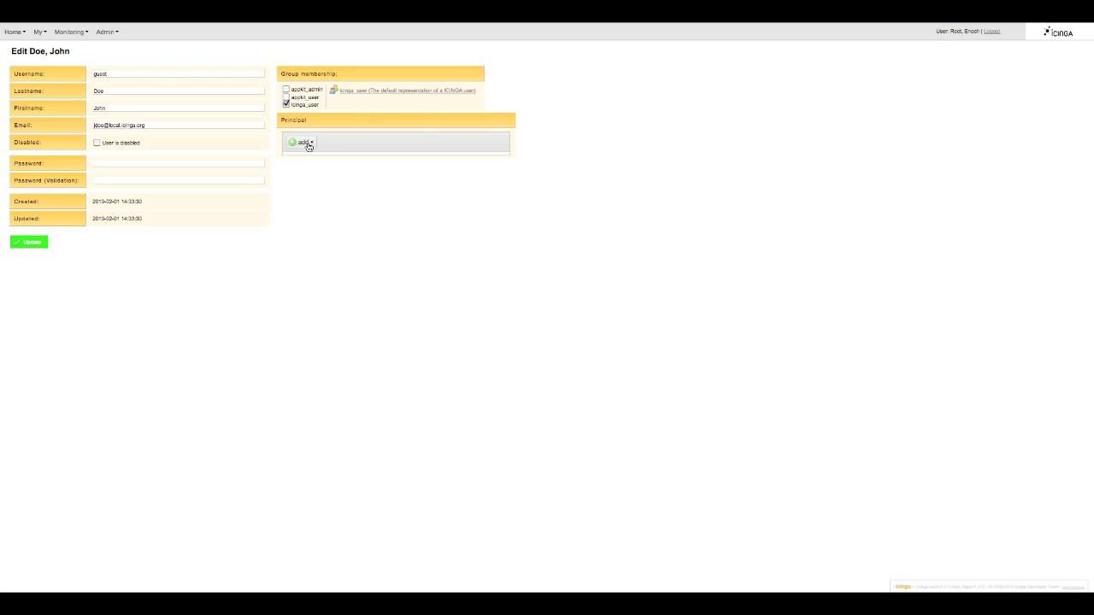
left_click(301, 142)
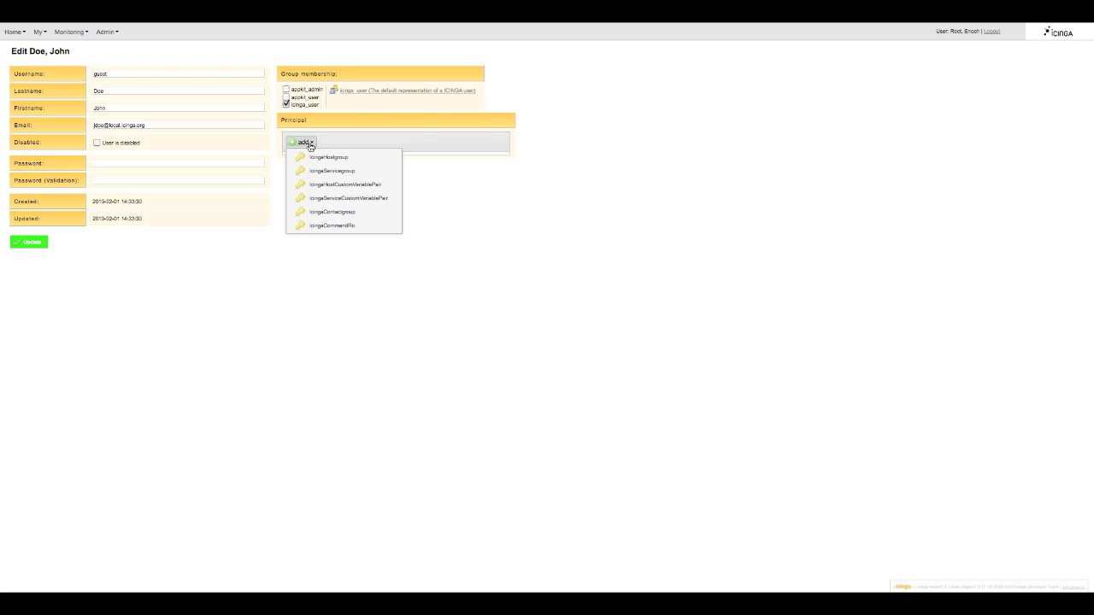
mouse_move(324, 157)
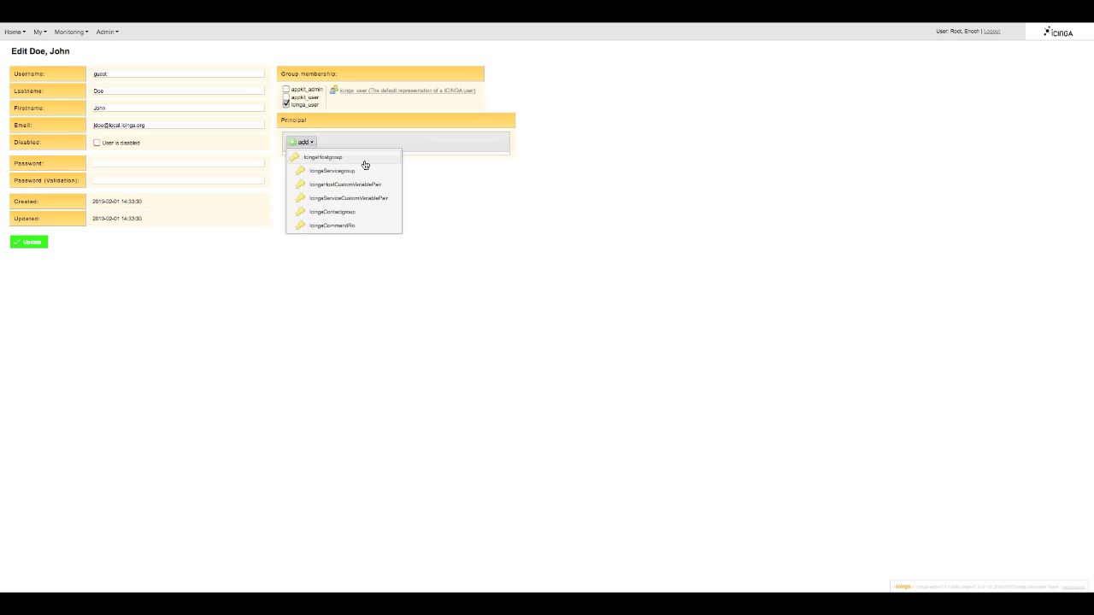
left_click(321, 157)
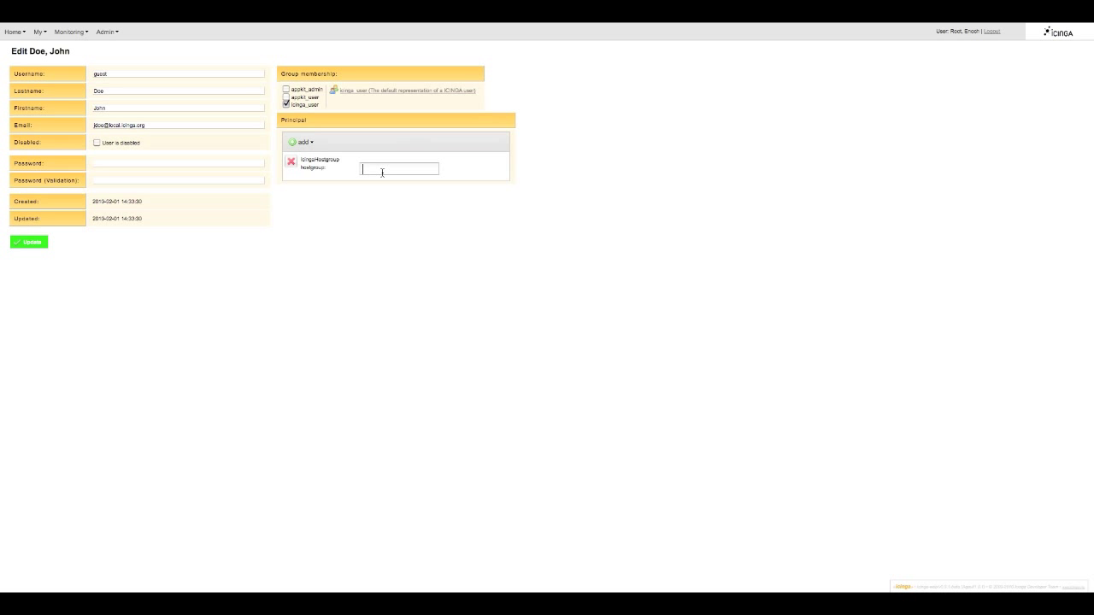
type("company1")
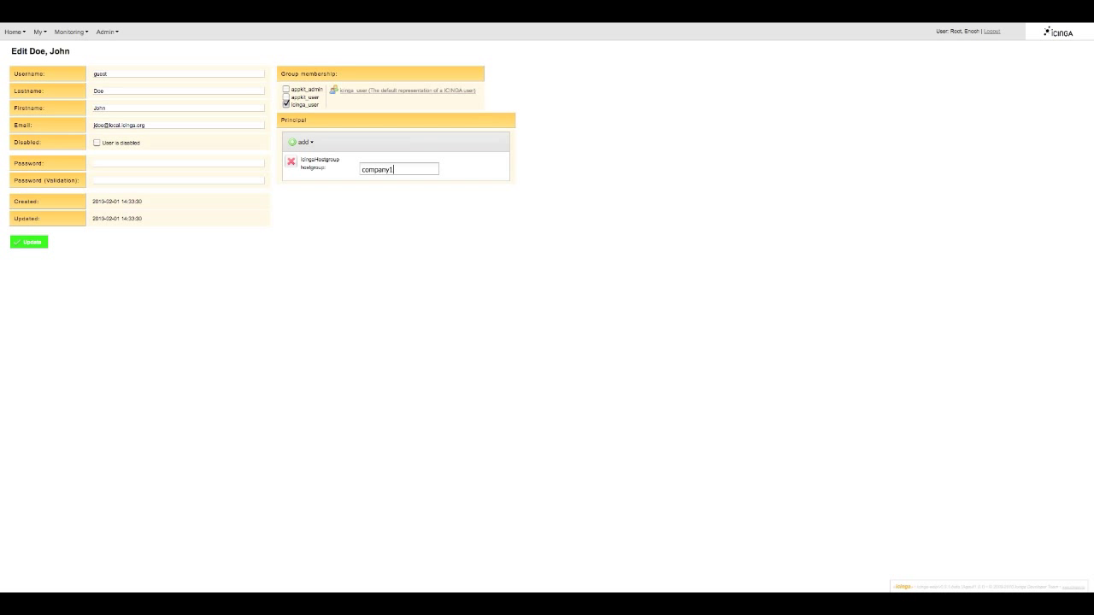
left_click(301, 142)
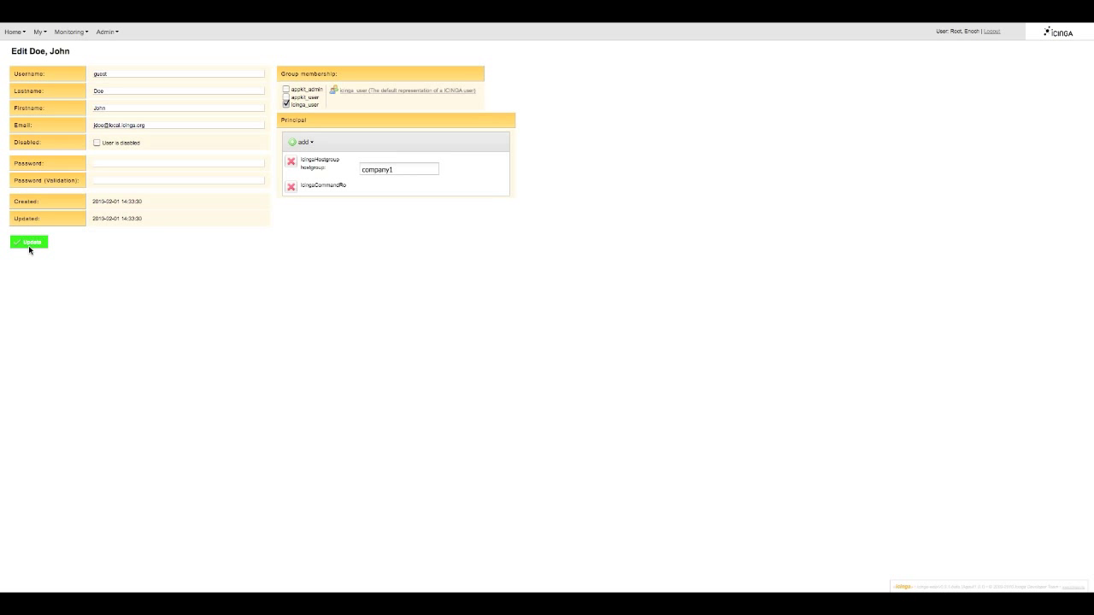
left_click(28, 241)
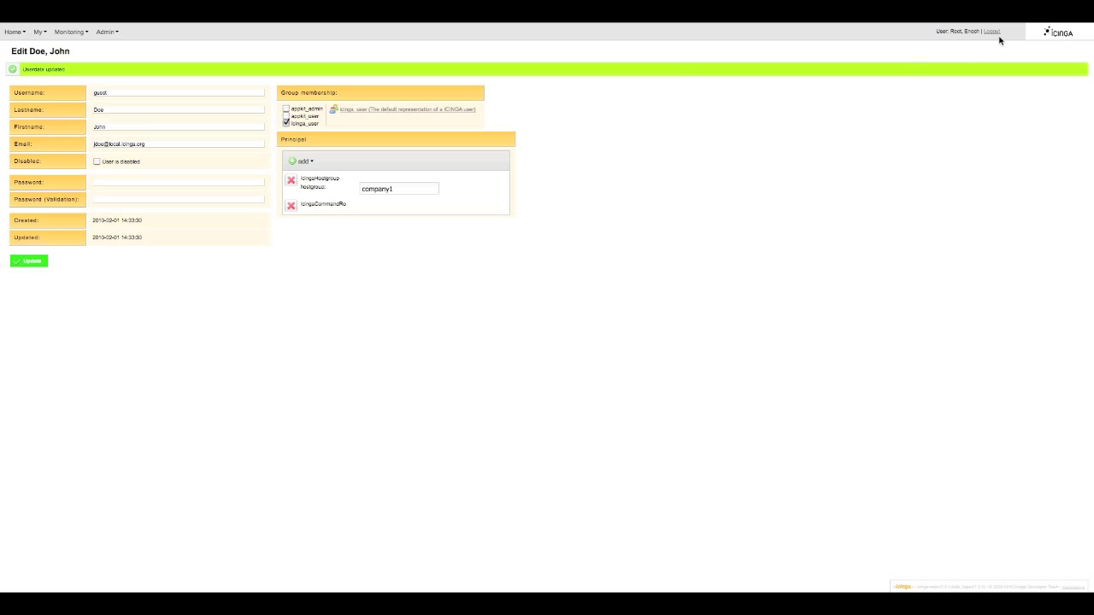
Log out of root and log back in as the restricted user with the guest credentials
left_click(992, 31)
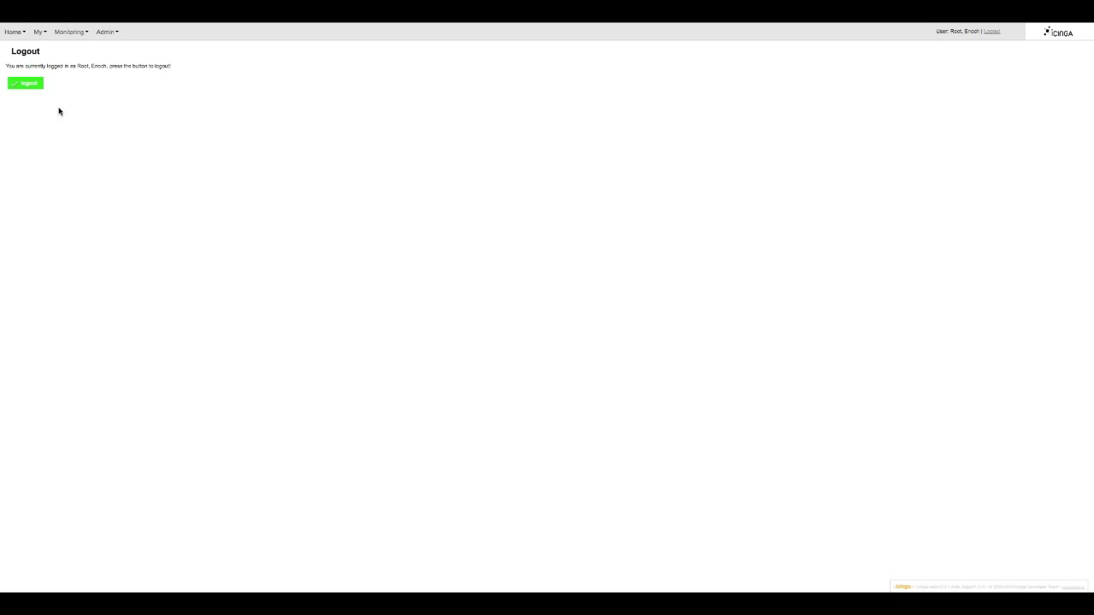
left_click(25, 82)
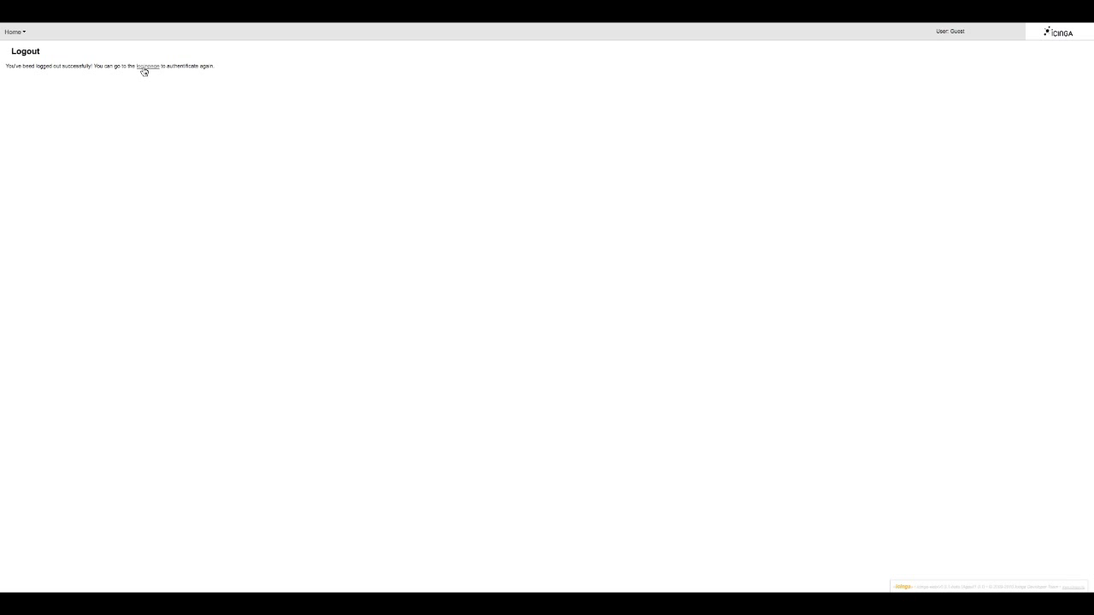
type("g")
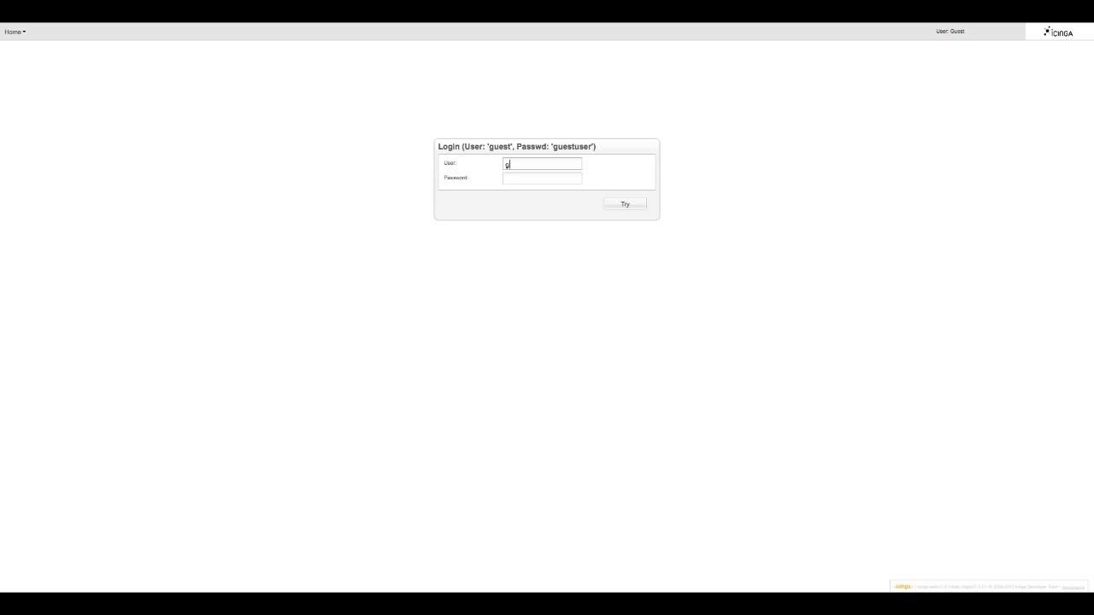
type("uest")
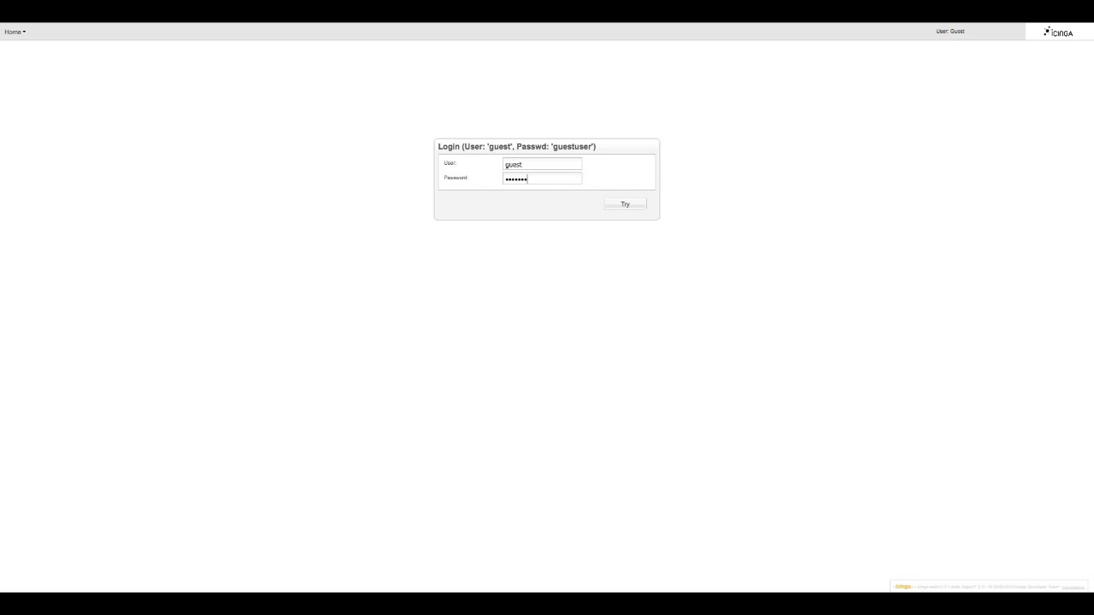
left_click(624, 204)
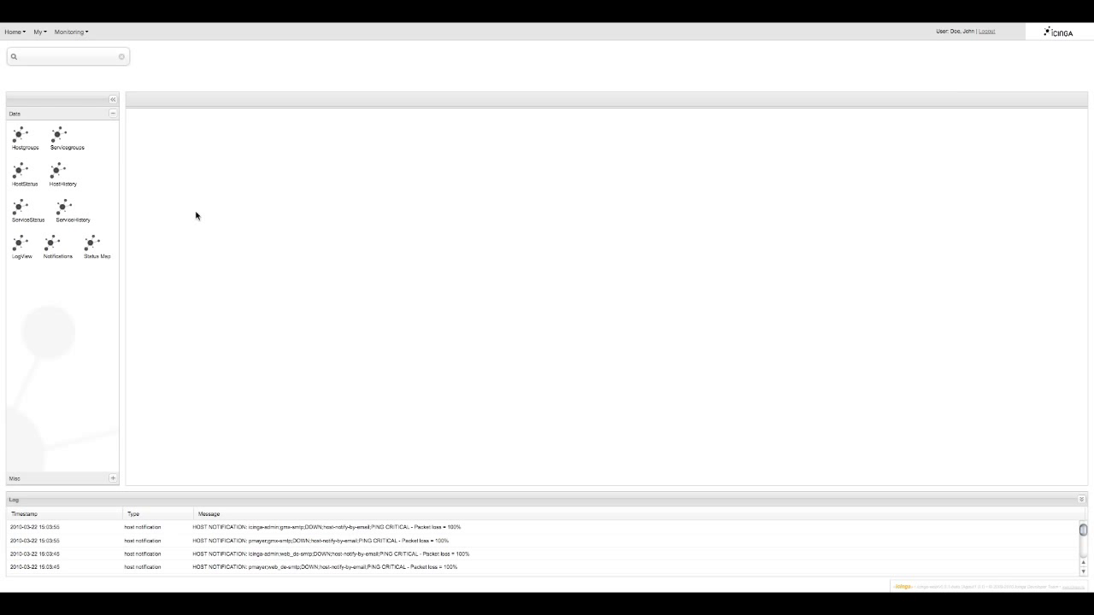
Open the Hostgroups tab, now listing only company1 with its single host UP
left_click(24, 137)
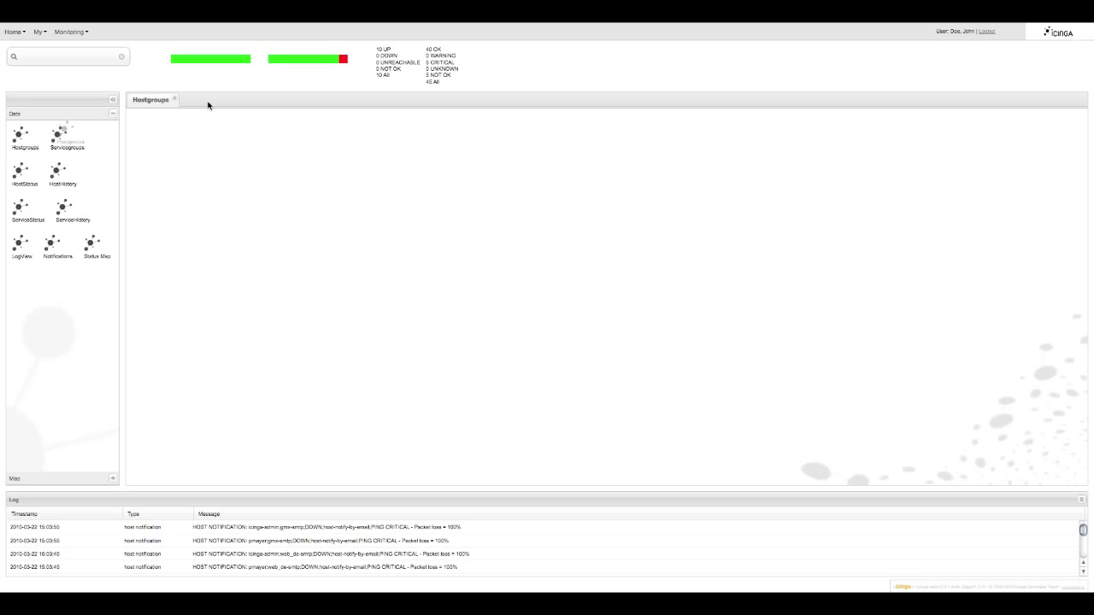
left_click(24, 137)
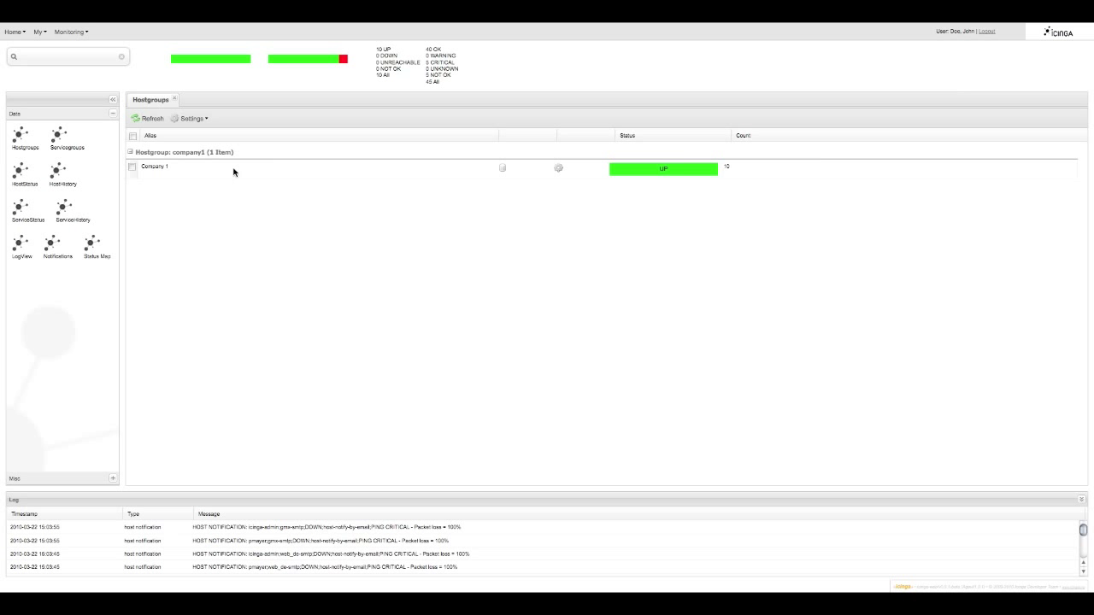
mouse_move(227, 123)
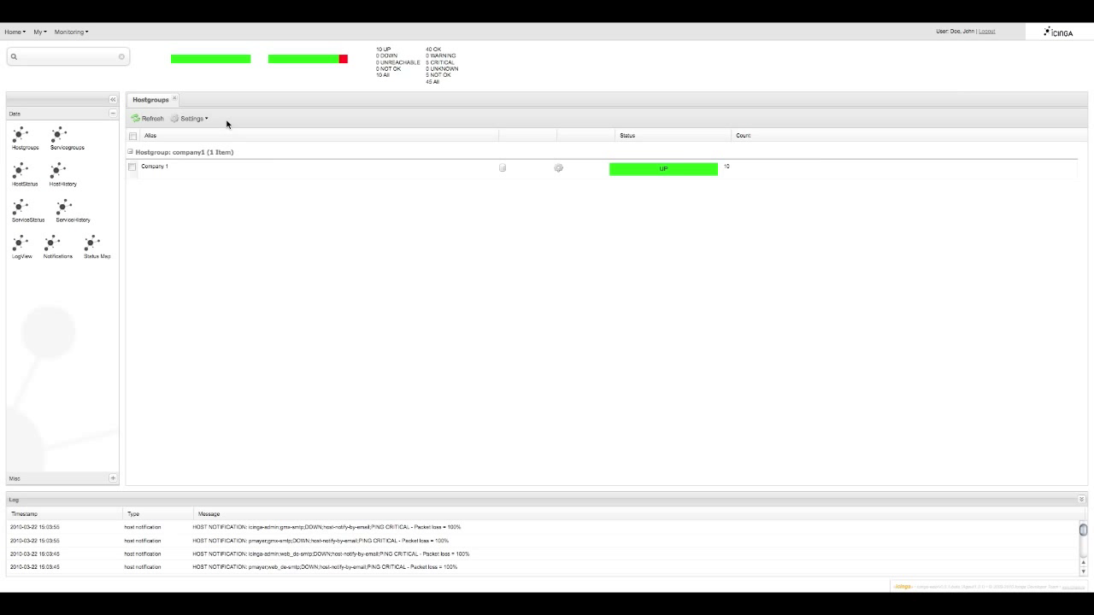
mouse_move(312, 128)
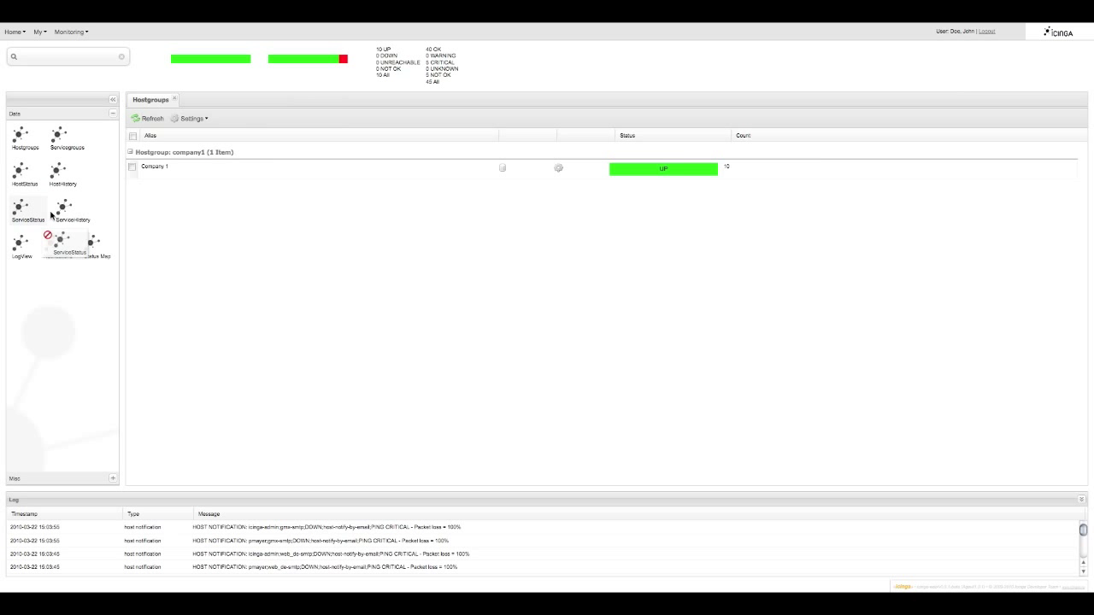
View John Doe's service status list, all OK, then follow the UP host count
left_click(27, 205)
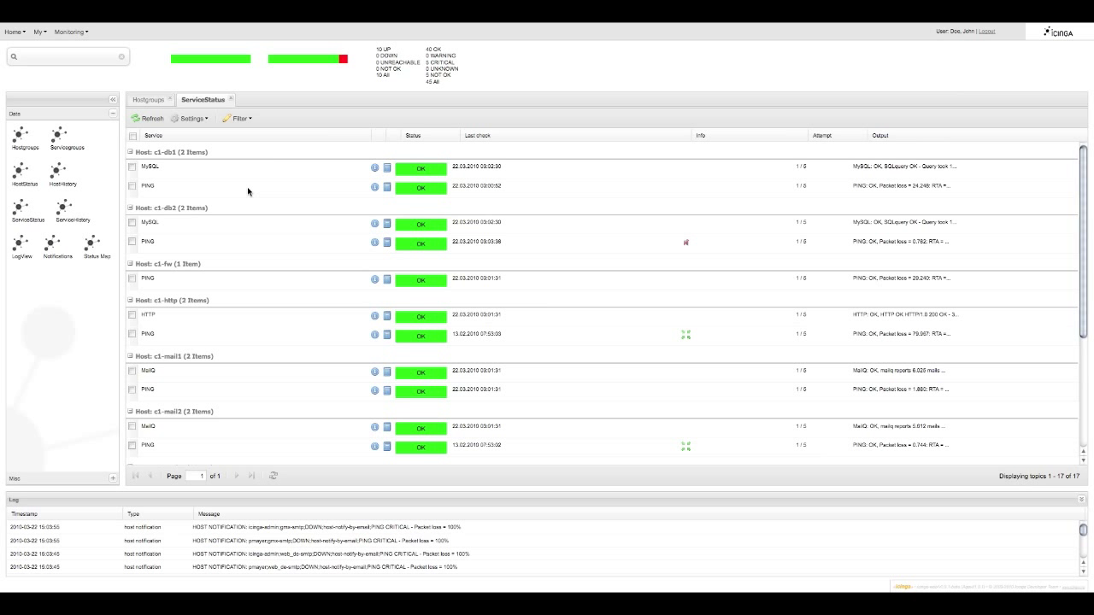
mouse_move(164, 216)
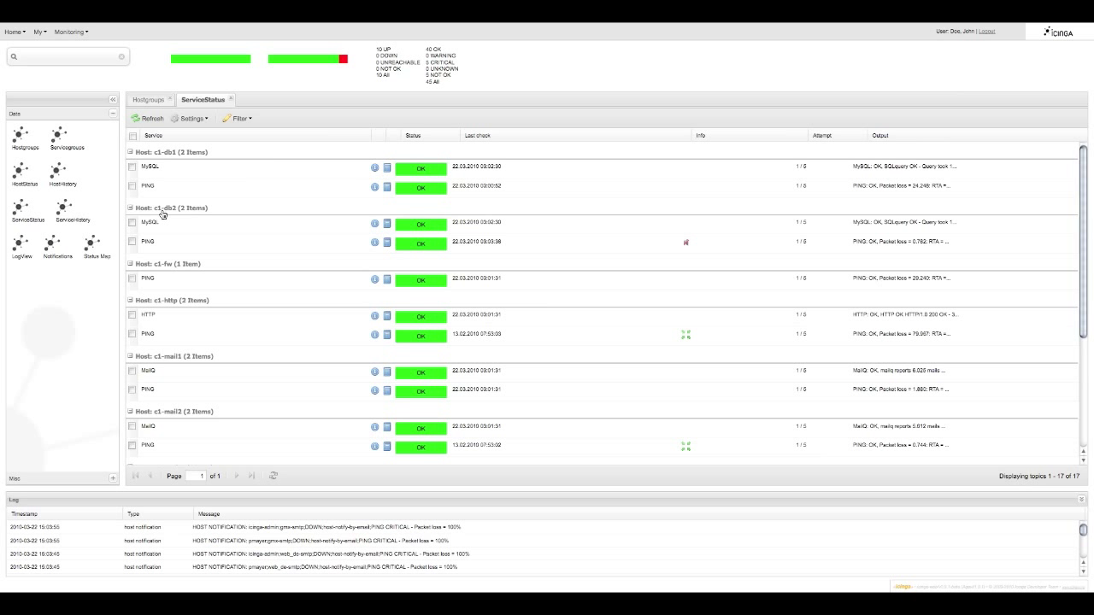
mouse_move(168, 270)
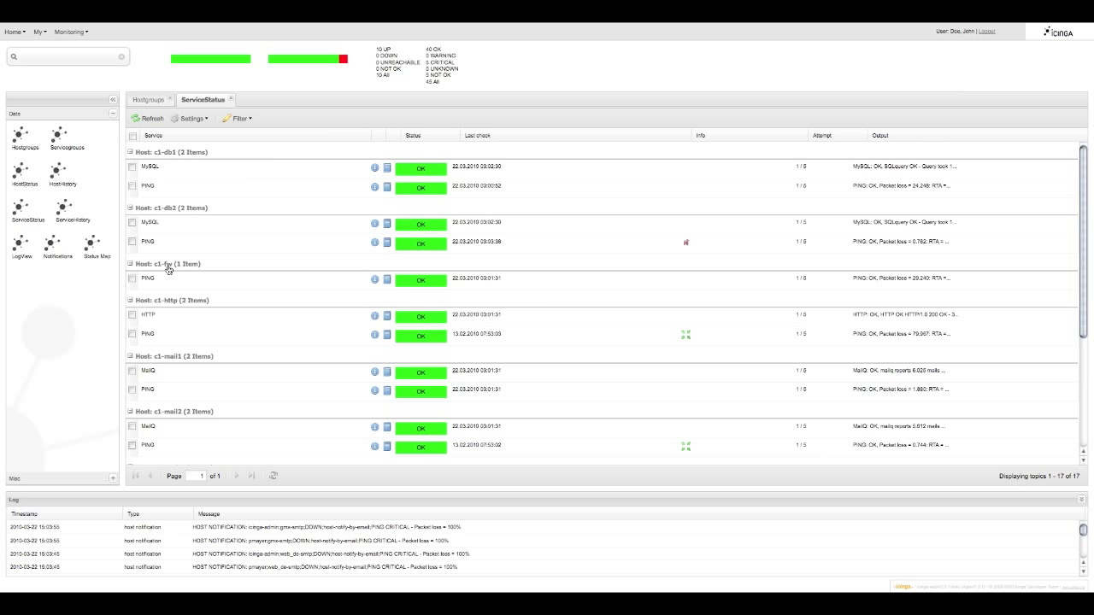
mouse_move(409, 58)
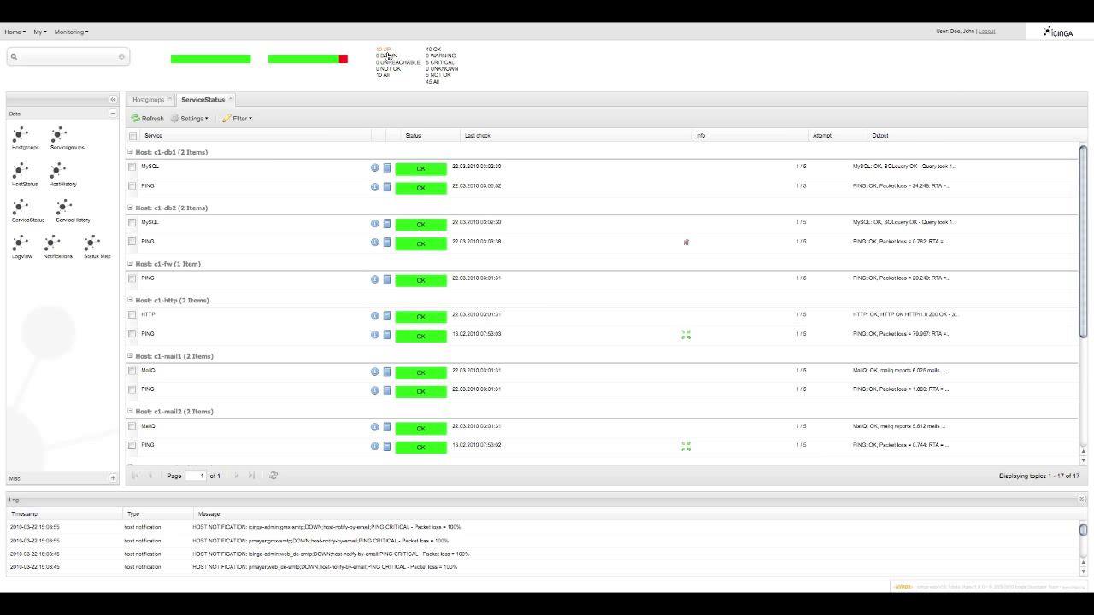
left_click(383, 48)
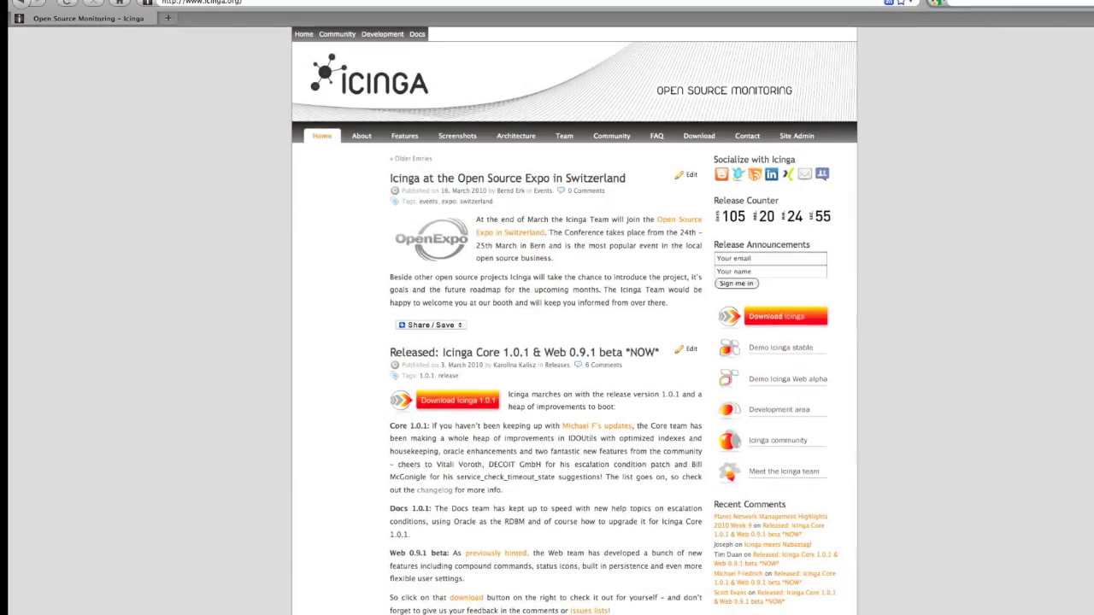
Scroll through the icinga.org news posts about Icinga Core 1.0.1 and Web 0.9.1 beta
scroll("down", 3)
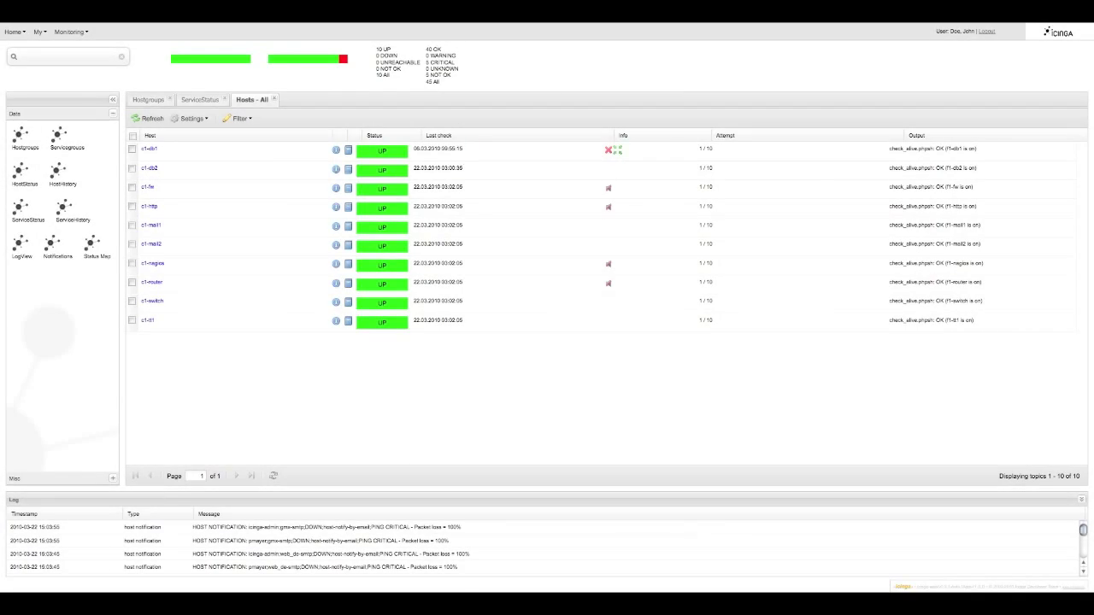
Open the Monitoring menu to confirm only Portal remains available to John Doe
left_click(69, 31)
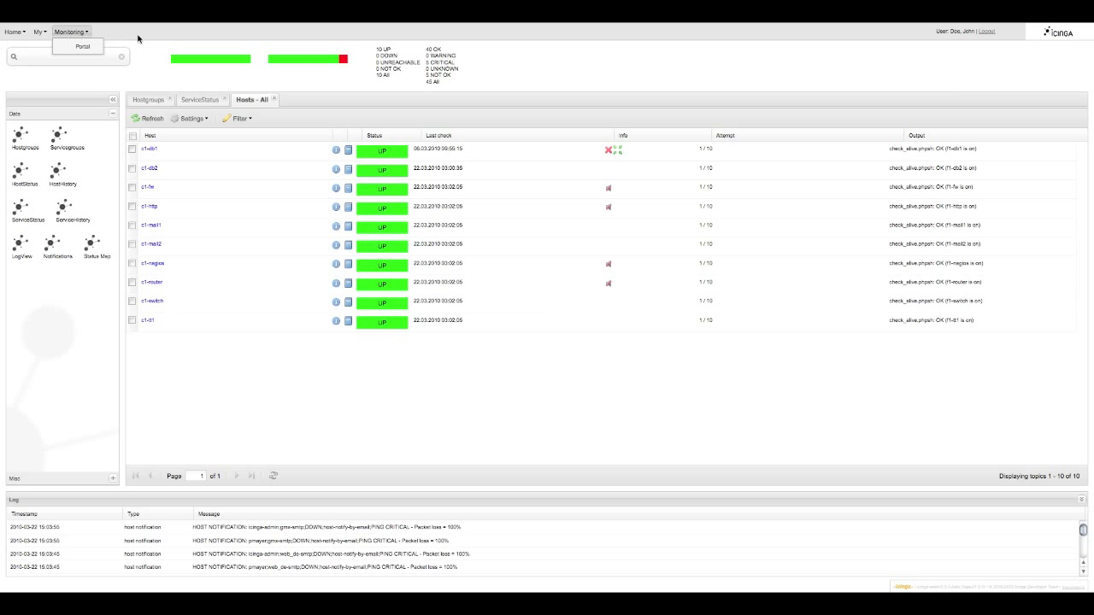